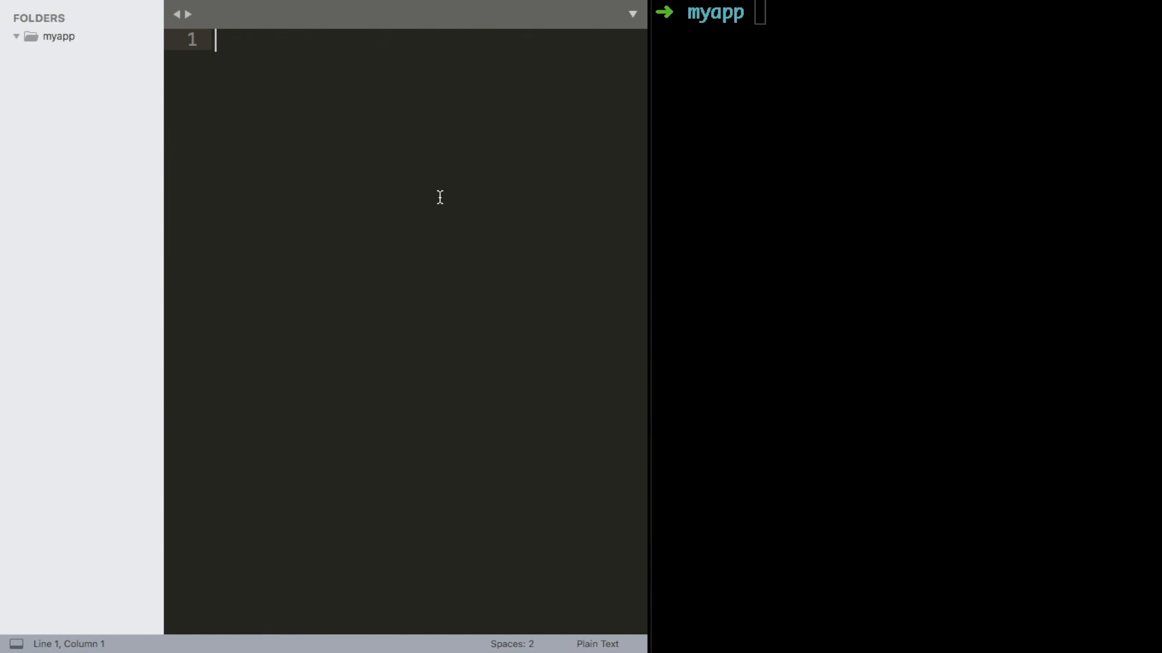
mouse_move(709, 189)
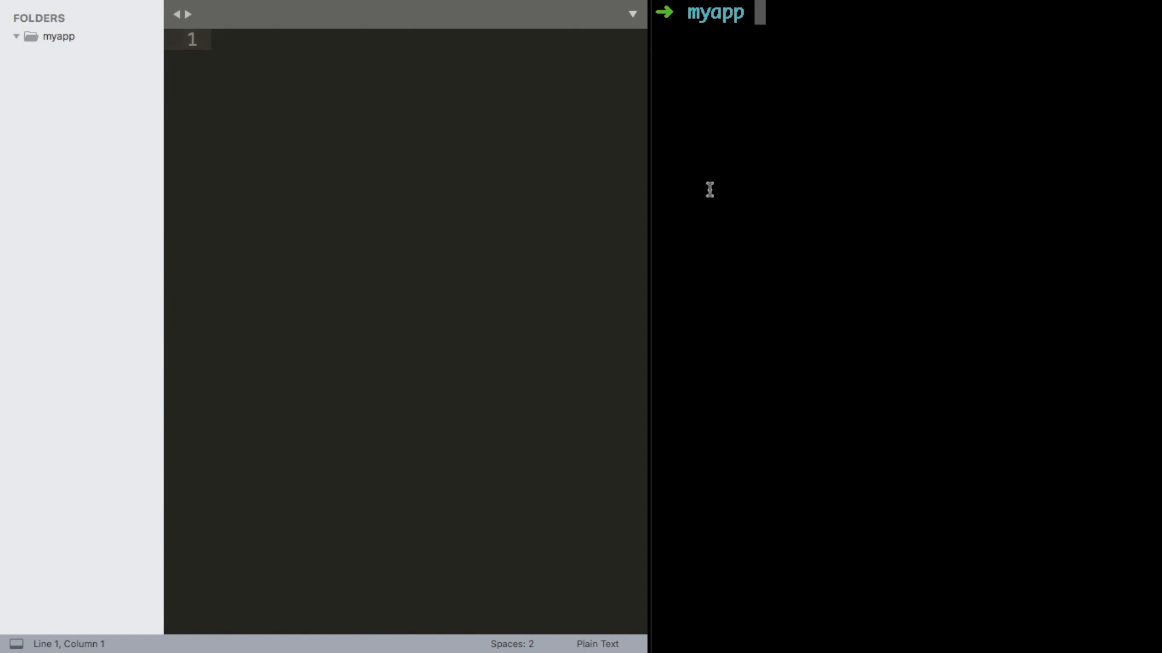
Initialize package.json with npm init, install Express, and create .gitignore and server.js
type("npm")
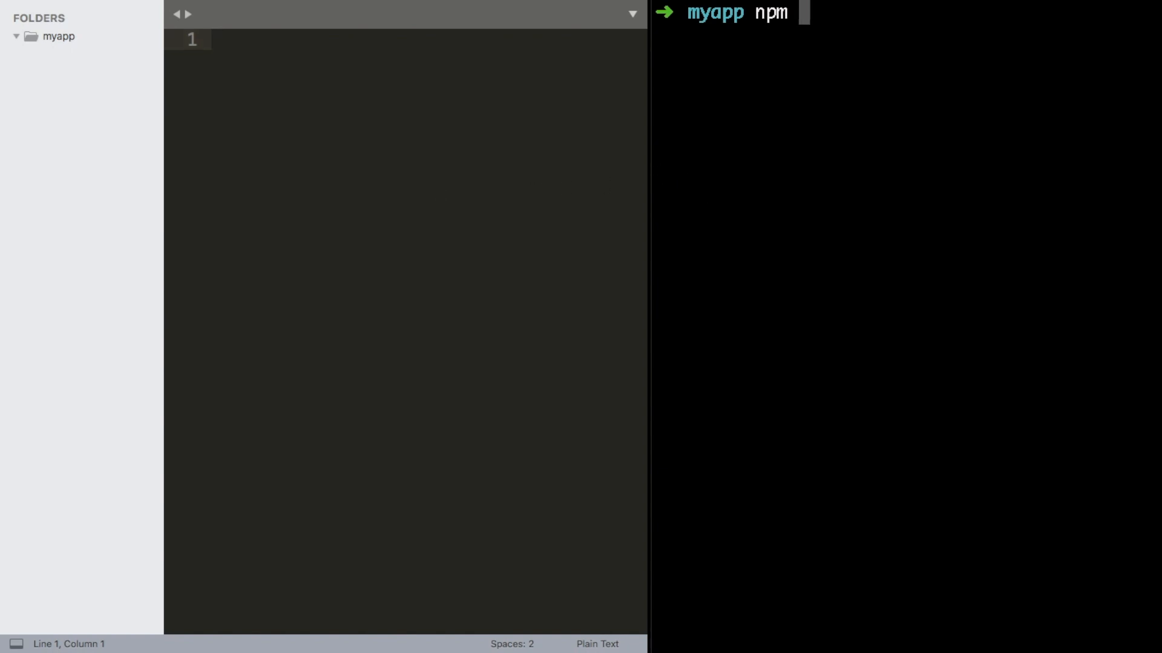
type("init")
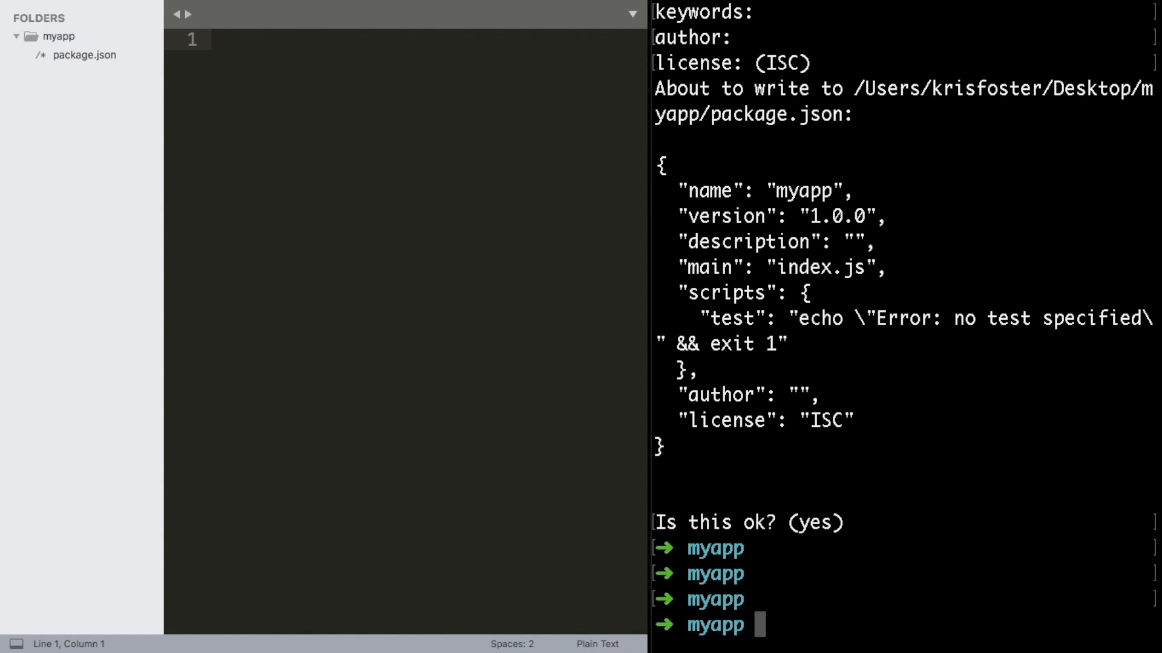
type("npm int")
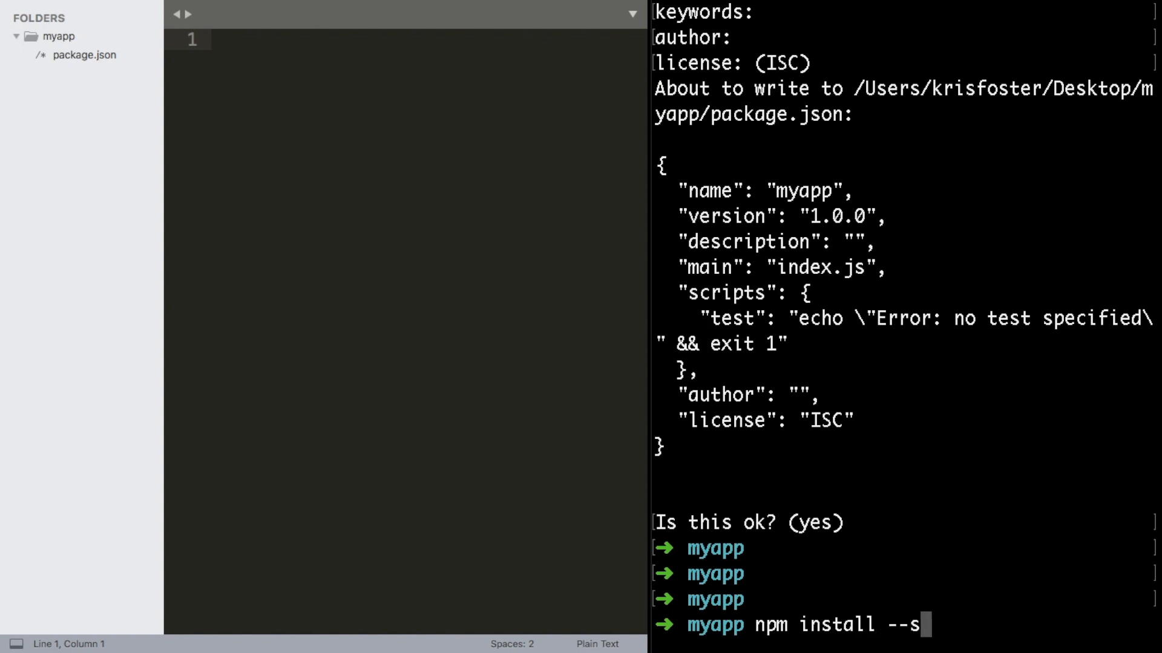
type("ave express")
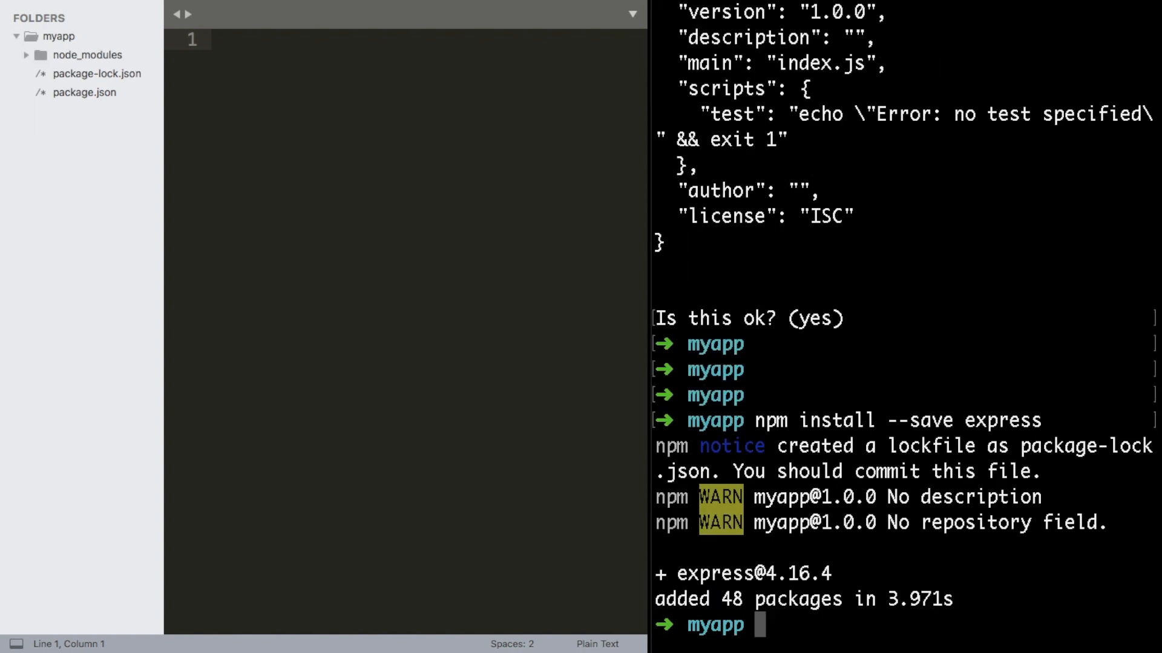
type("touc")
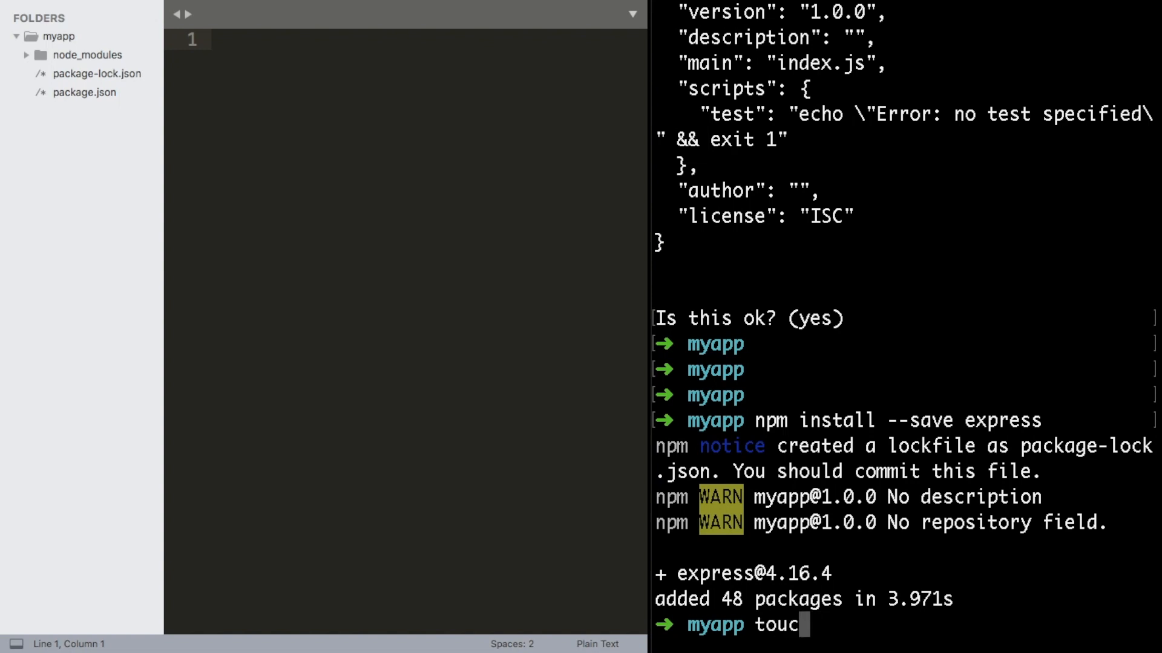
type("h .gitignore")
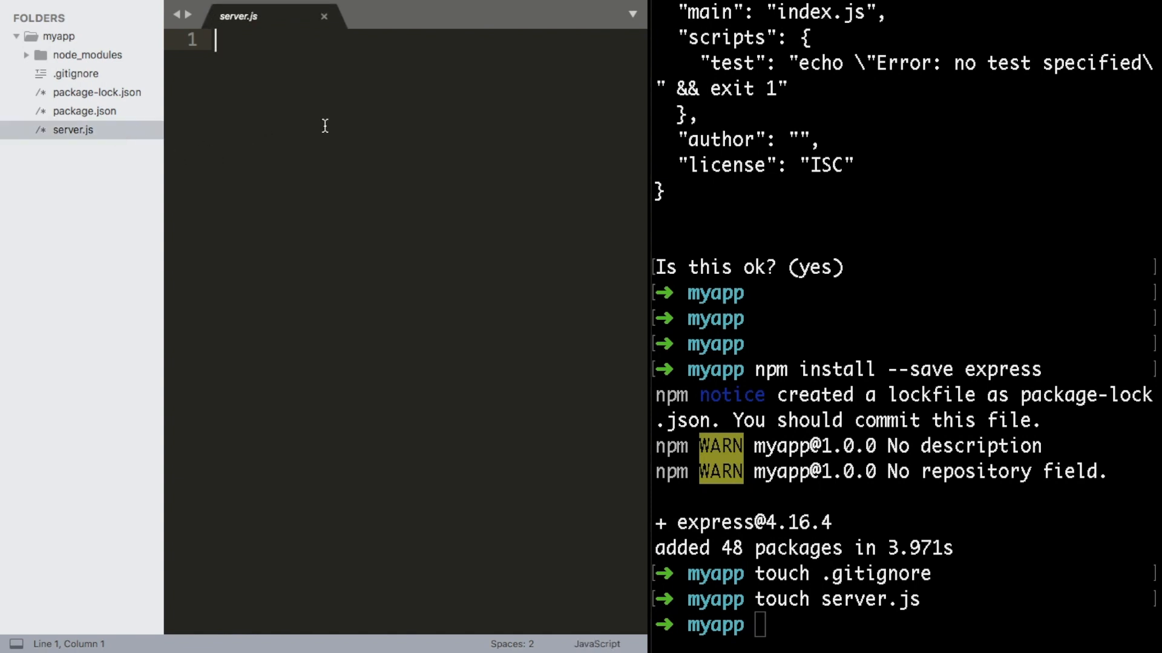
Require Express and create the app instance in server.js
type("const express = require(")
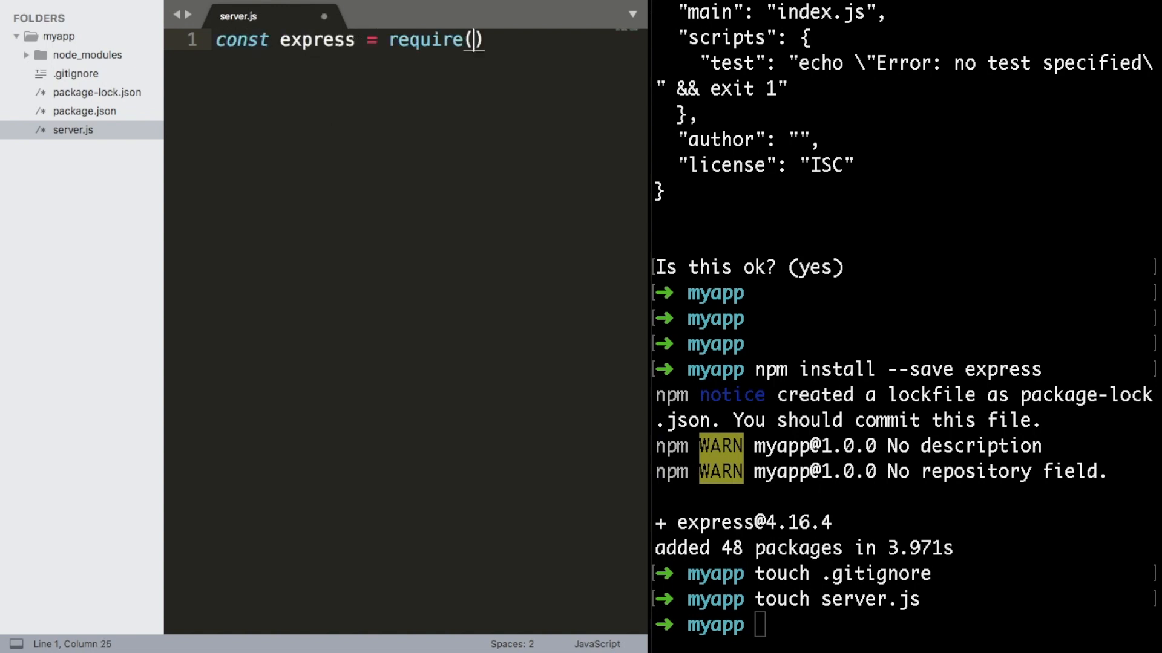
type("'expre")
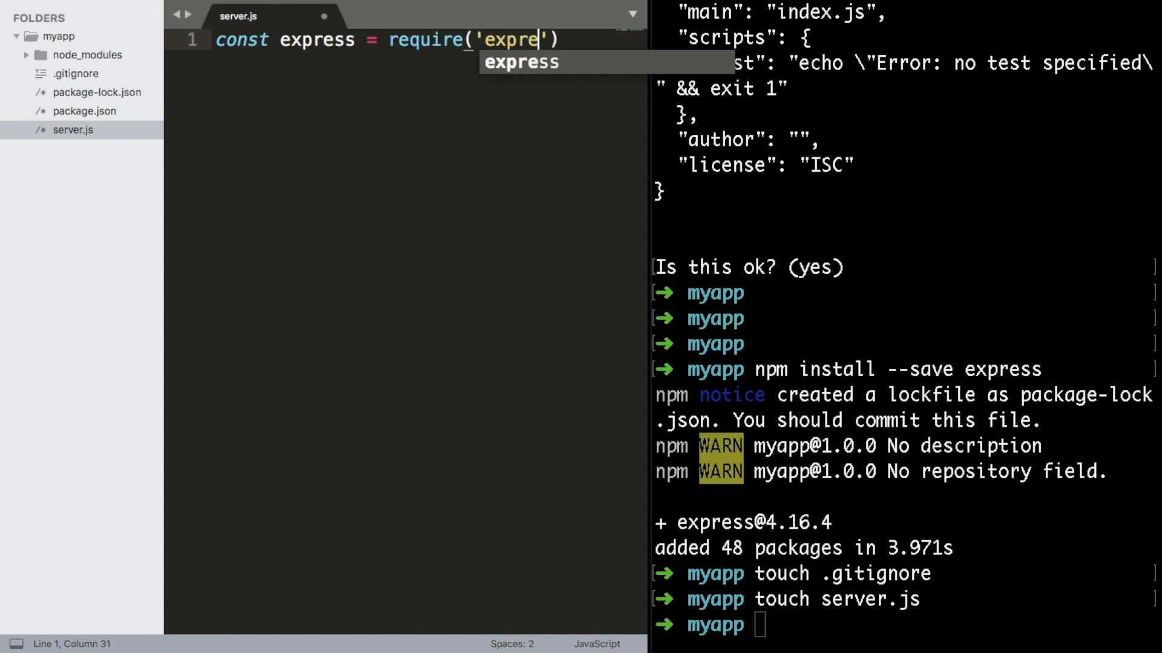
key("Enter")
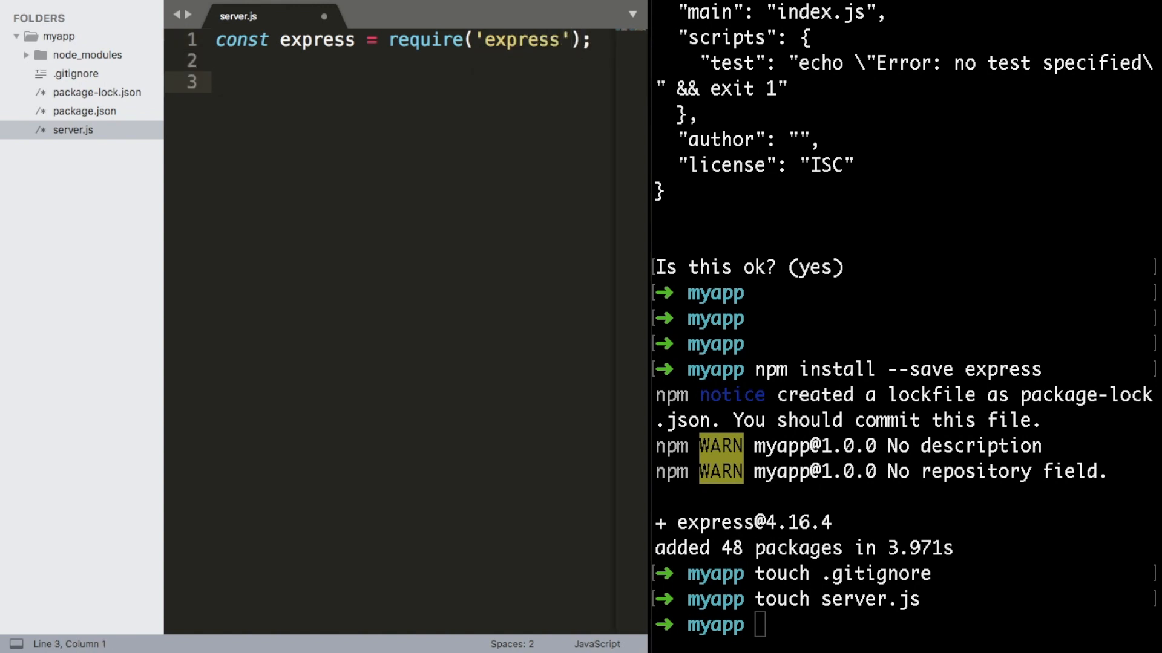
type("const app =")
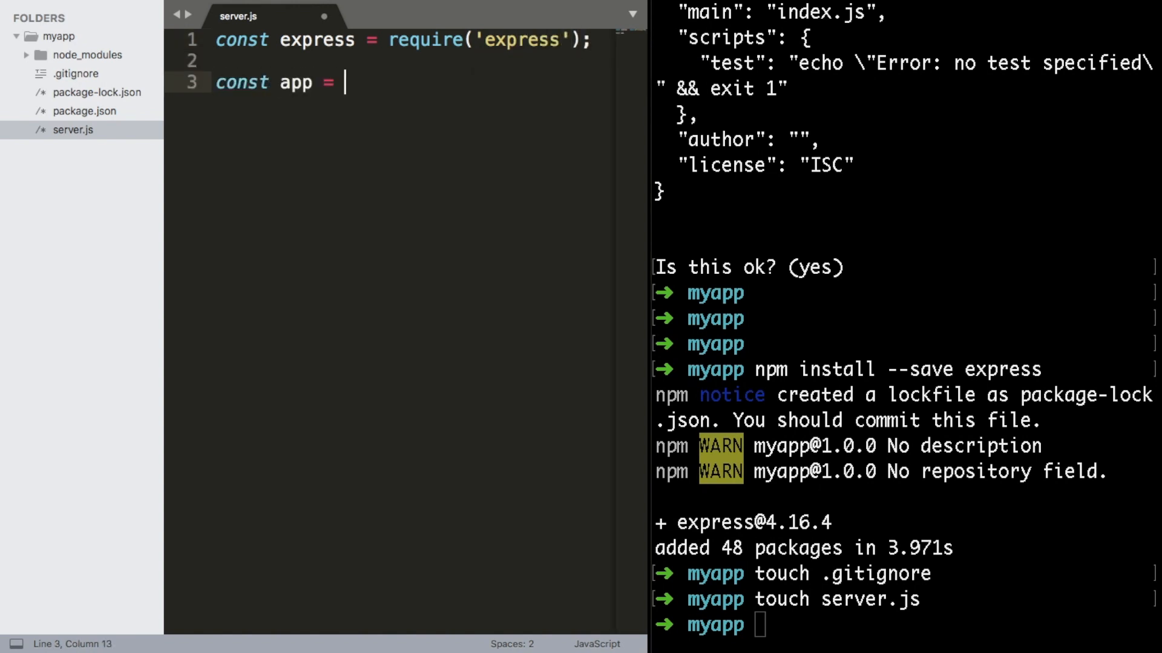
type("express")
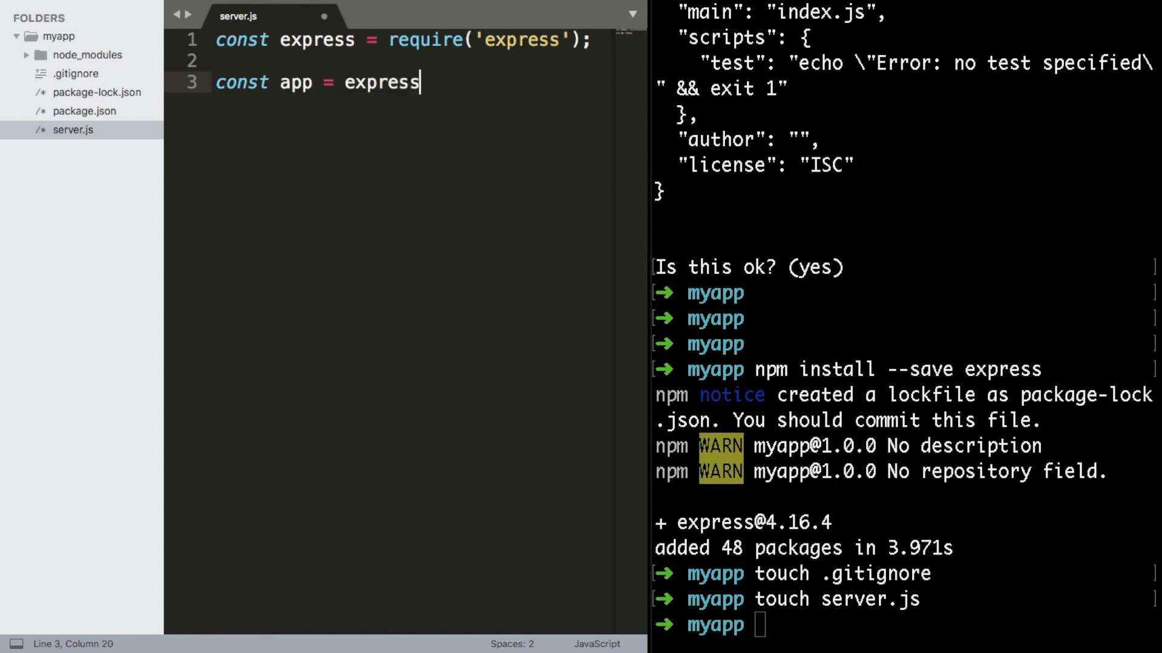
type("();")
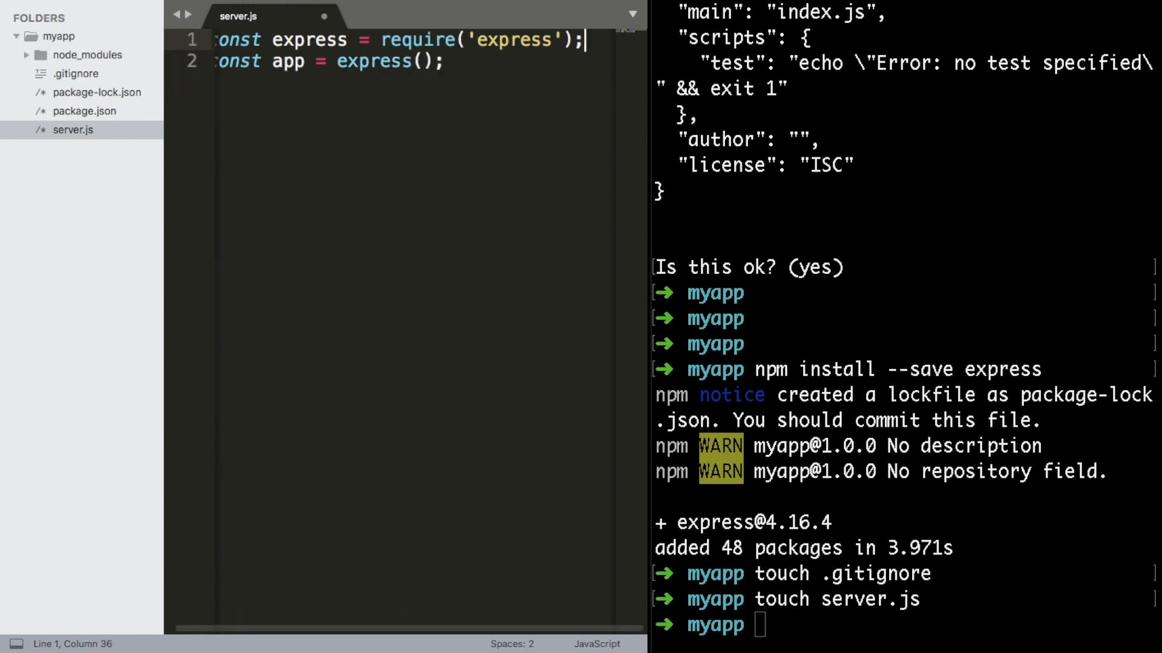
Define PORT as process.env.PORT or 5000
type("c")
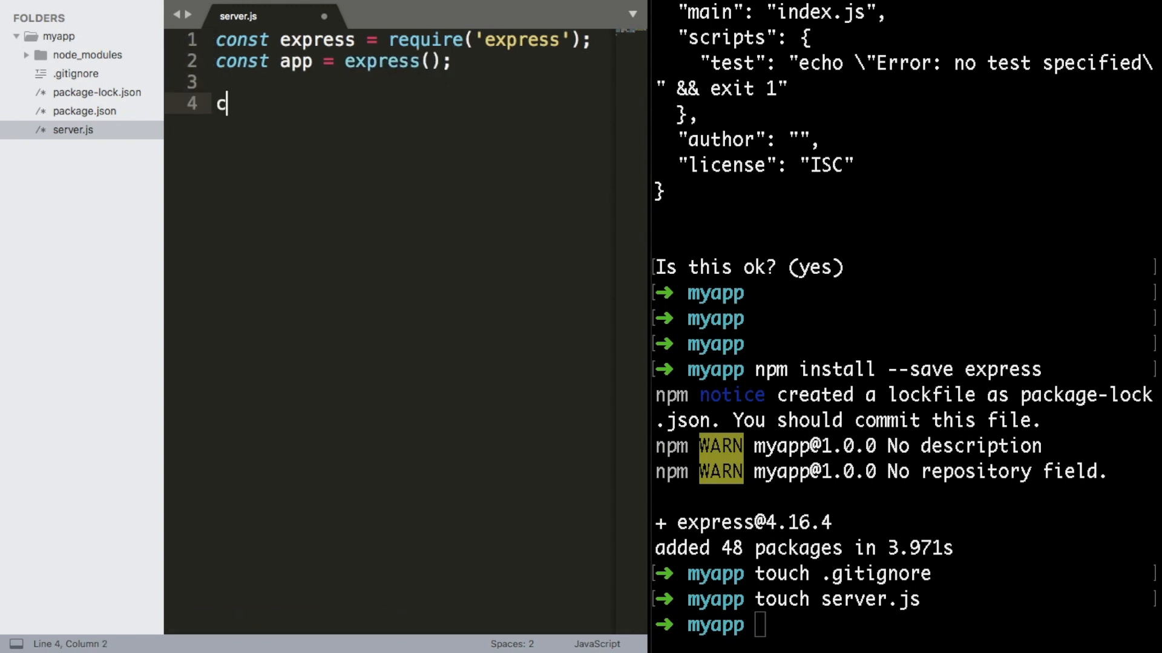
type("onst PORT")
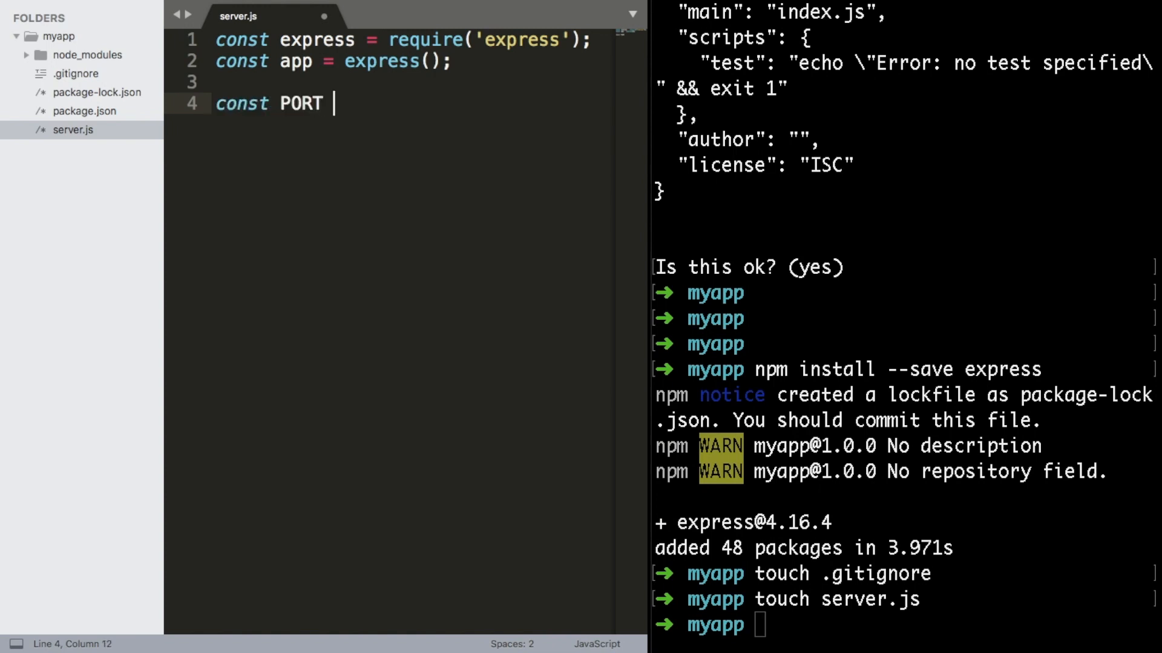
type("= process.env.PORT ||")
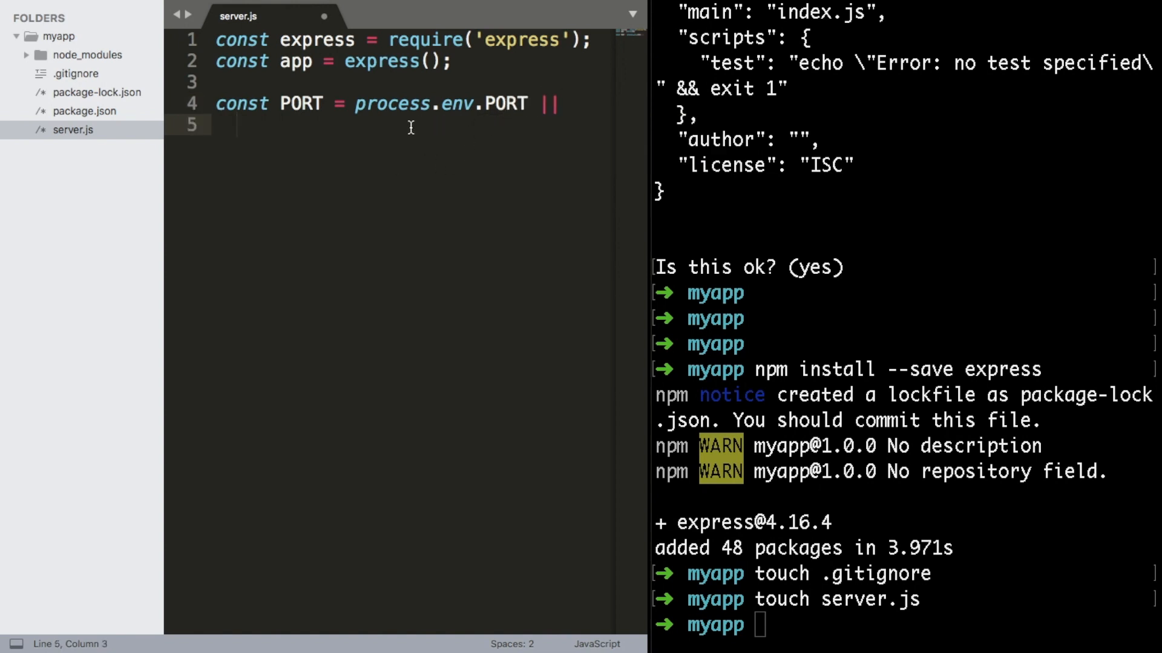
type("5000;")
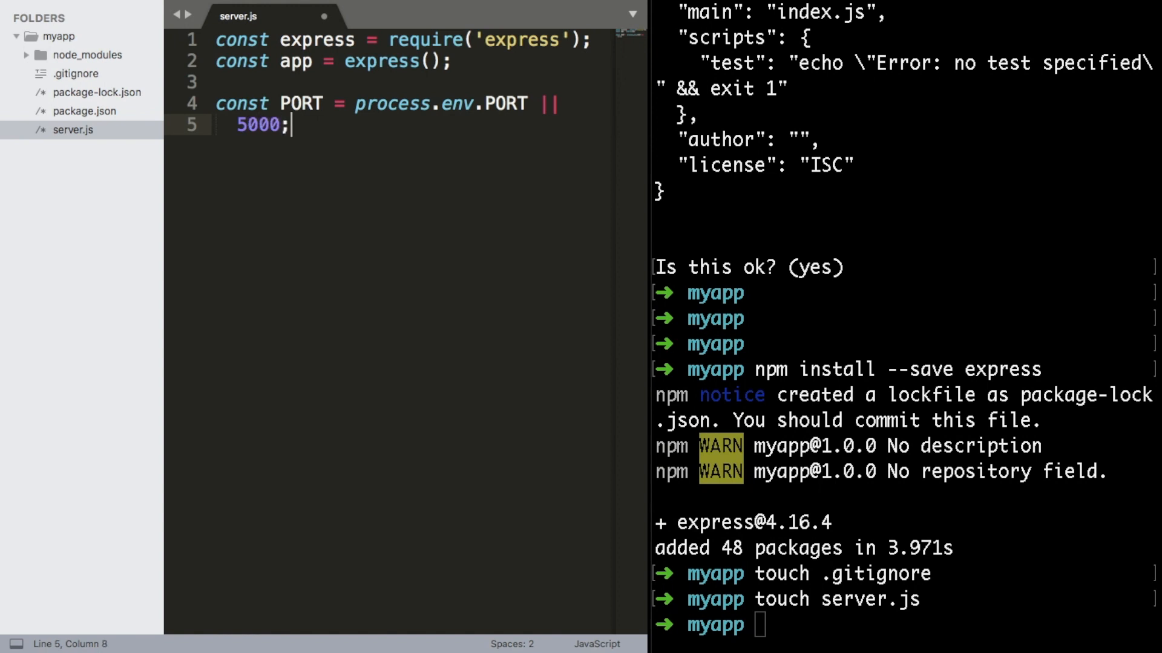
key("Enter")
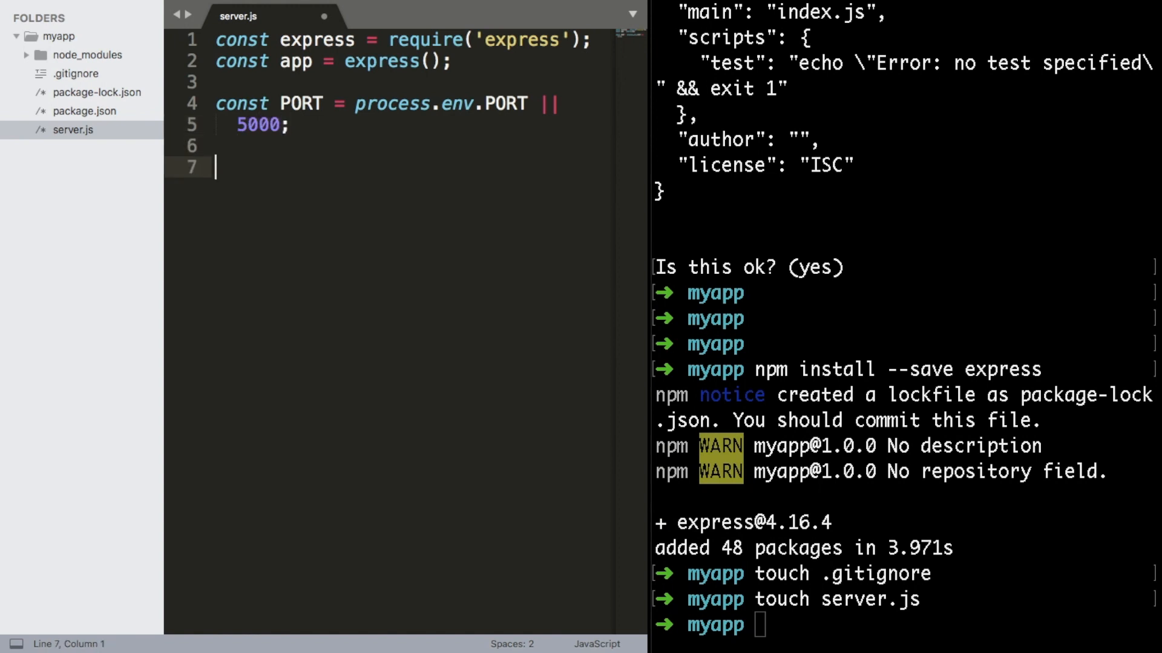
Add app.listen on PORT with a 'listening on' console log
type("app.lis")
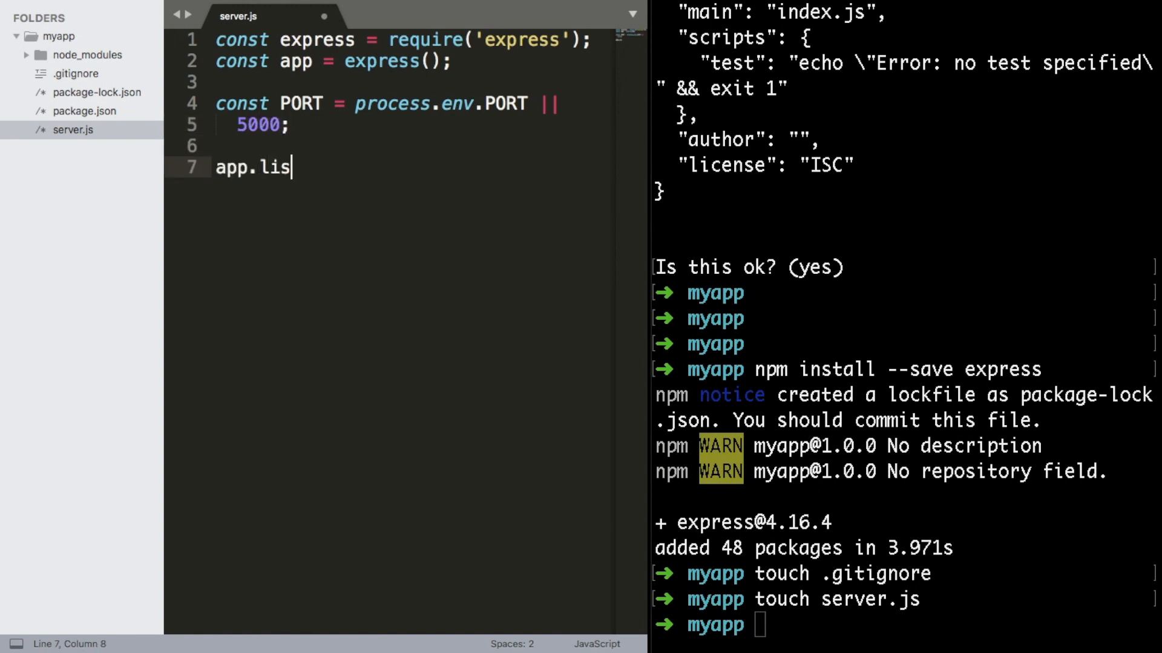
type("ten")
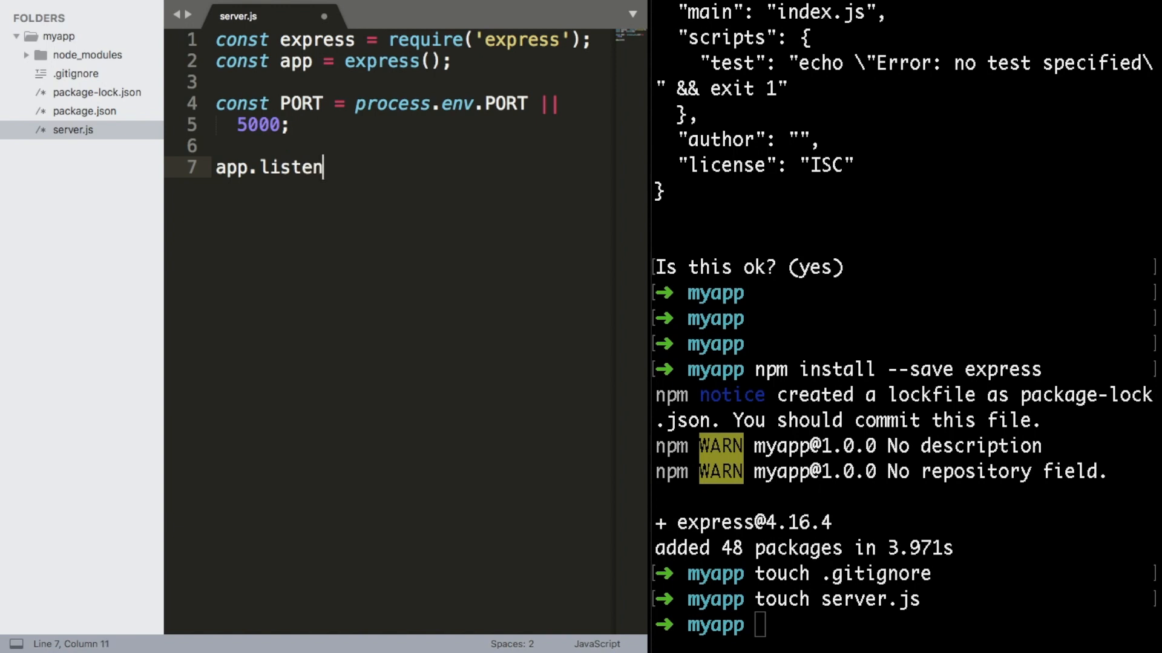
type("(PORT, () => {")
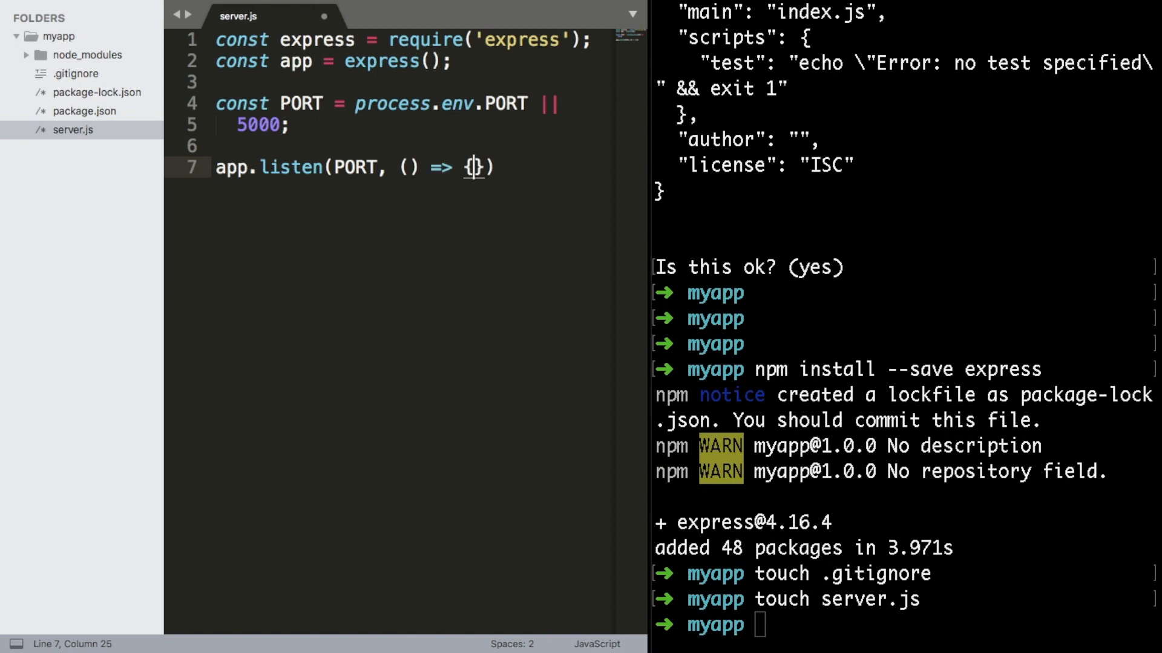
type("{")
type("console.log(\"l")
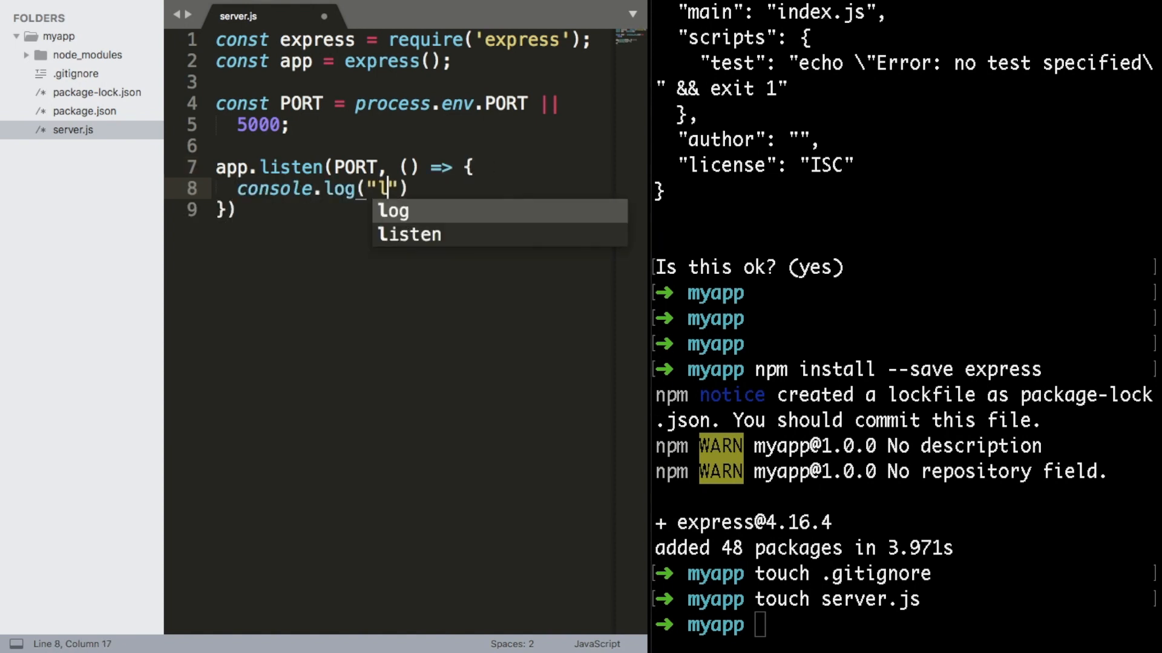
type("istening on")
left_click(425, 210)
type(";")
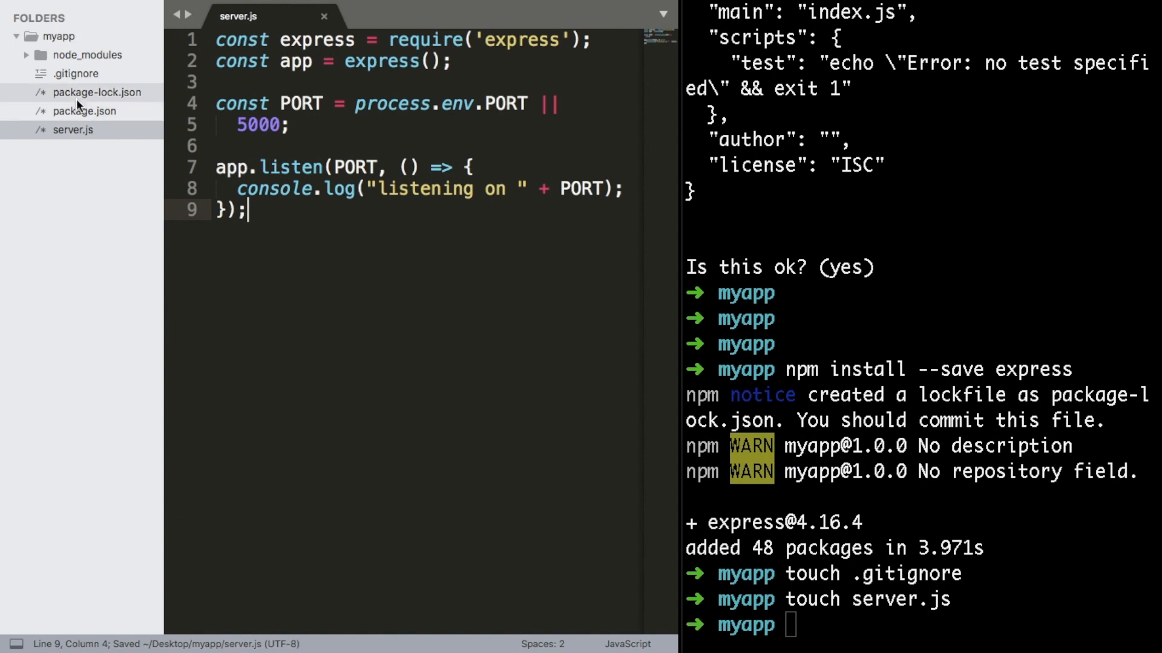
Set package.json's start script to 'node server.js' and run npm start, confirming port 5000
left_click(84, 111)
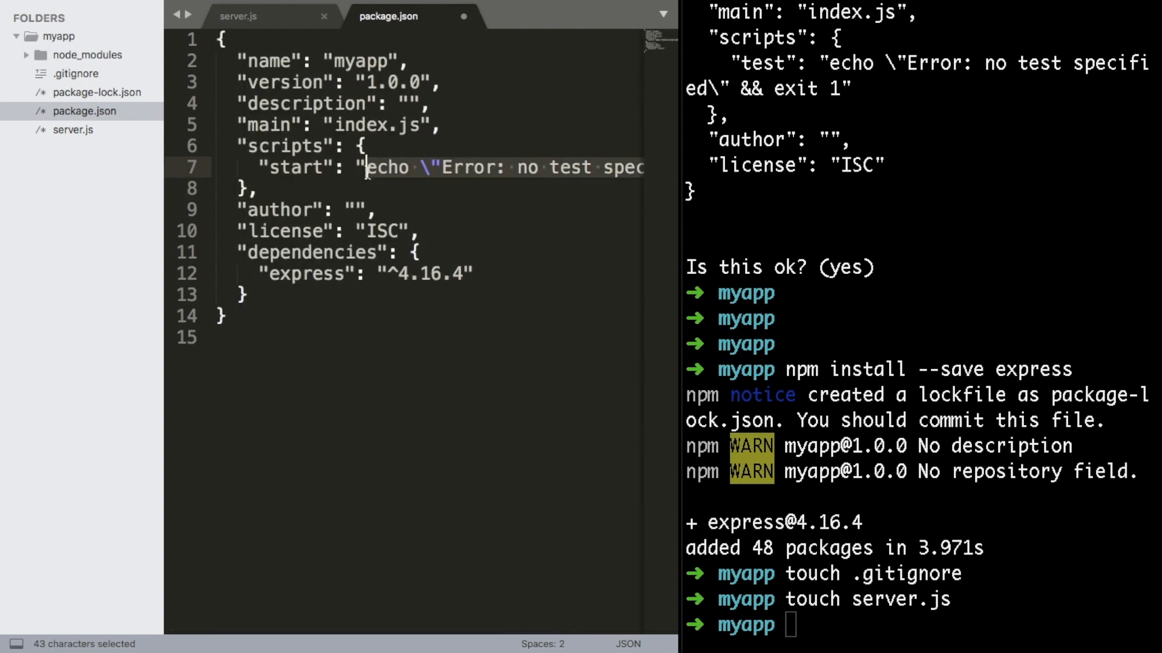
type("node serve\"")
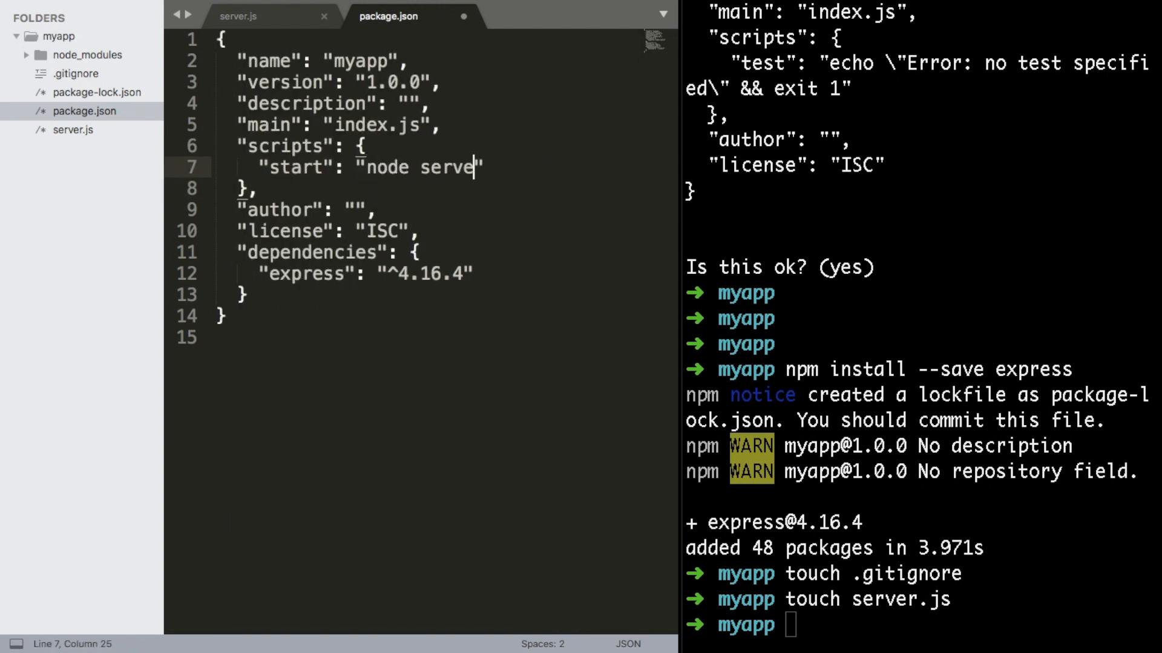
type("r.js")
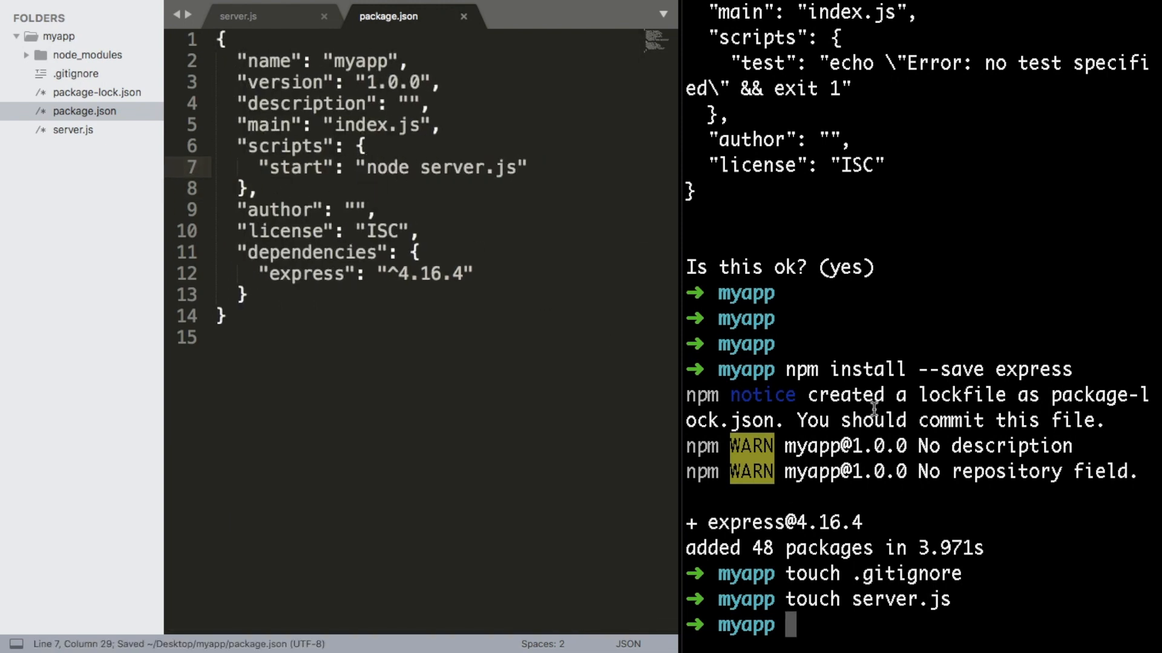
type("npm start")
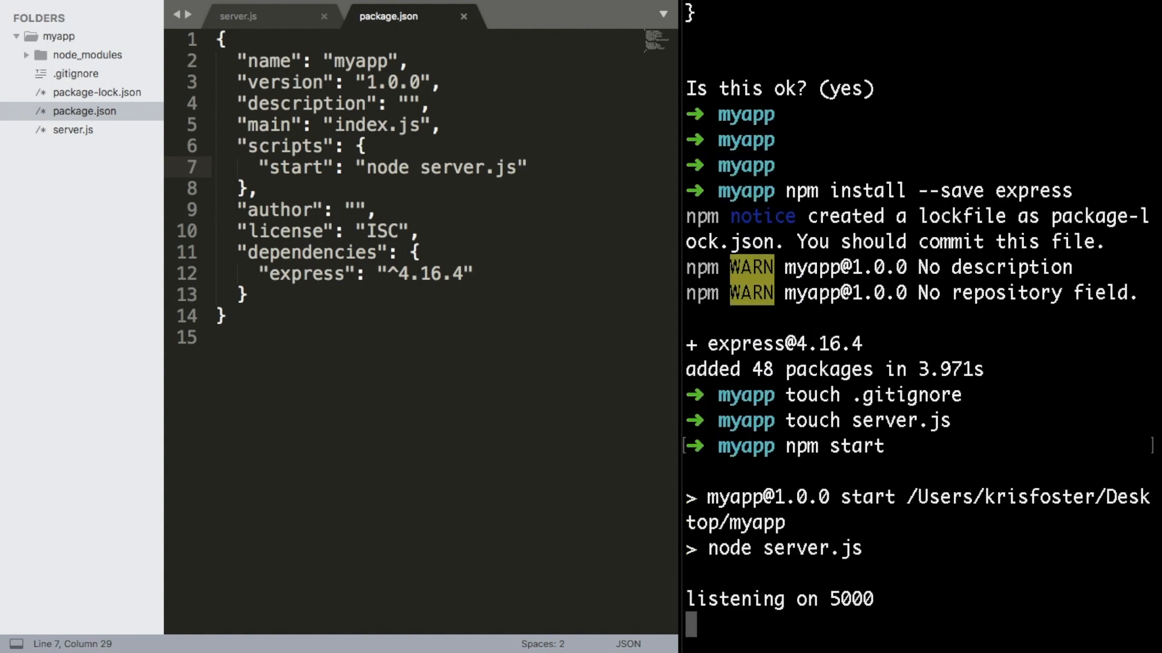
double_click(778, 598)
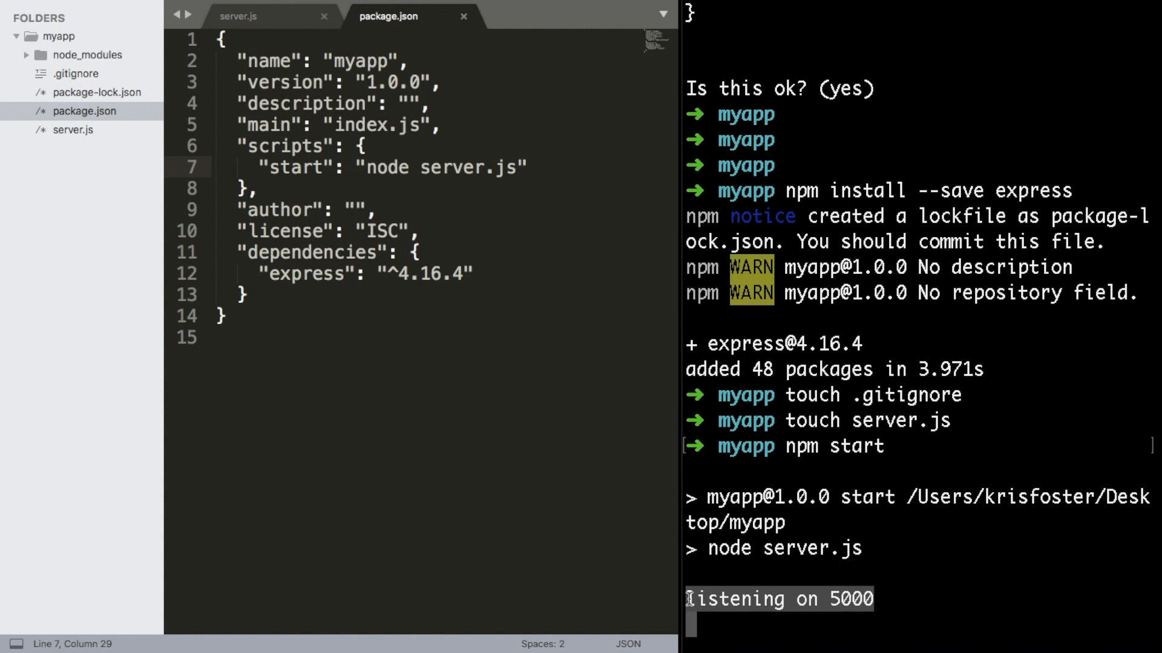
Add a GET '/' route in server.js responding with { ok: true }
left_click(237, 17)
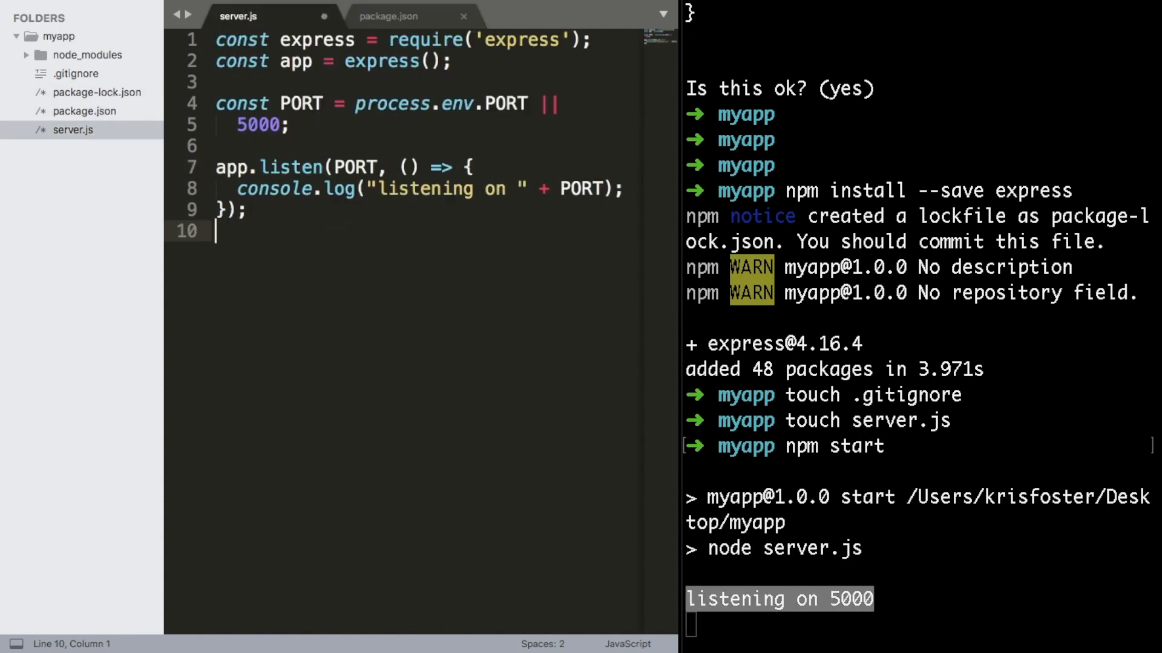
type("app.get('")
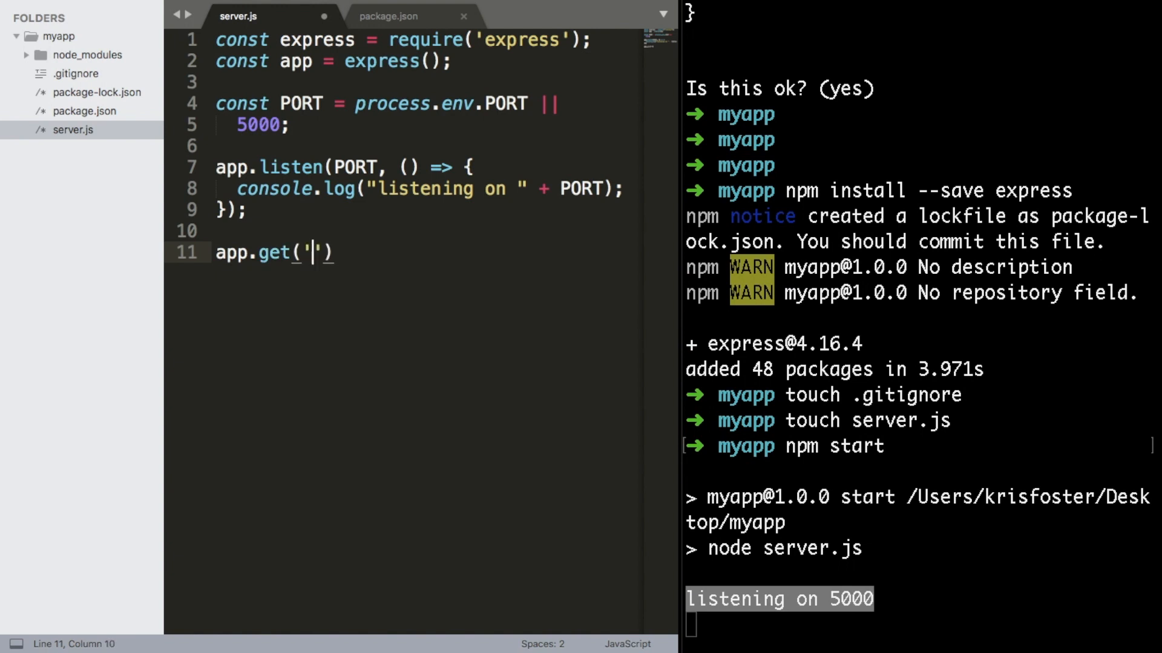
type("/',")
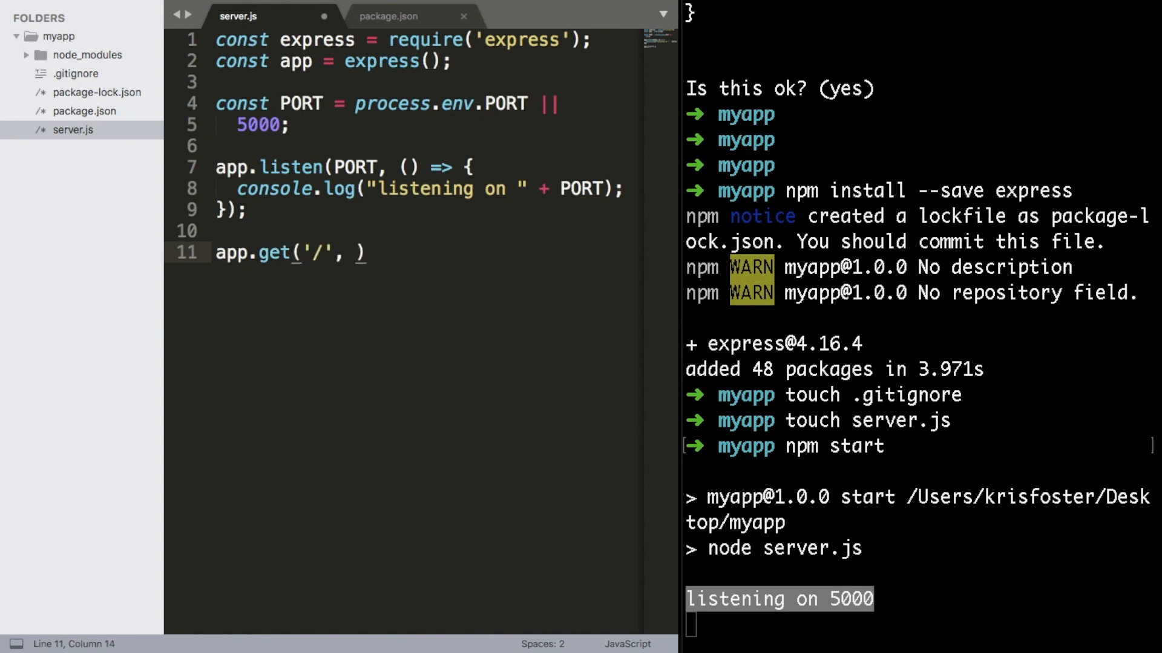
type("req,")
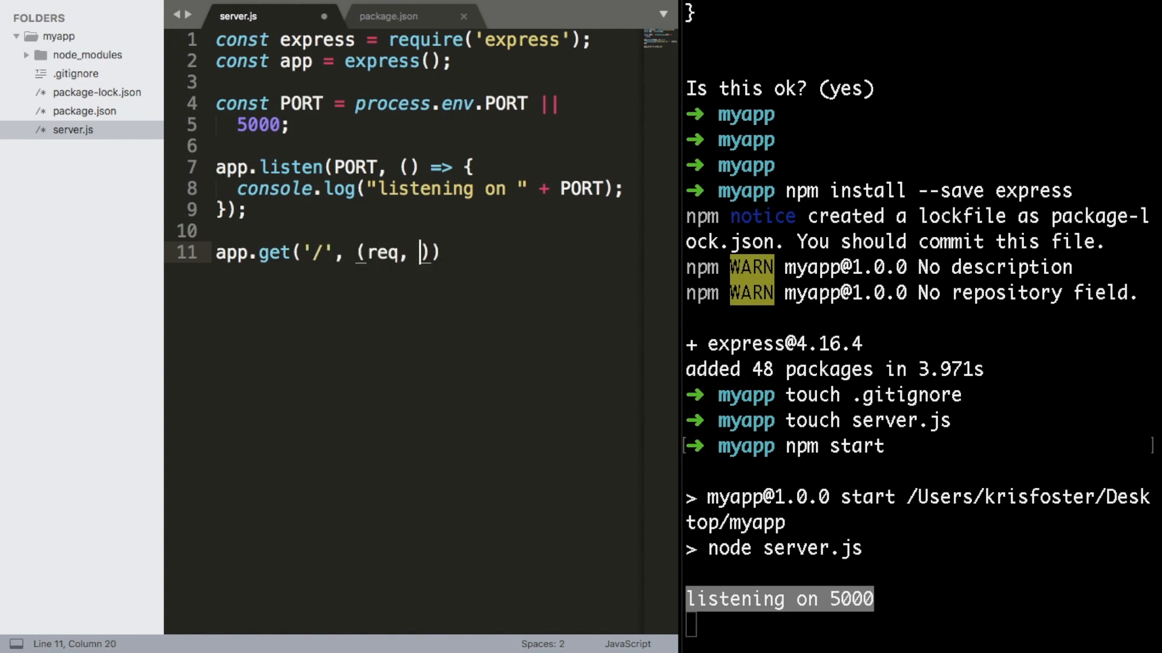
type("res) => {")
type("res.send")
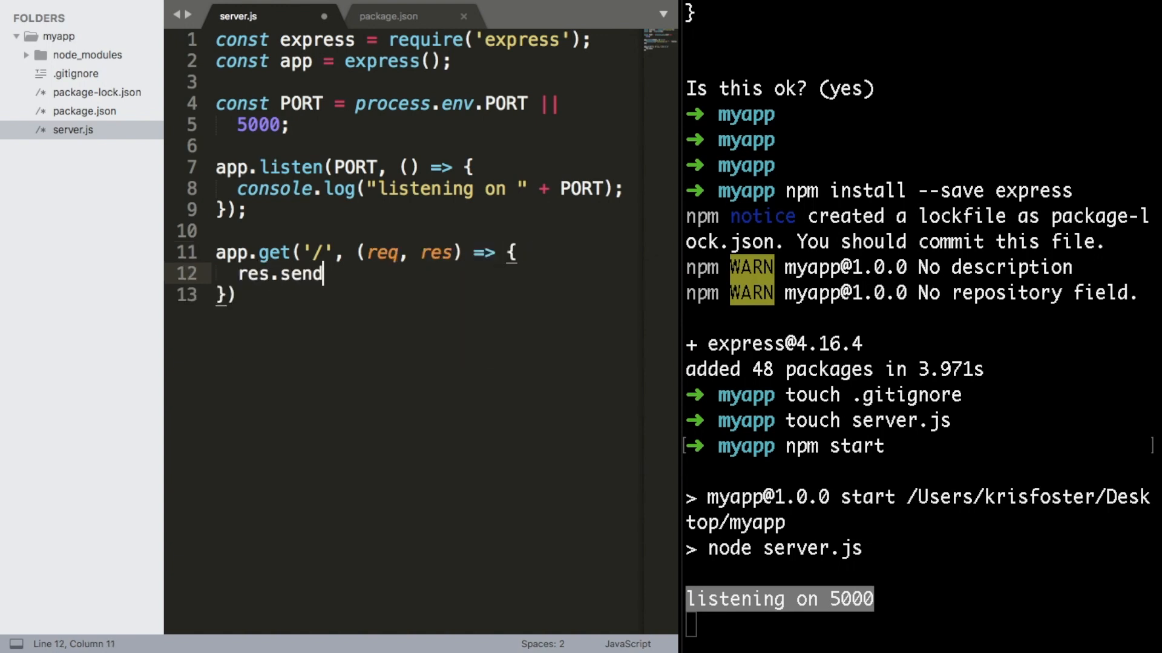
type("({})")
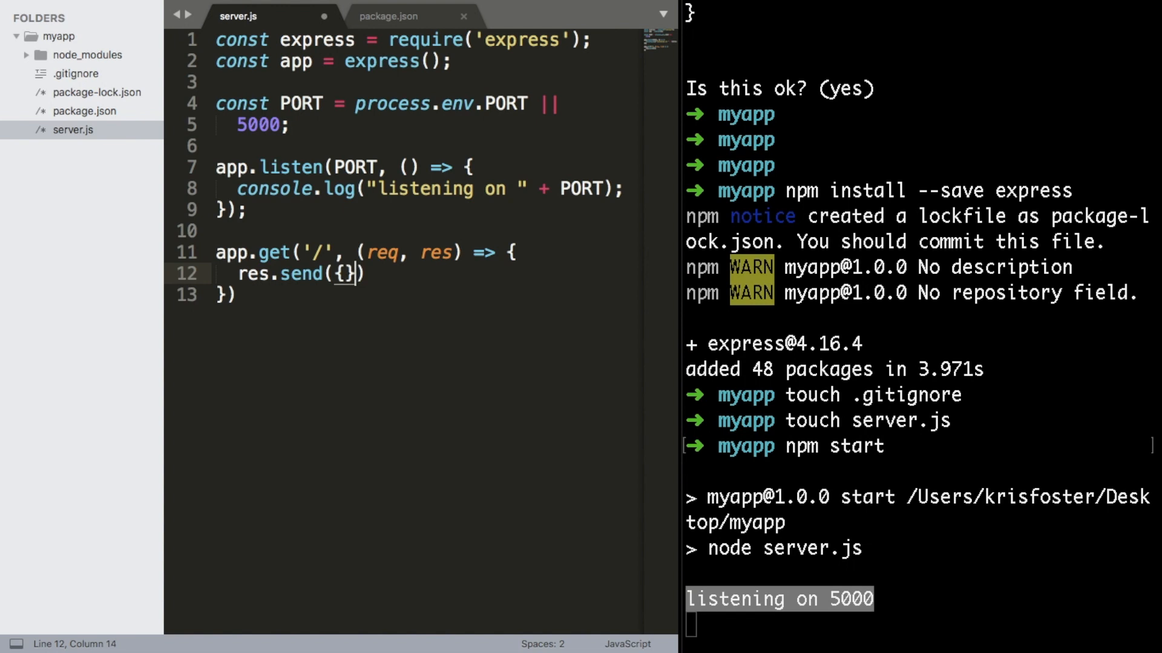
type("'")
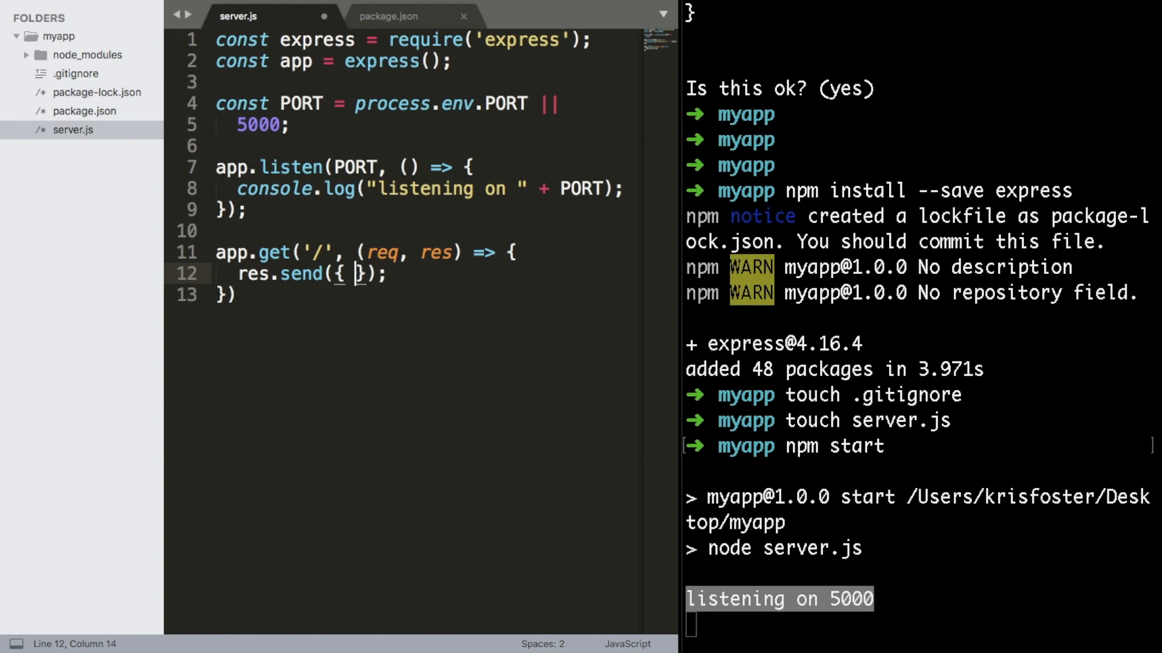
type("ok: true")
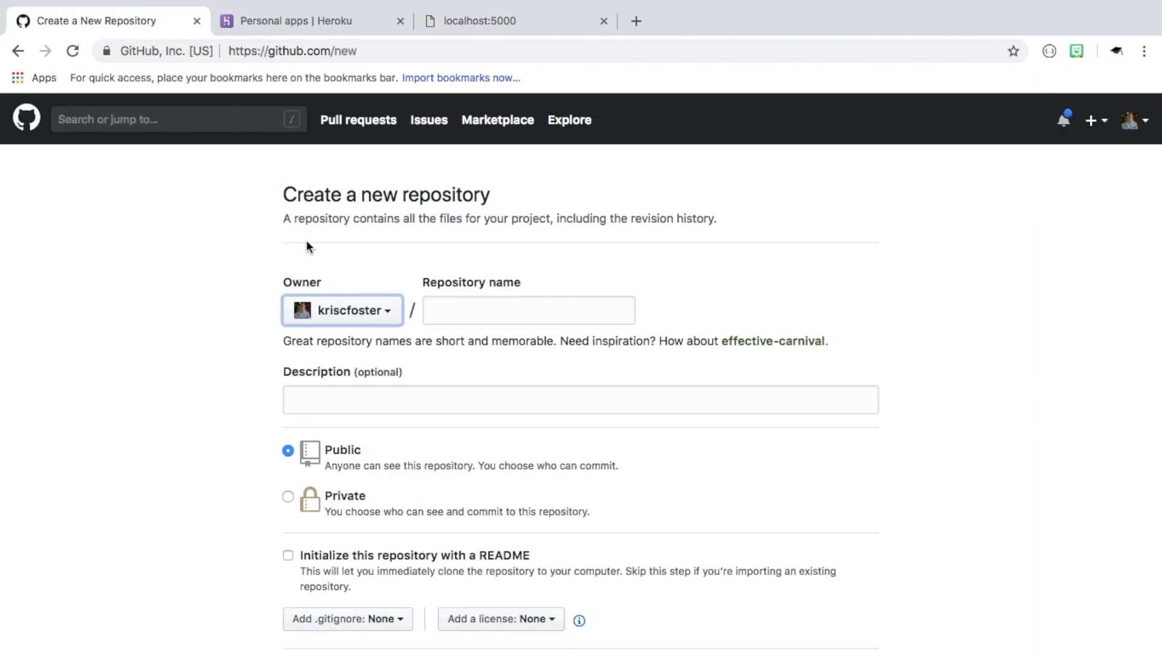
Name the new GitHub repository 'myapp' and create it
type("myapp")
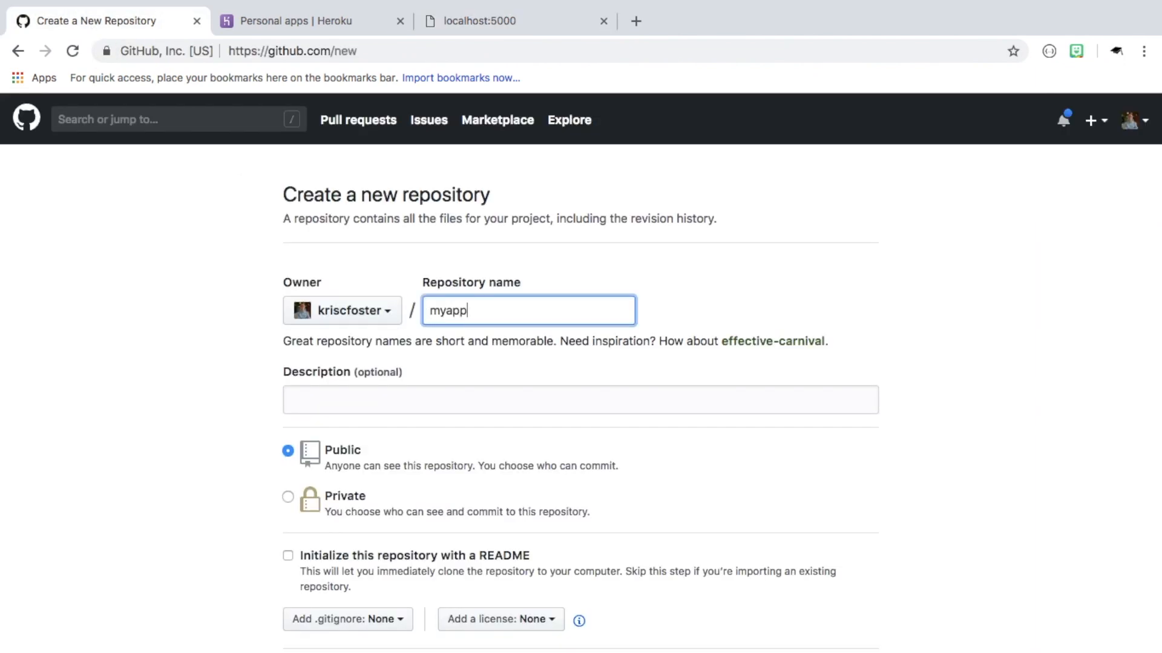
scroll("down", 3)
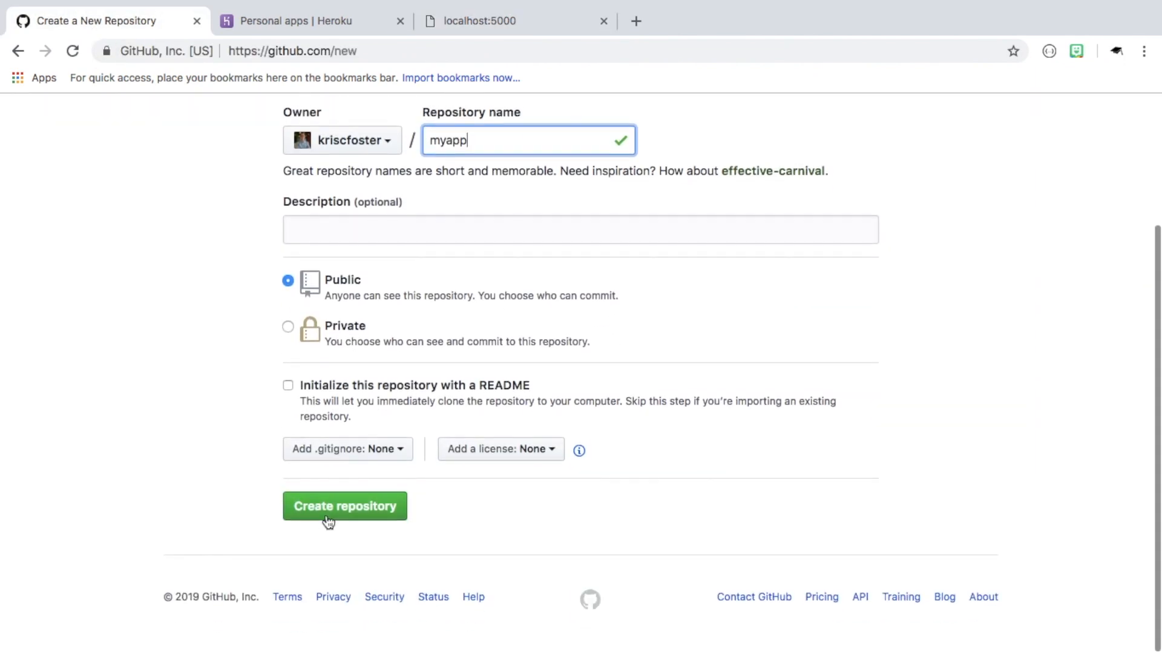
left_click(344, 506)
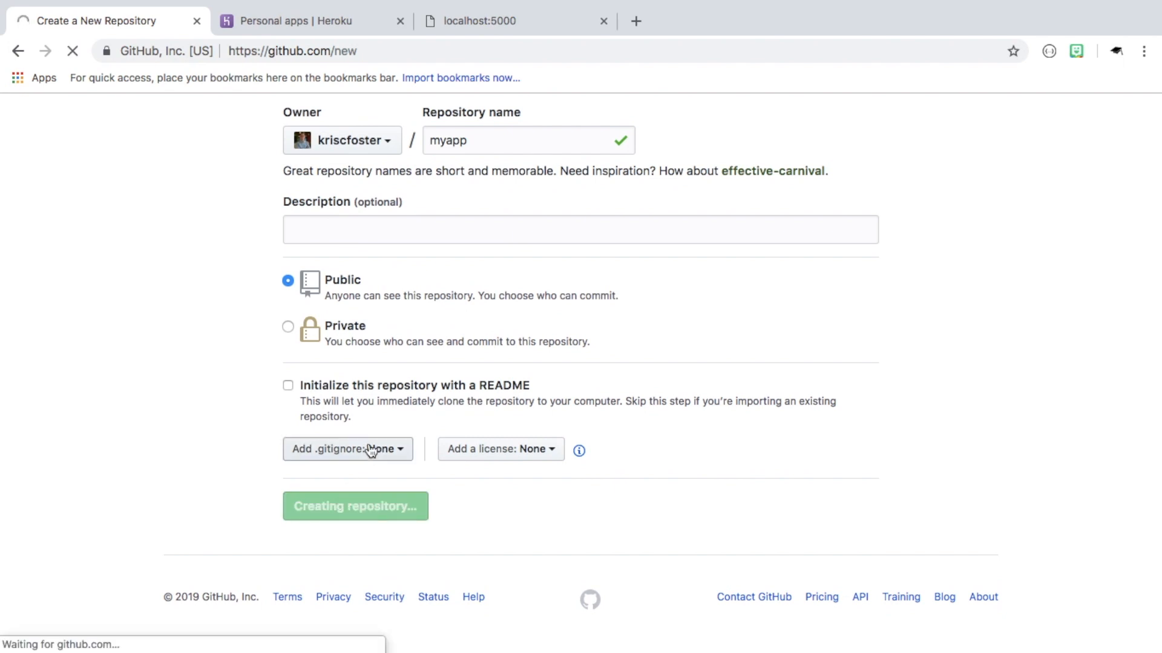
left_click(355, 506)
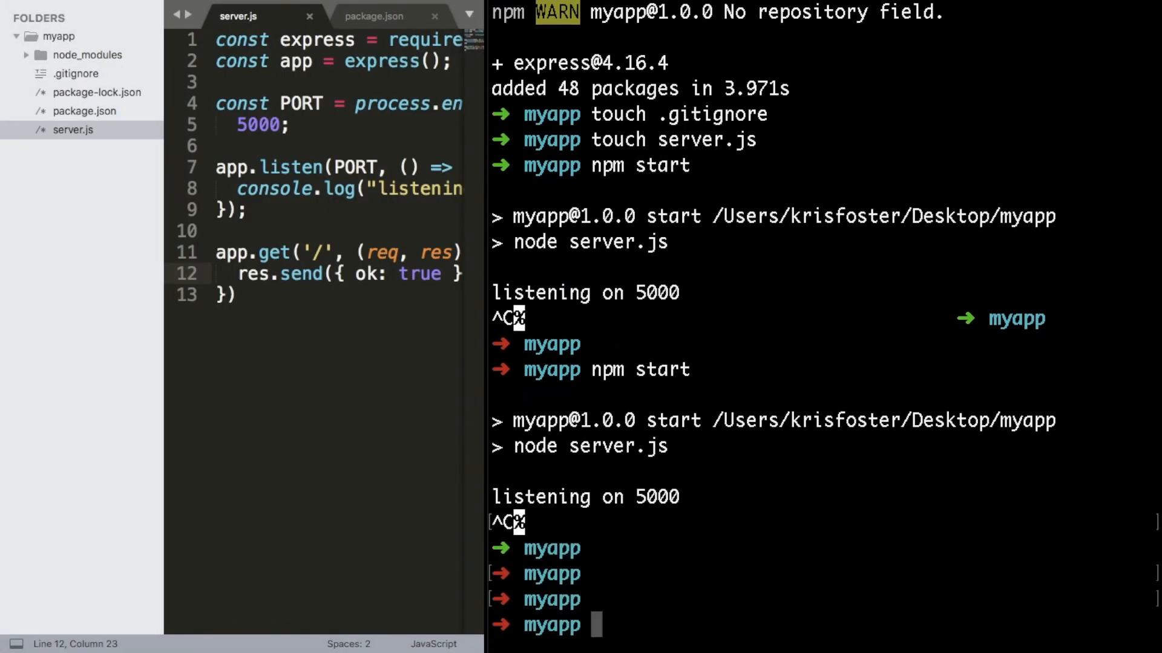
Run git init and list node_modules and package-lock.json in .gitignore
type("git init")
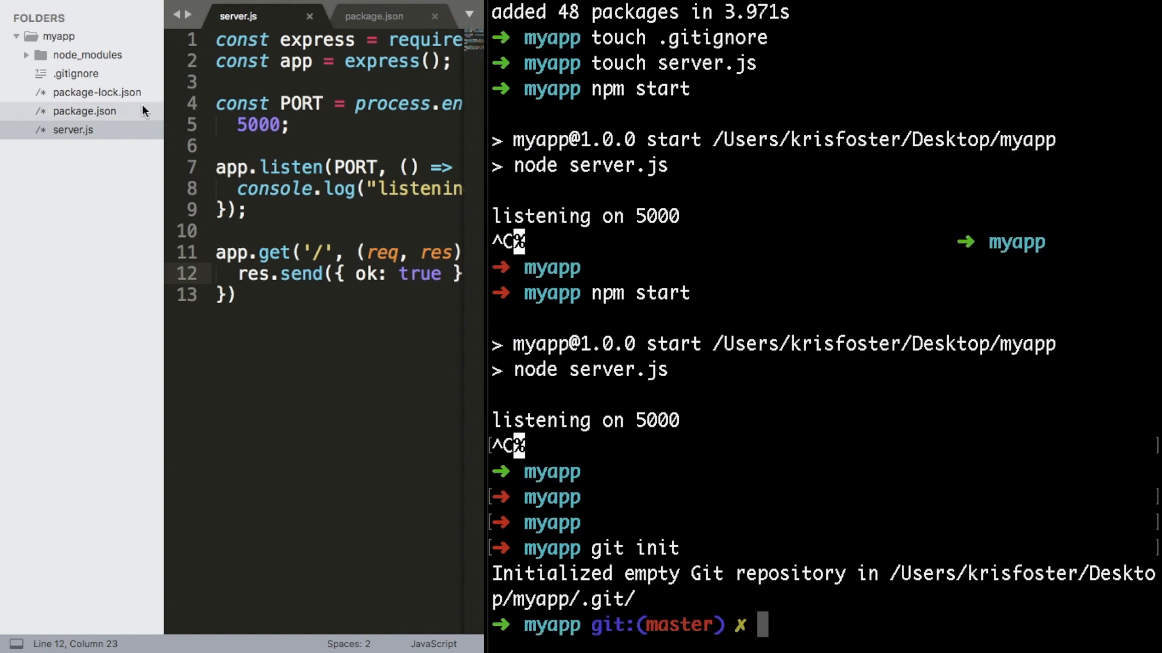
left_click(74, 74)
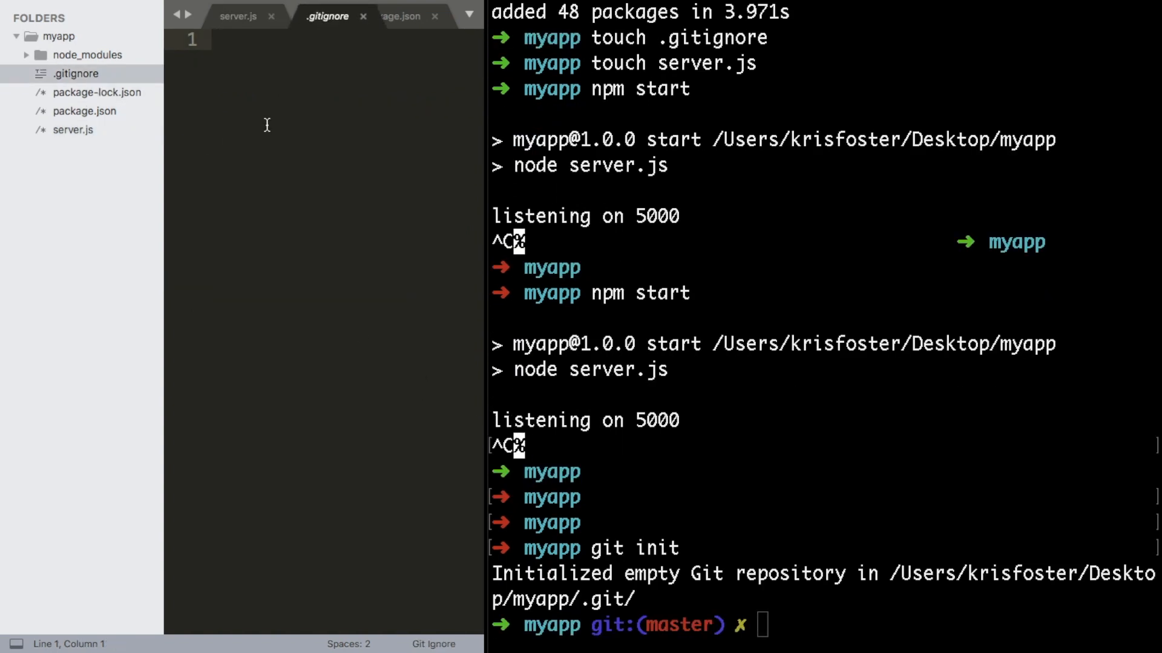
type("node_modules")
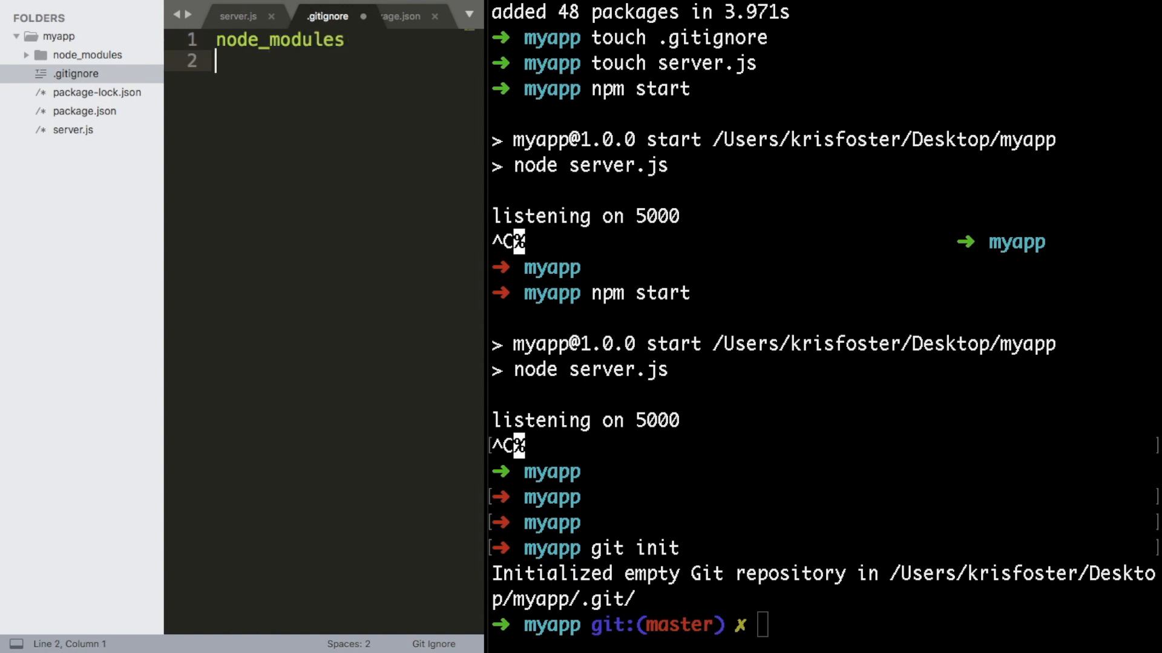
type("pac")
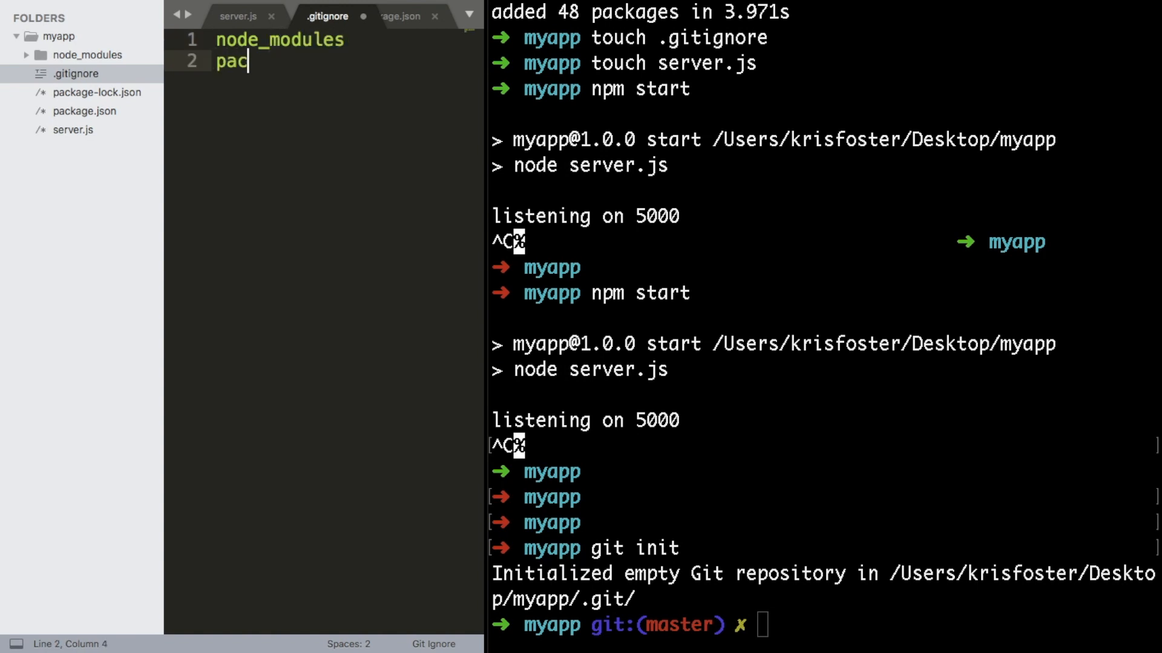
type("kage-li")
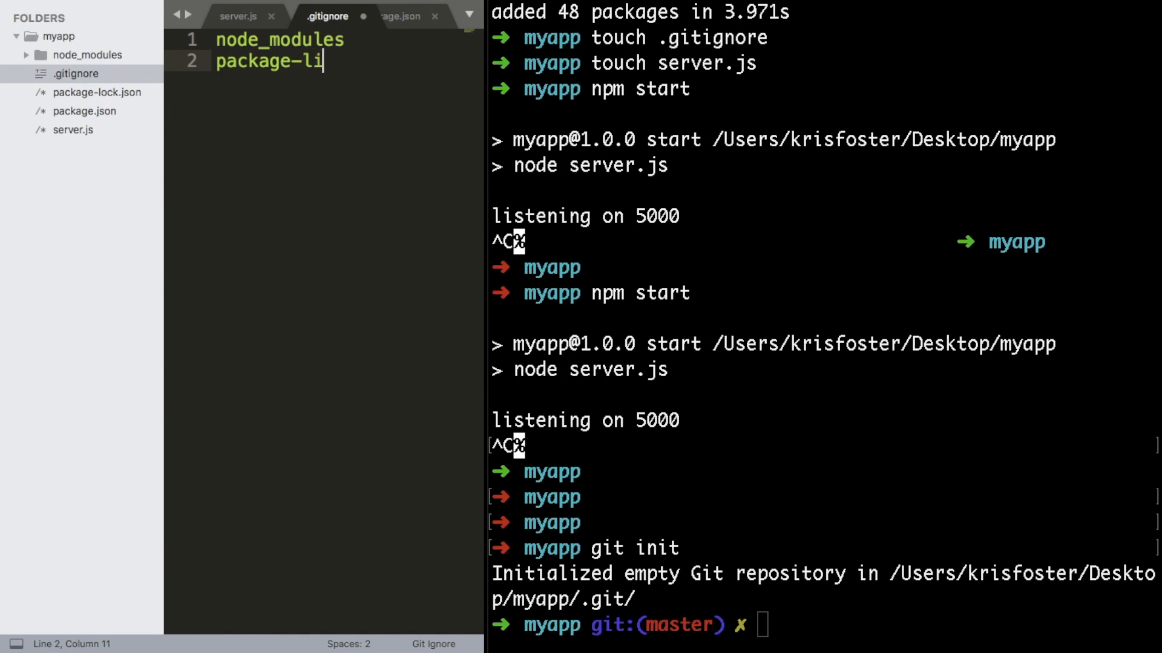
type("ck.json")
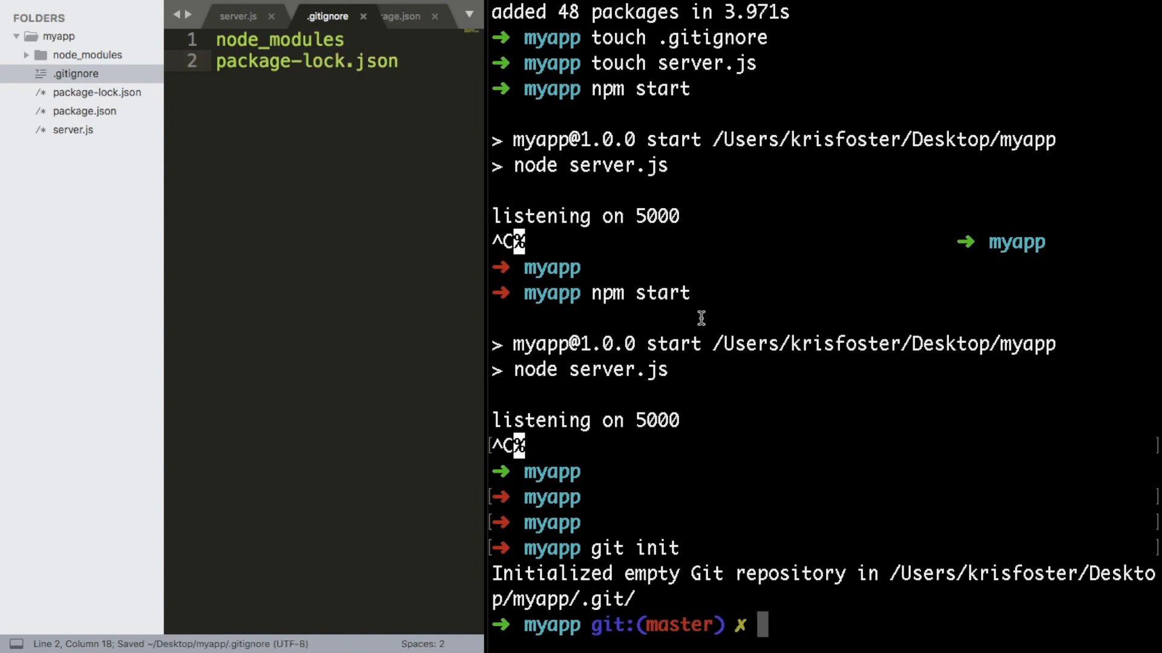
Stage all files, commit as 'my first commit', and push to origin master
type("git status")
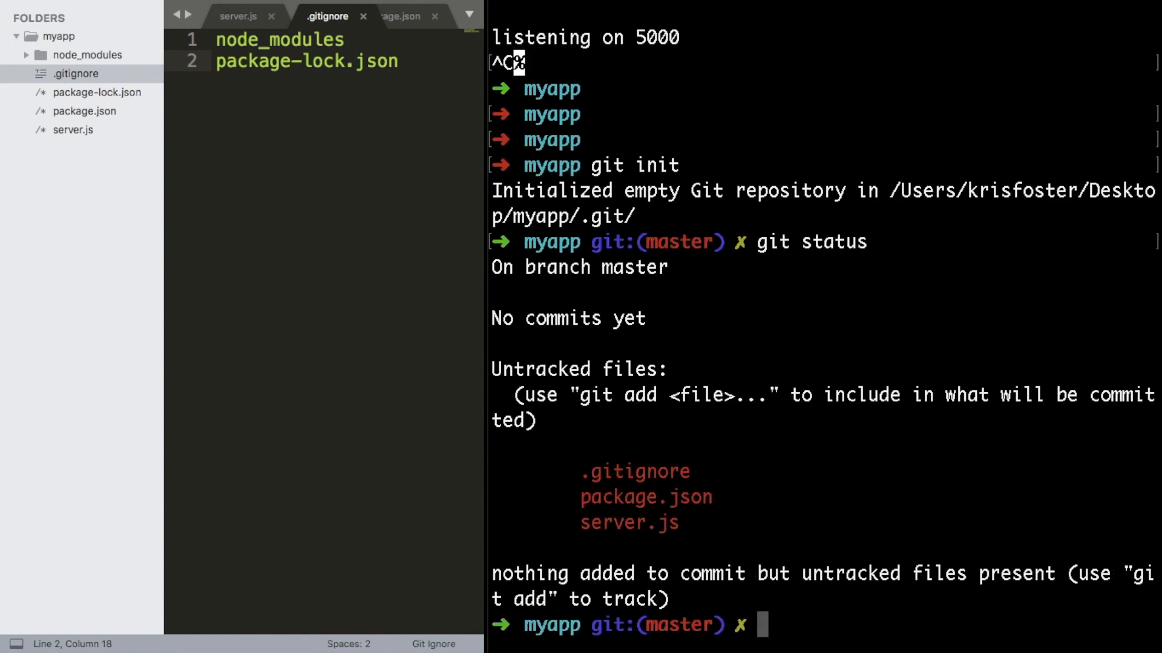
type("git")
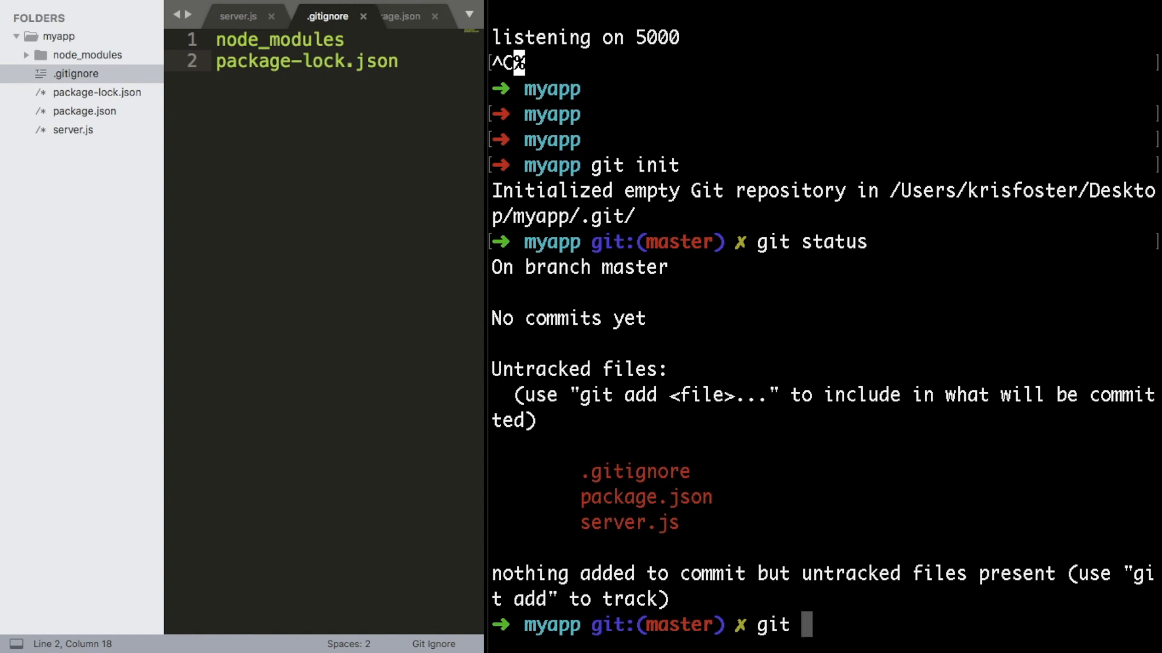
type("git add .")
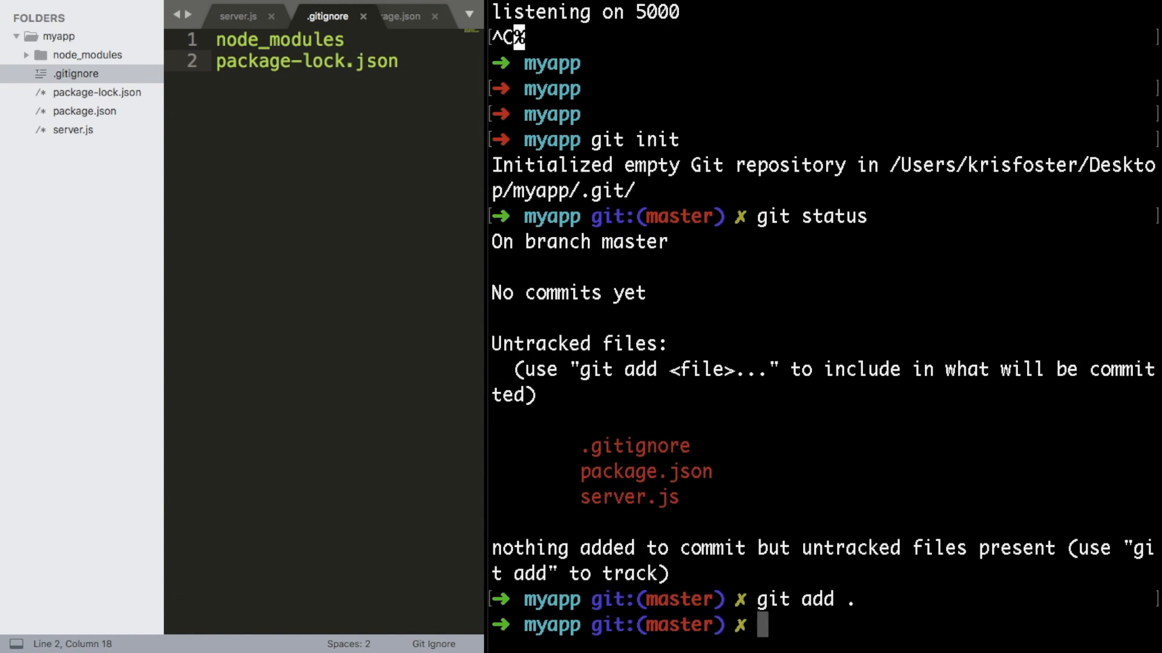
type("git commit -m \"")
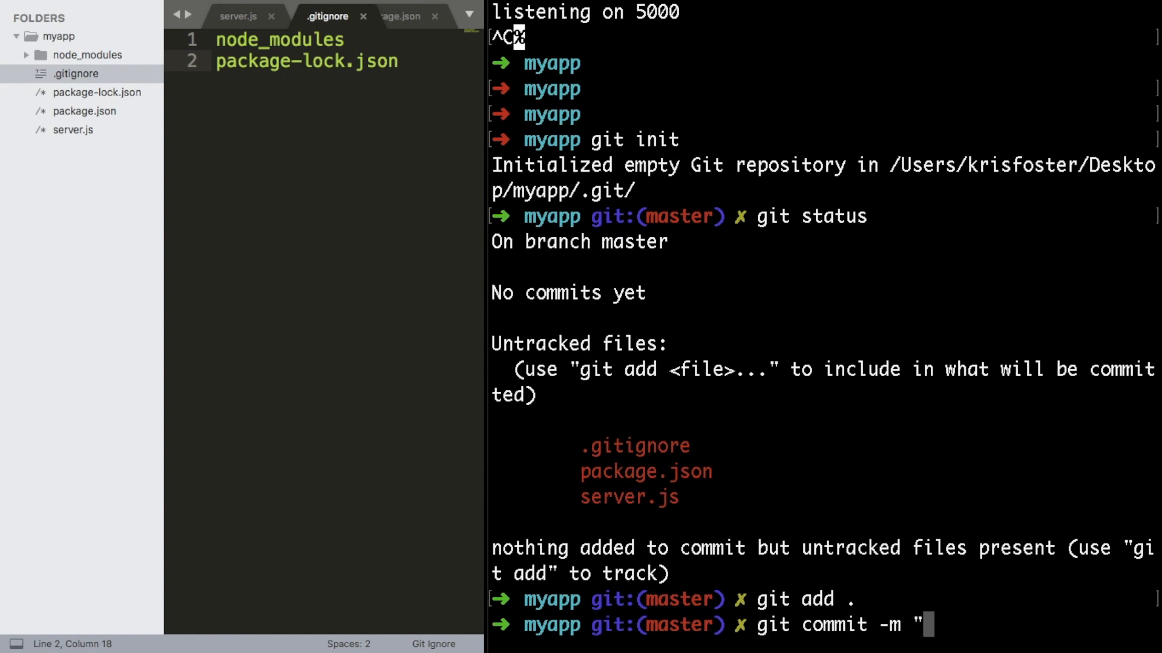
type("my first commit")
type("git")
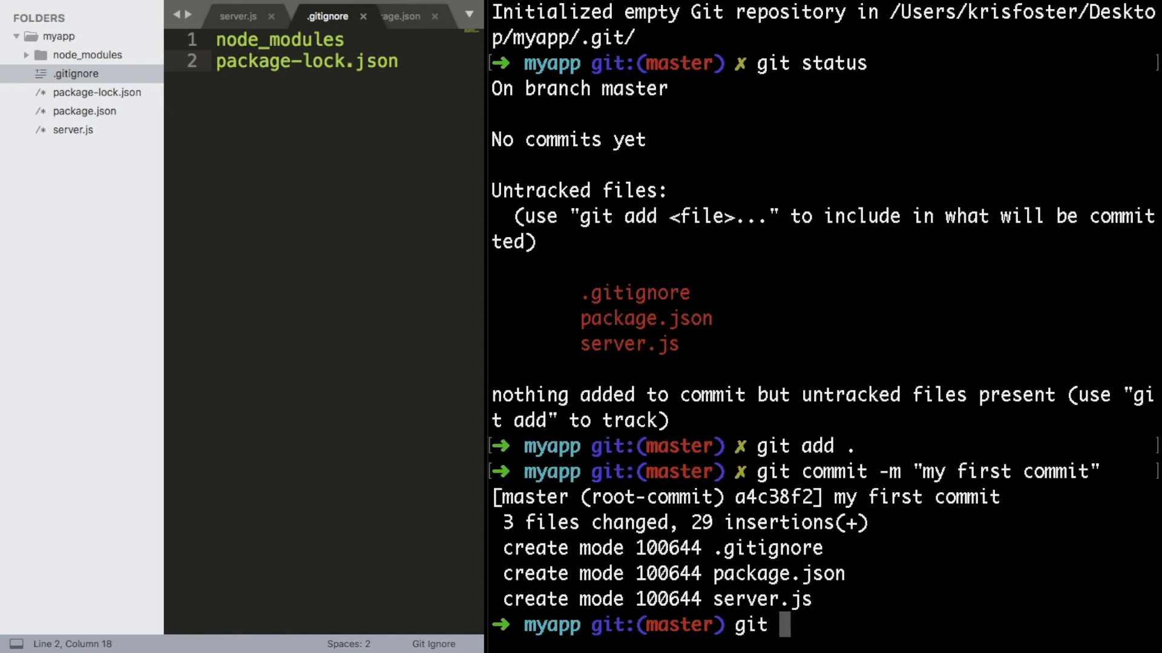
type("push origin master")
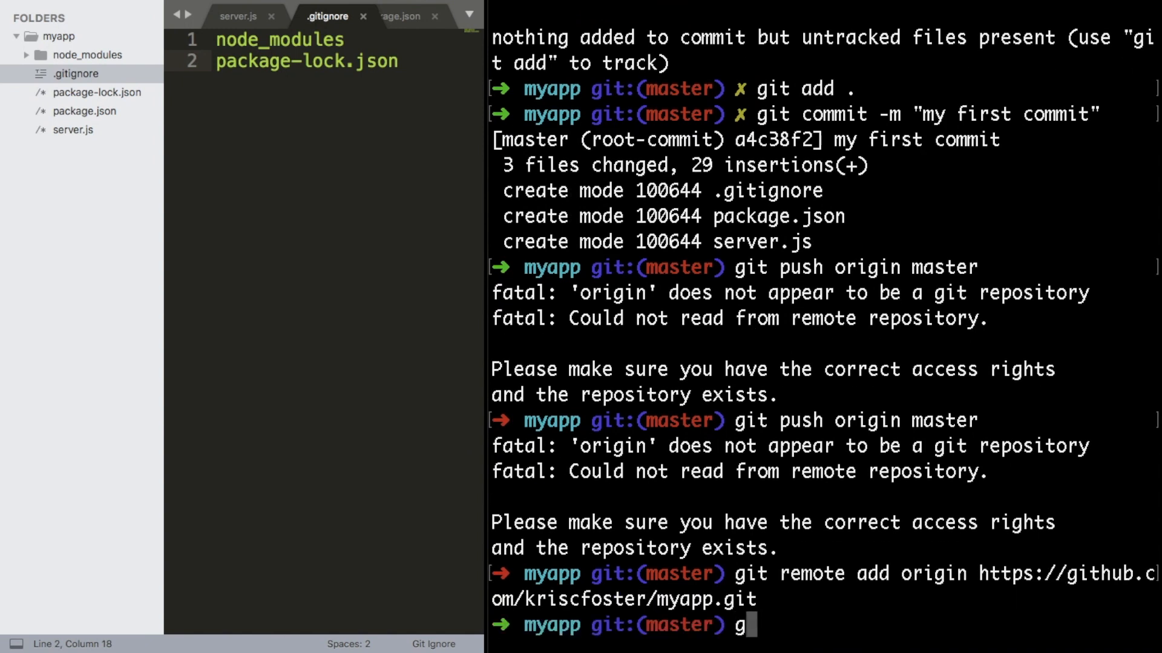
type("it push origin mas")
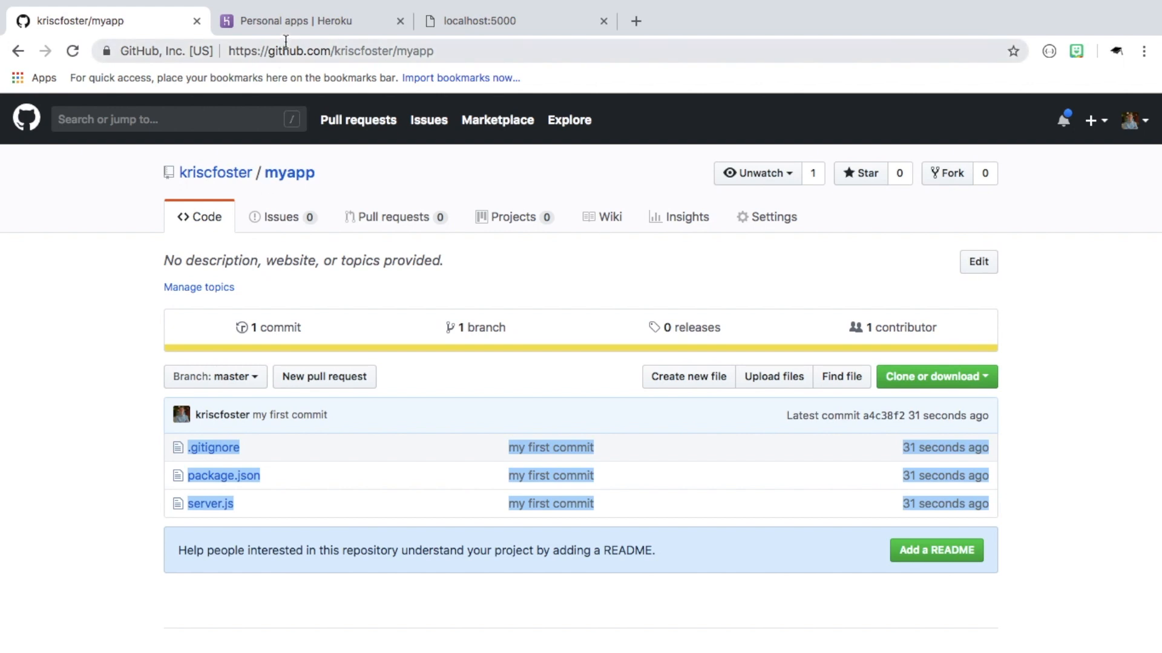
Create a new Heroku app with a generated name, pacific-plateau-47481
left_click(311, 20)
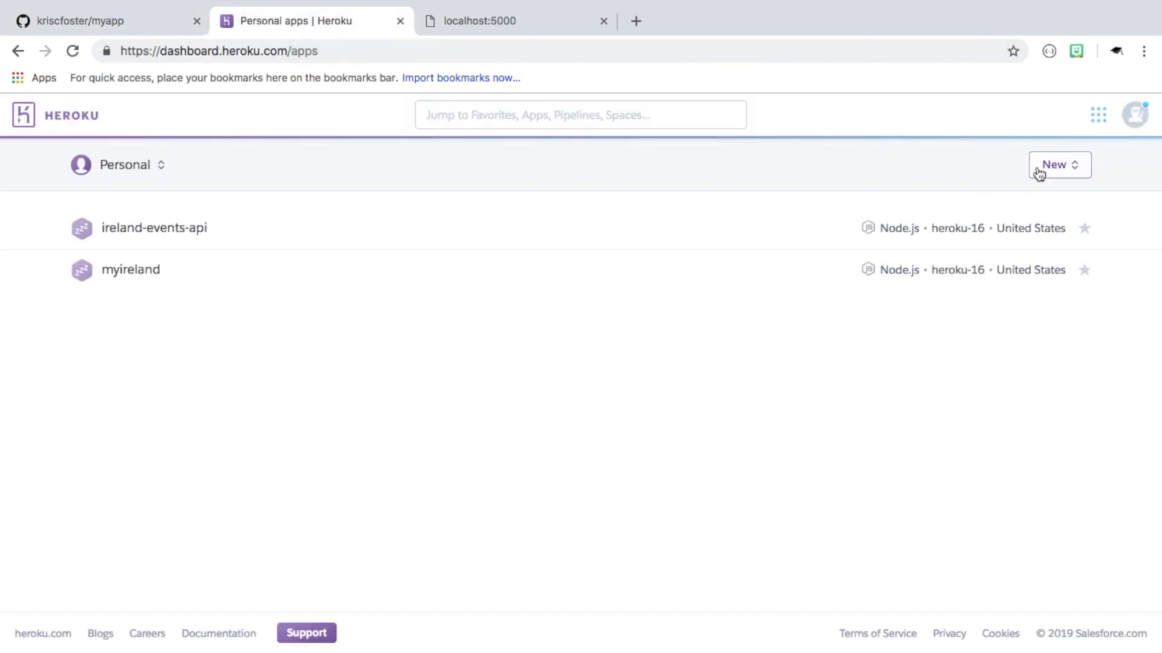
left_click(1059, 164)
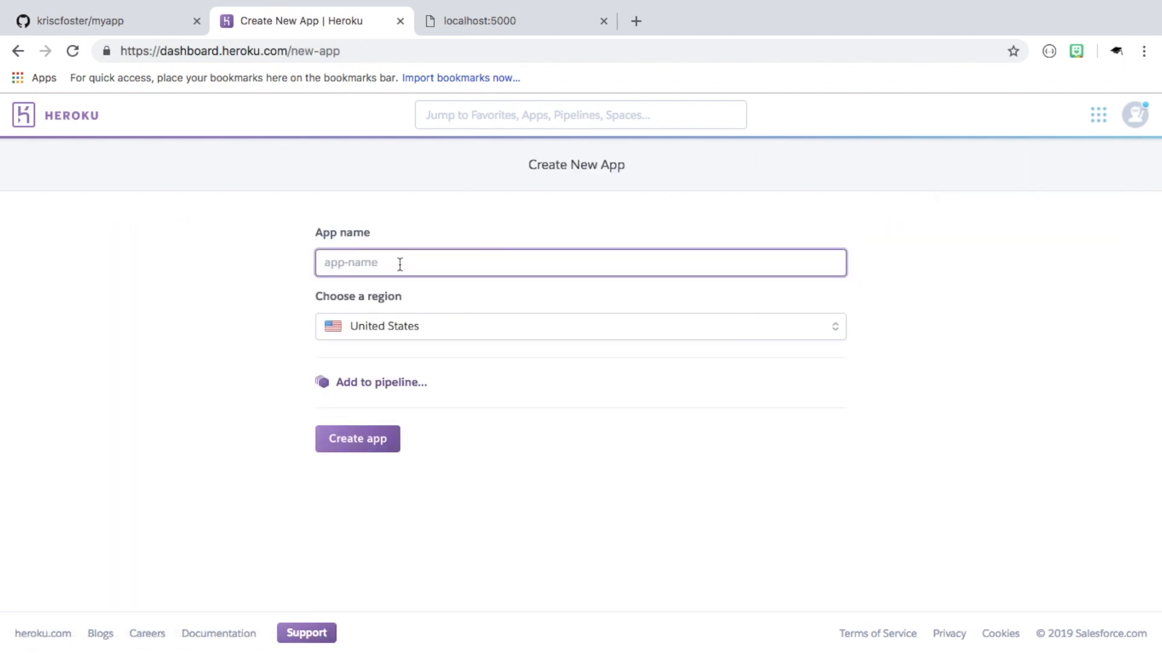
left_click(357, 439)
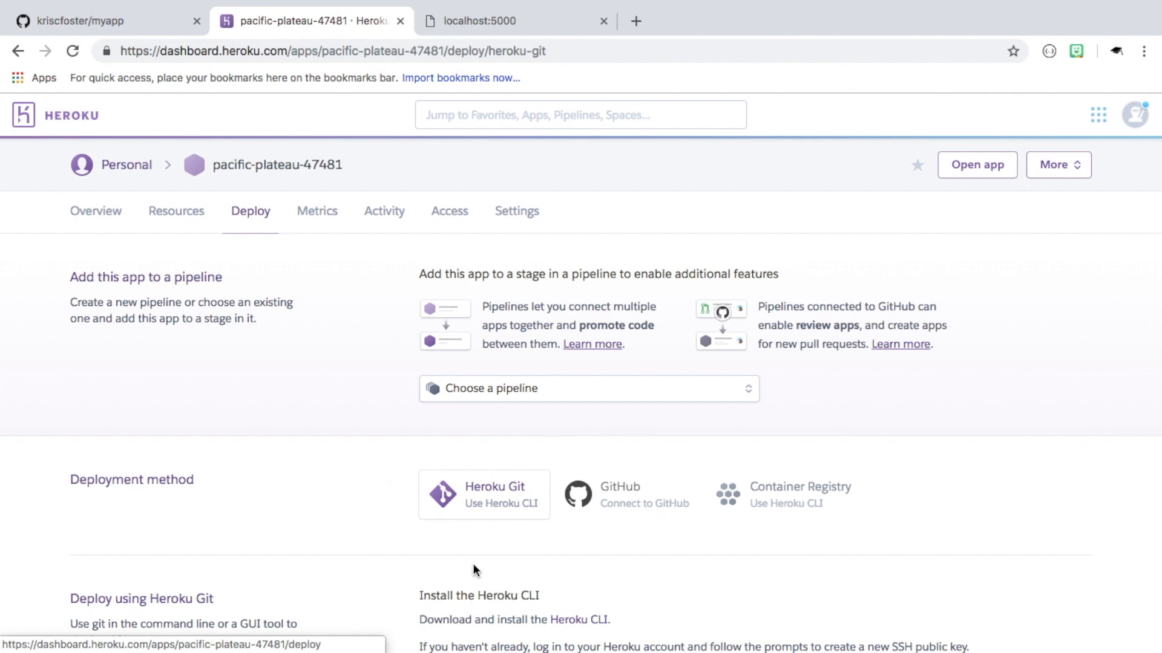
Choose GitHub deployment, search for the myapp repository, and connect it
left_click(618, 497)
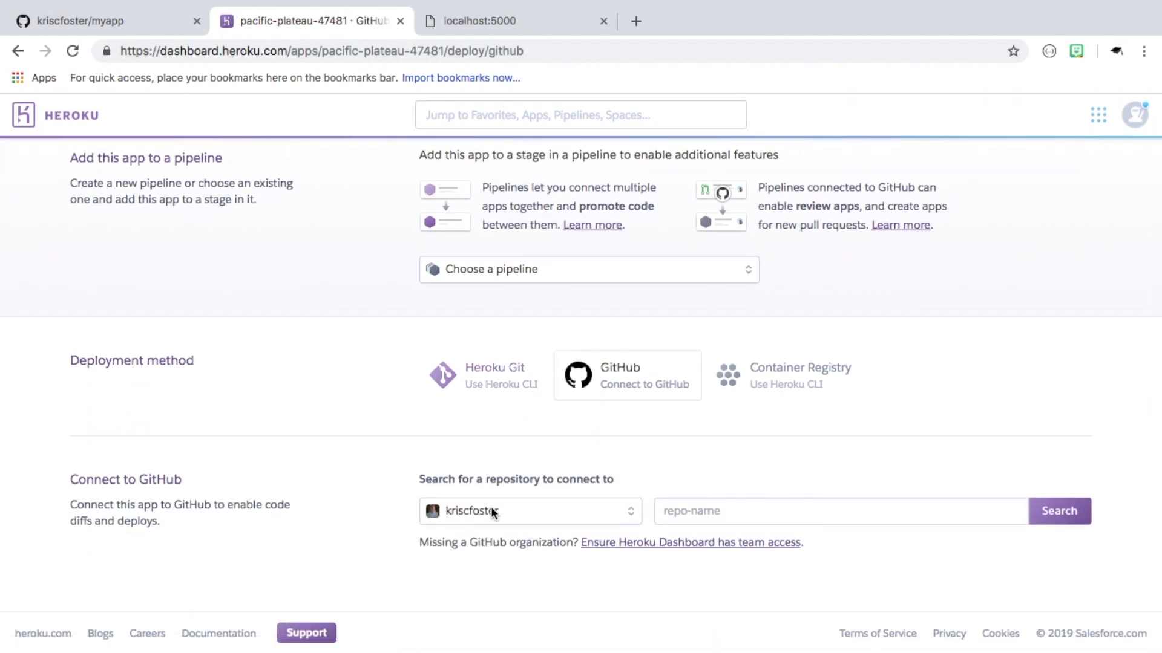
type("my")
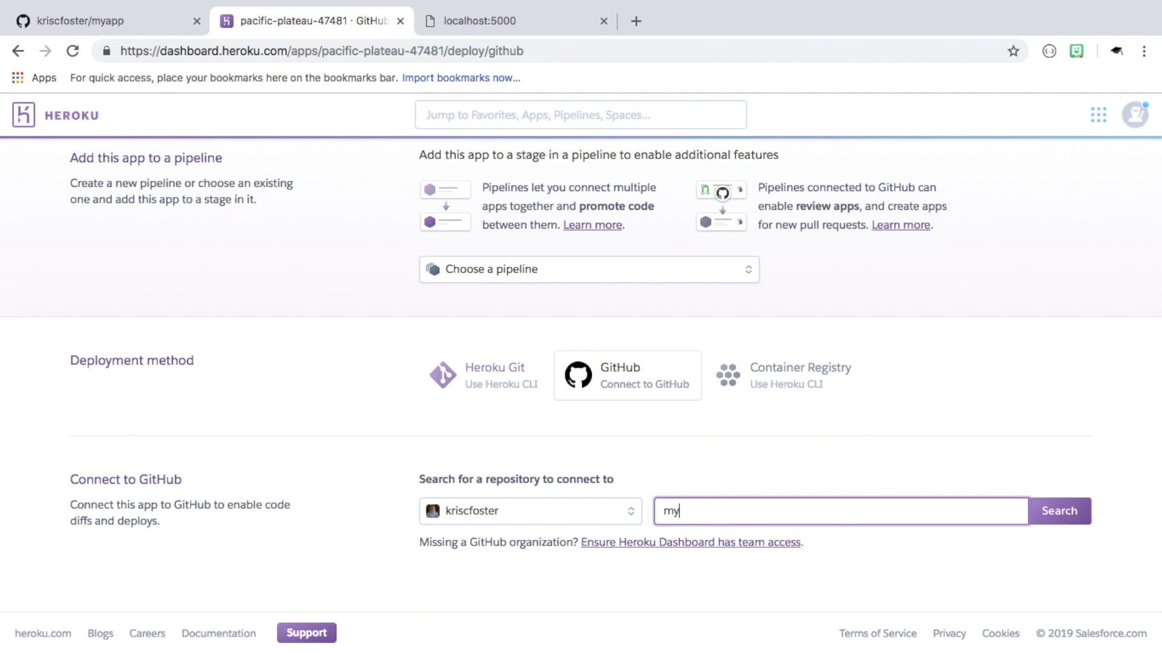
type("app")
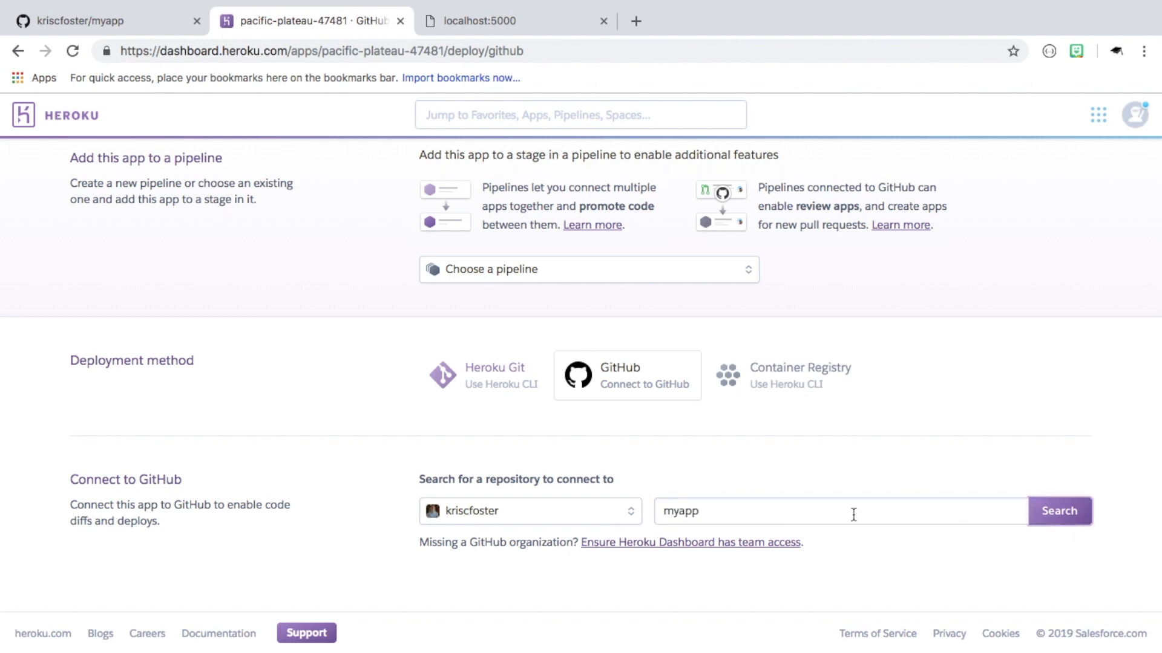
left_click(1058, 511)
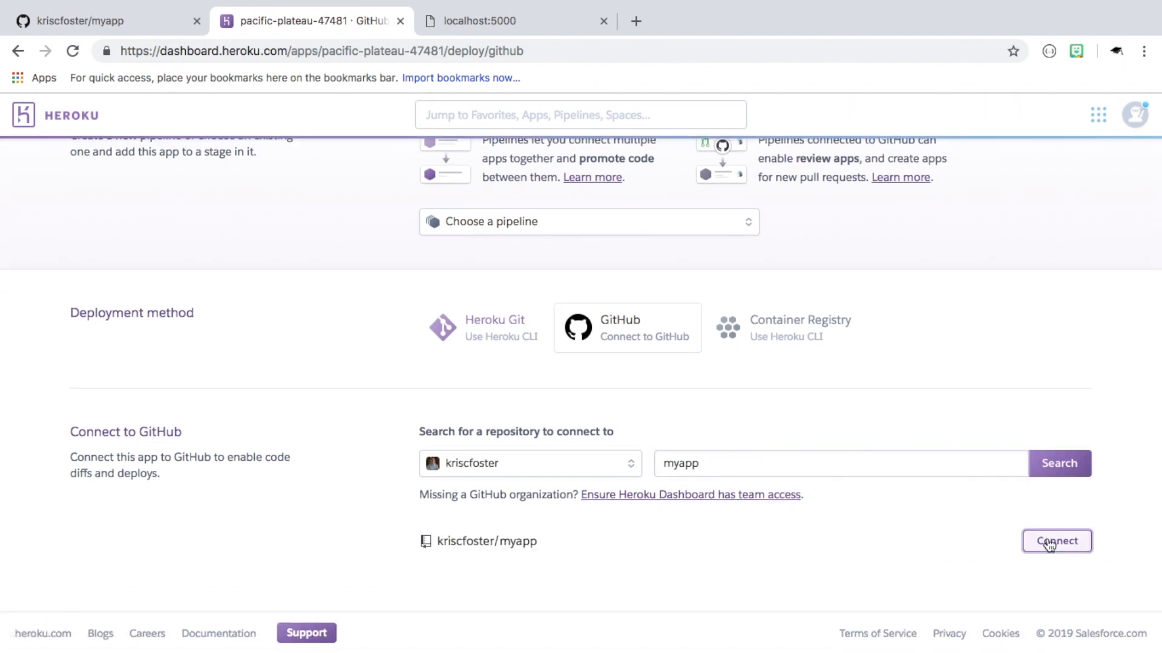
left_click(1055, 541)
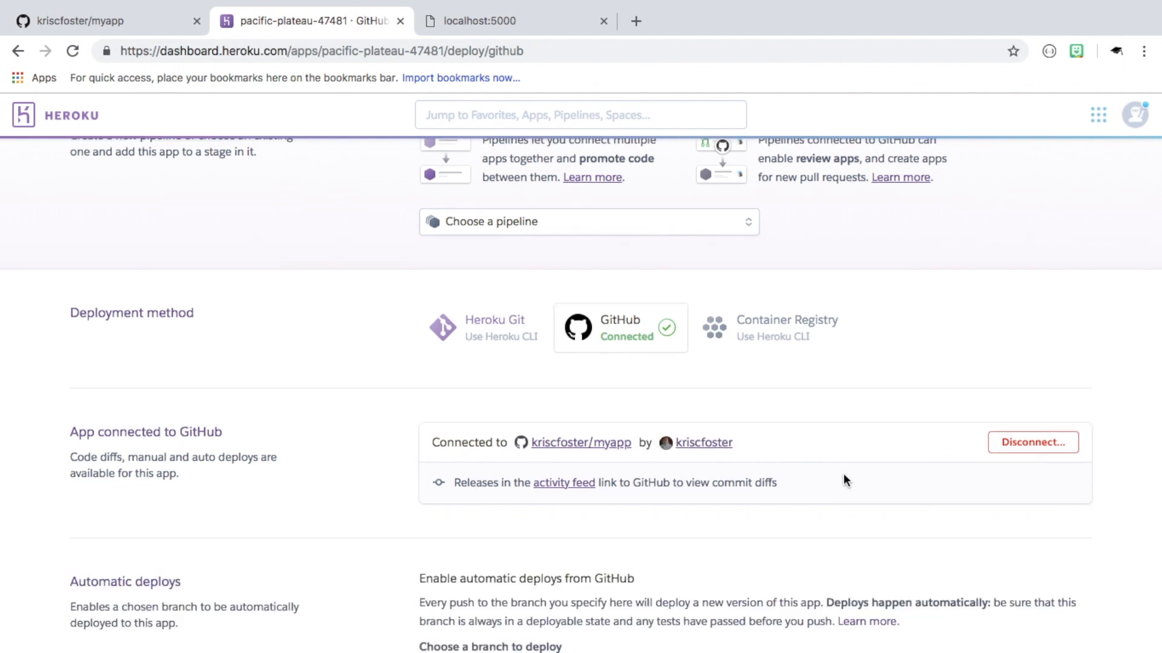
Enable automatic deploys from master and confirm the master build deployed successfully
scroll("down", 3)
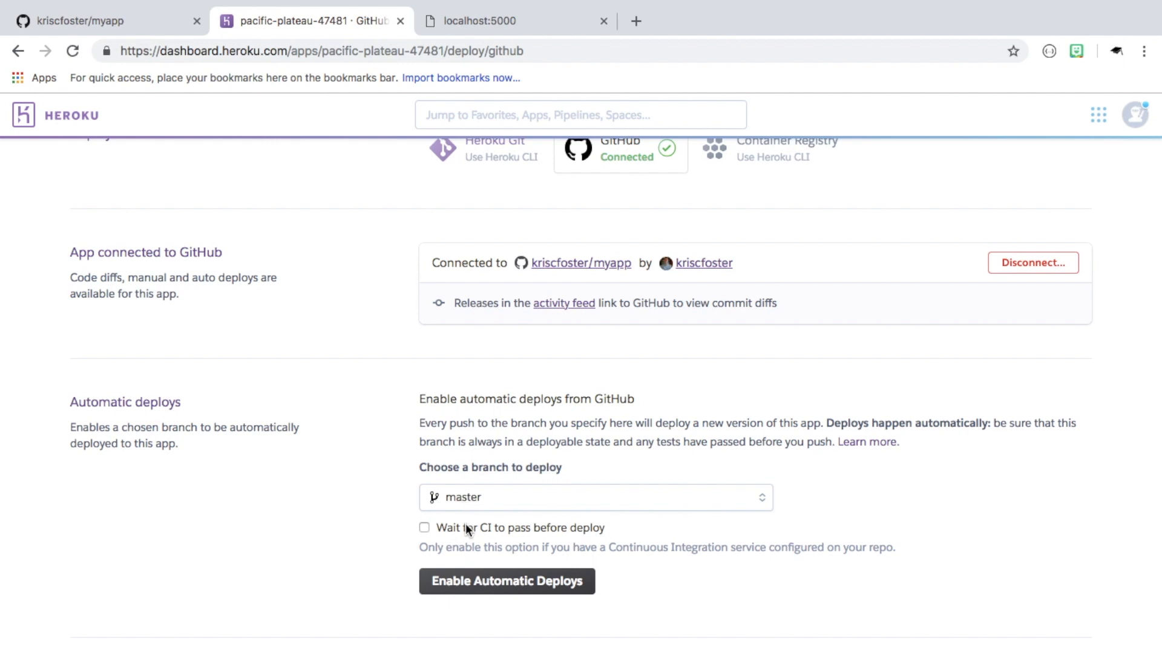
mouse_move(507, 532)
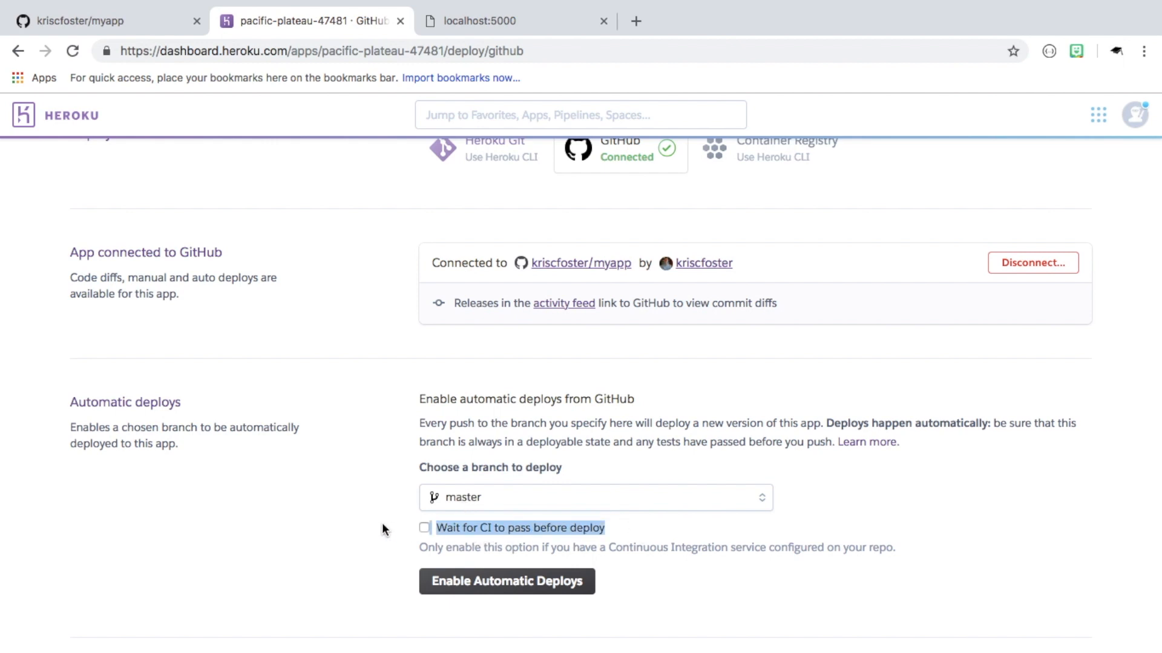
mouse_move(476, 567)
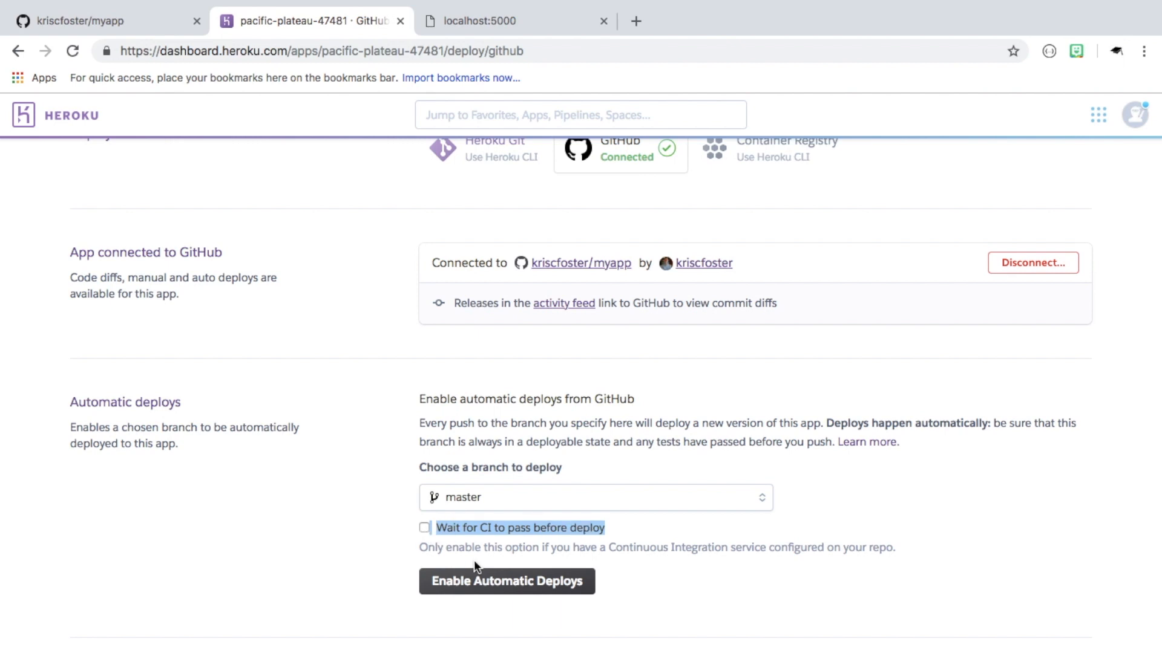
left_click(505, 581)
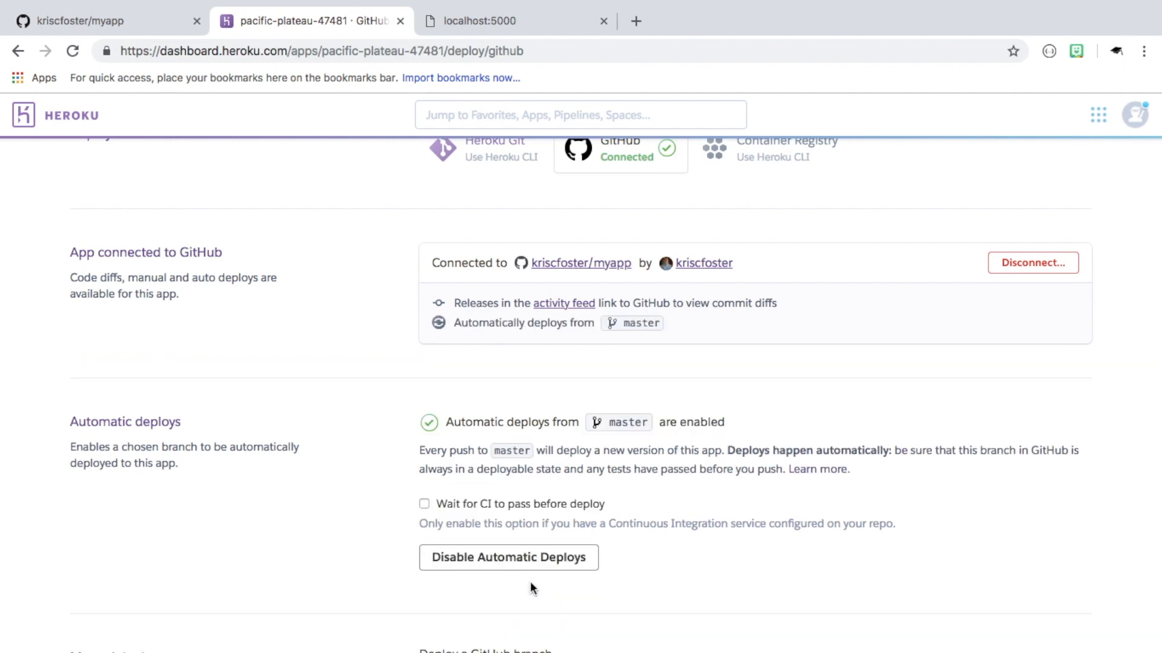
scroll("down", 3)
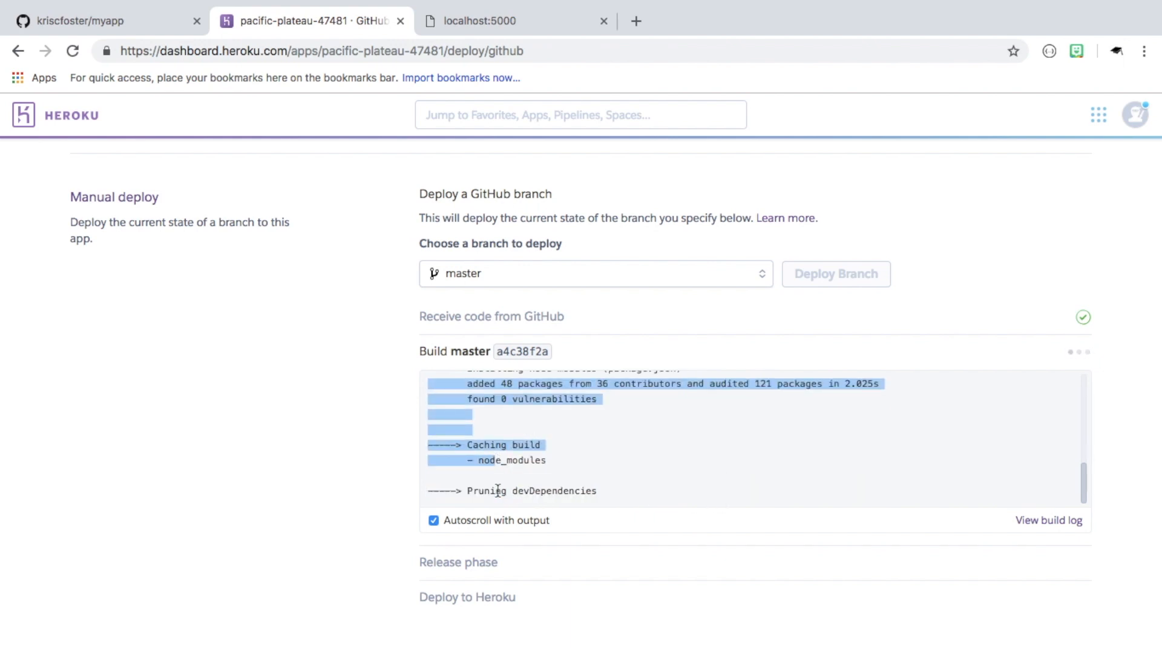
scroll("down", 3)
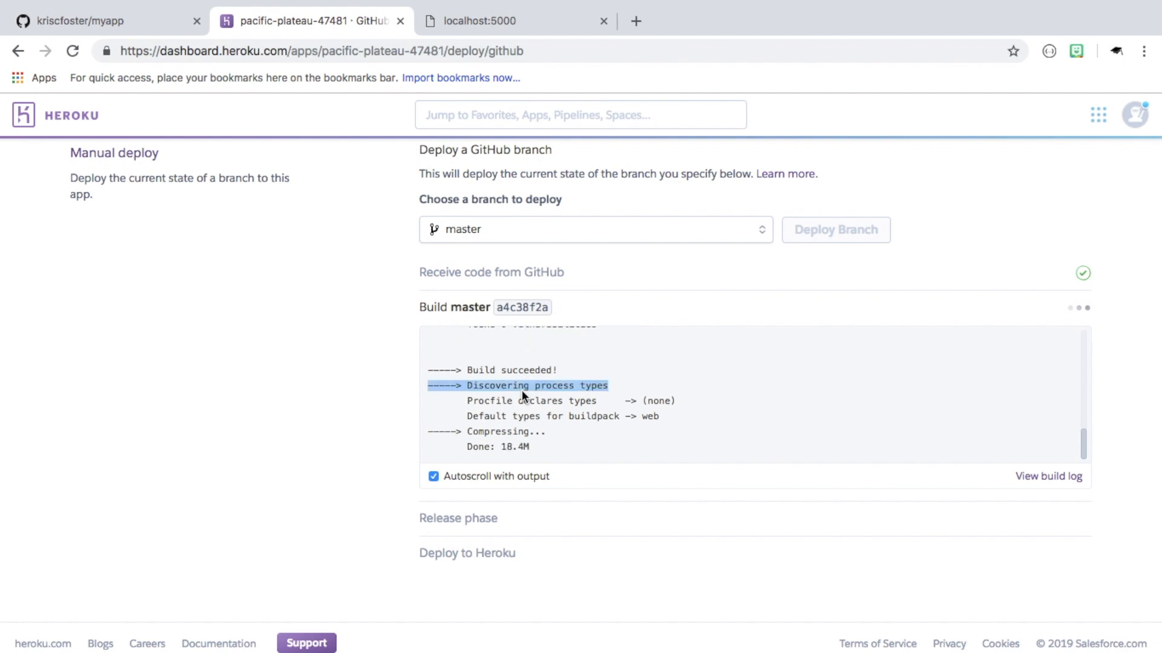
scroll("up", 3)
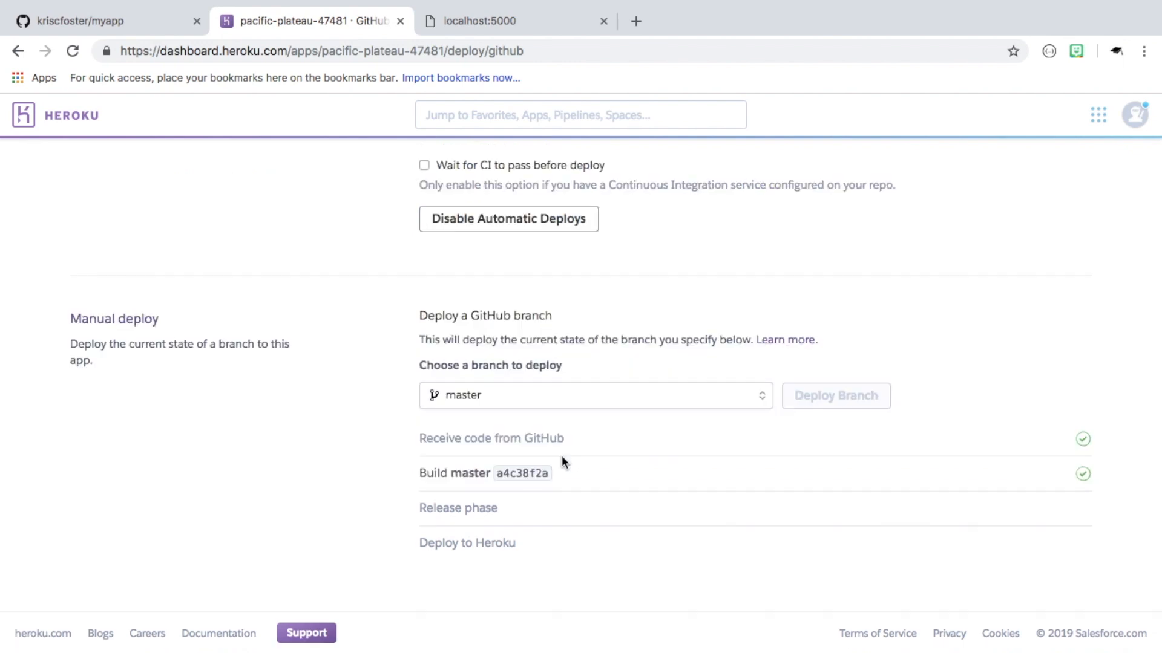
left_click(834, 395)
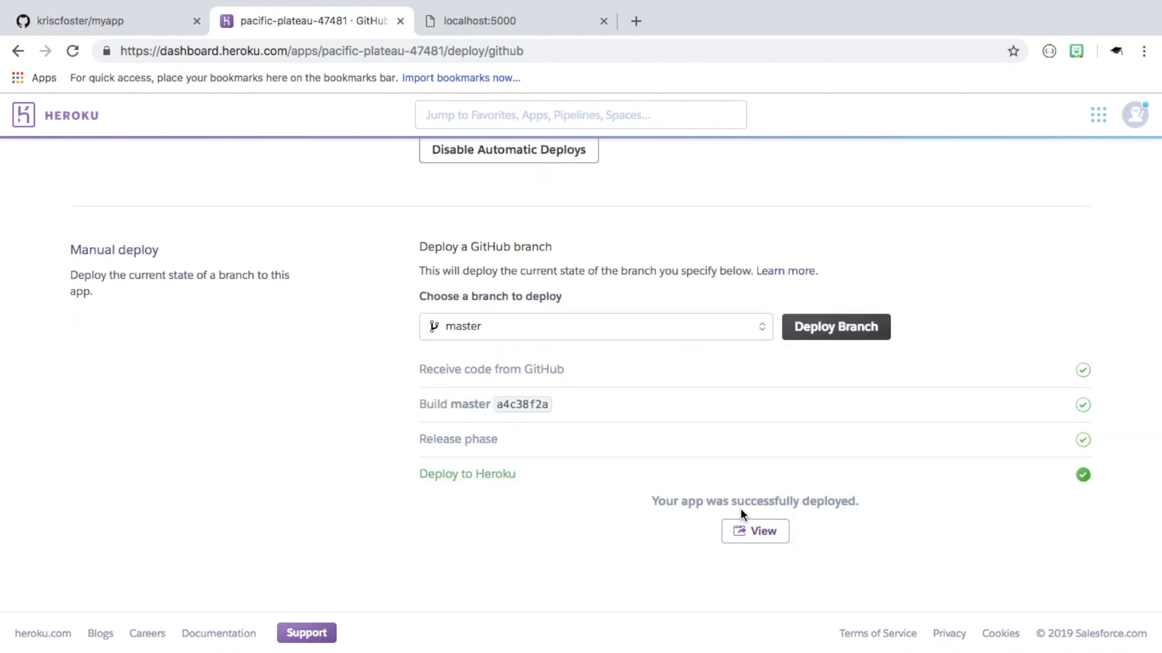
scroll("up", 3)
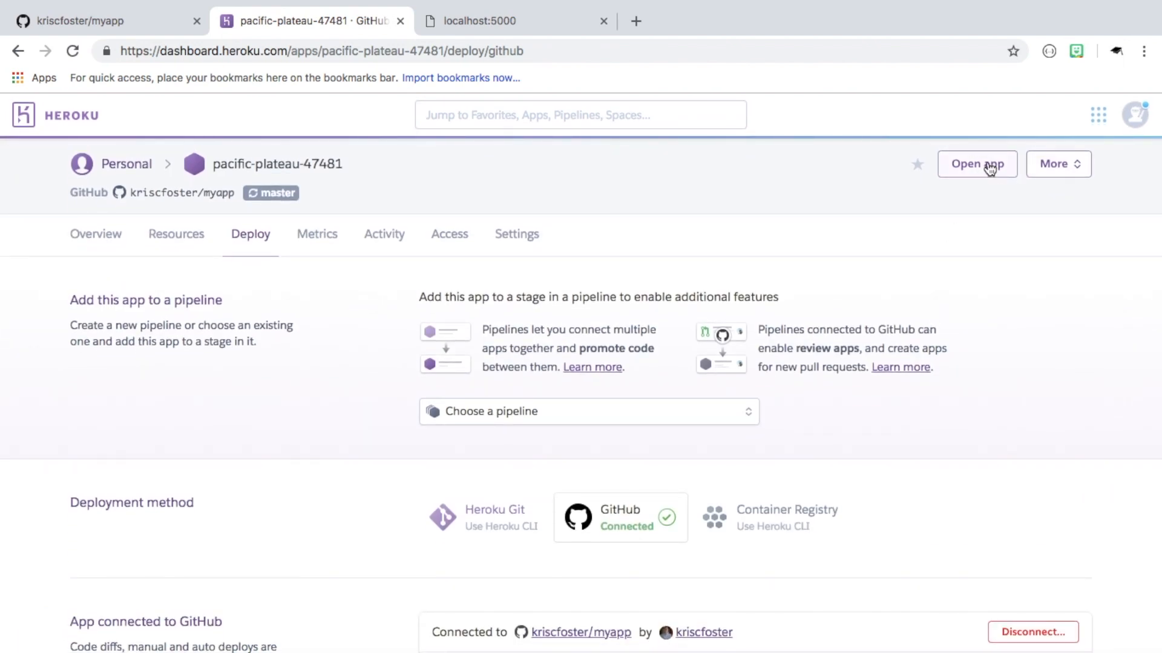
Load pacific-plateau-47481.herokuapp.com to confirm it returns { ok: true }, then return to GitHub
left_click(977, 164)
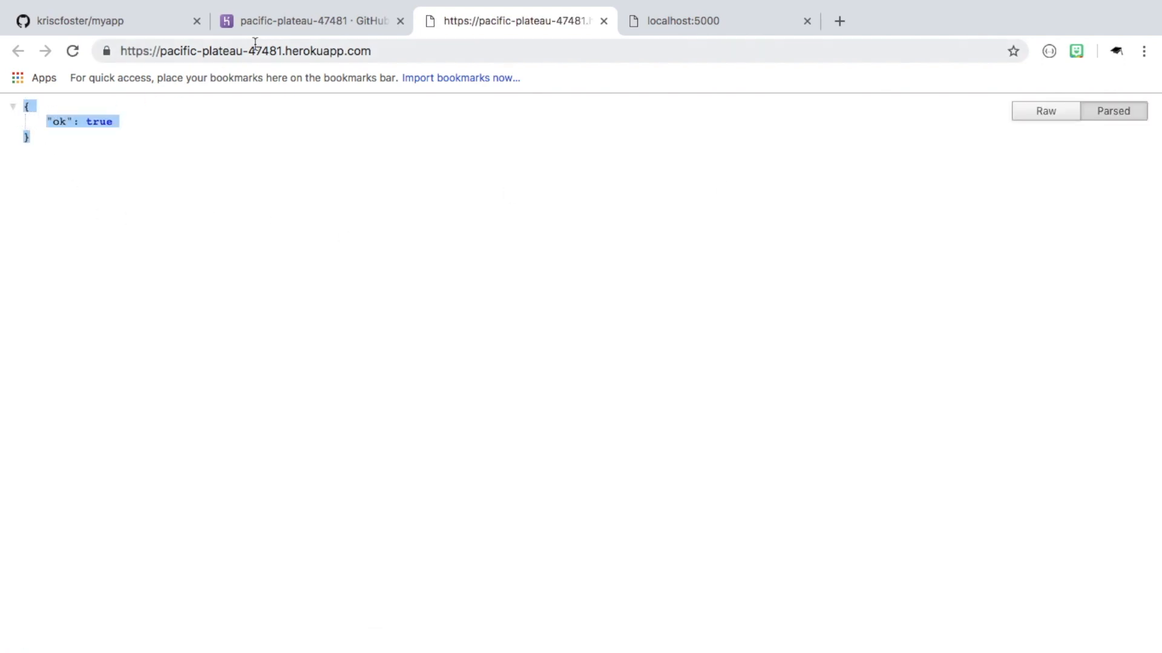
left_click(311, 20)
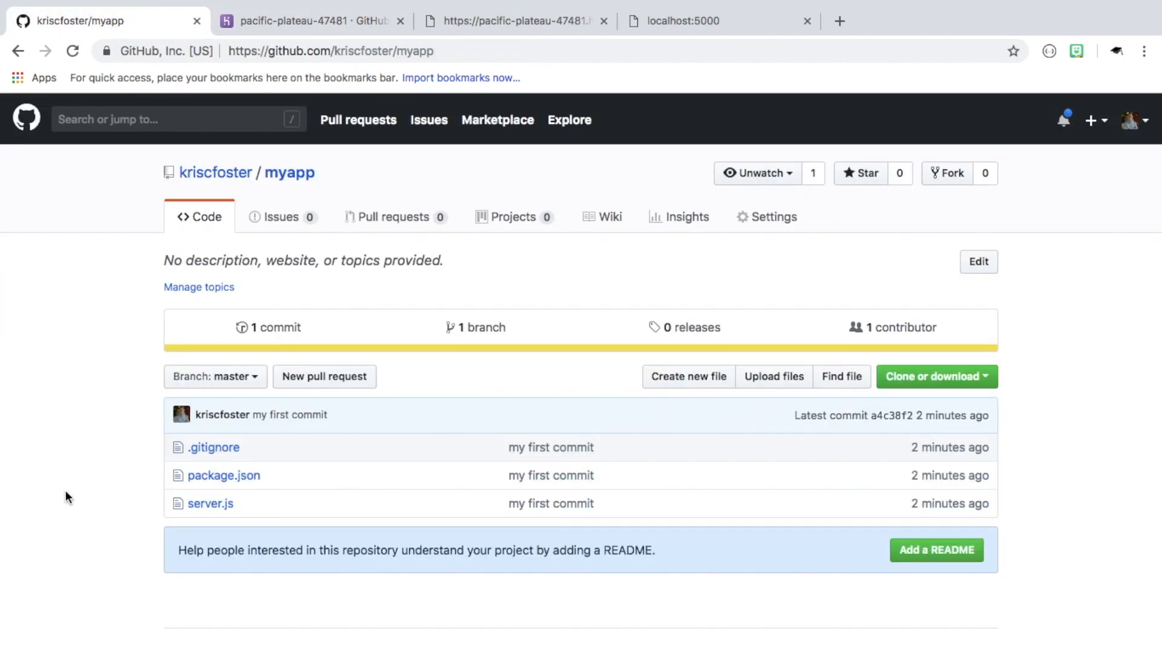
mouse_move(210, 508)
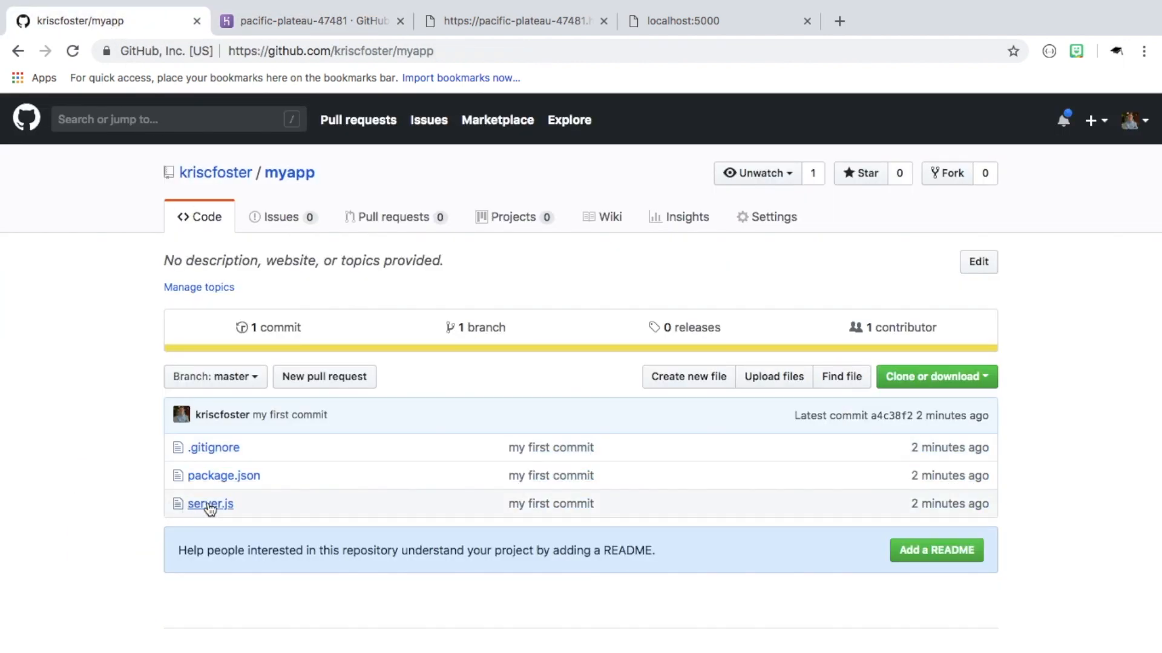
Change server.js to send { ok: false } and commit 'Update server.js' directly to master
left_click(209, 504)
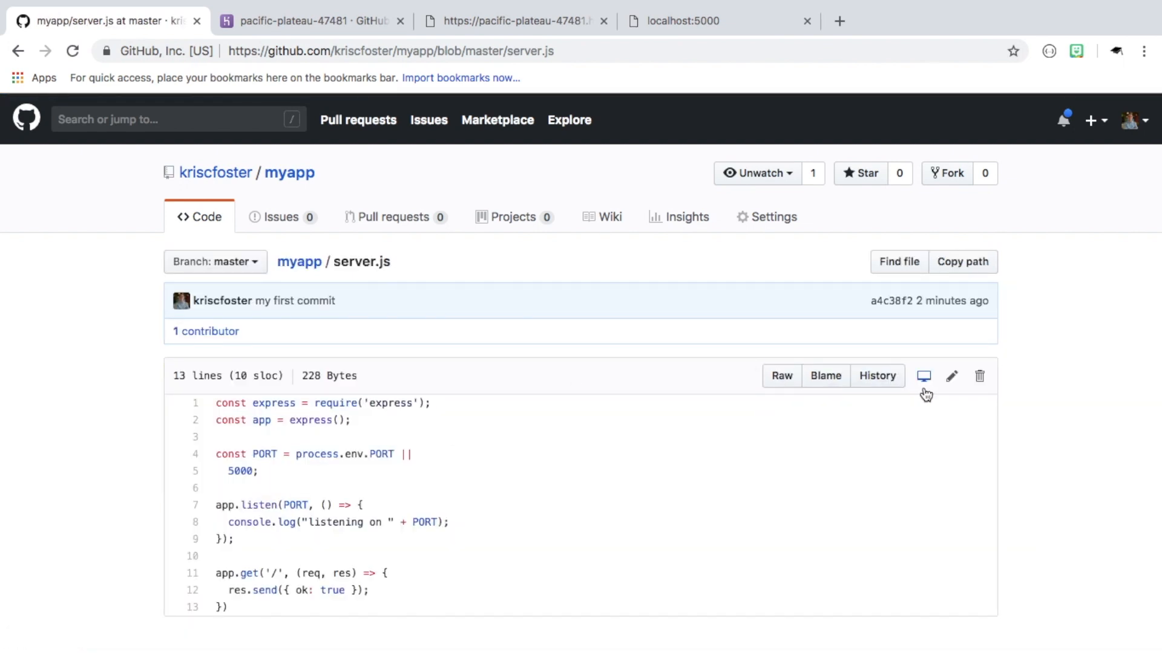
left_click(951, 377)
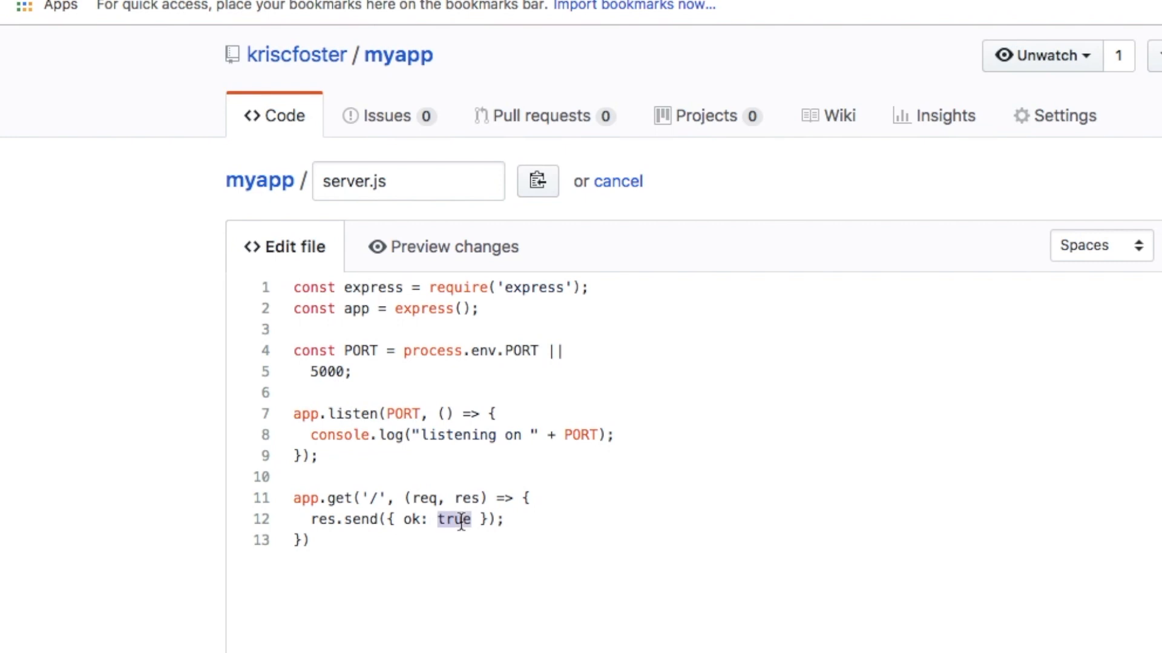
type("false")
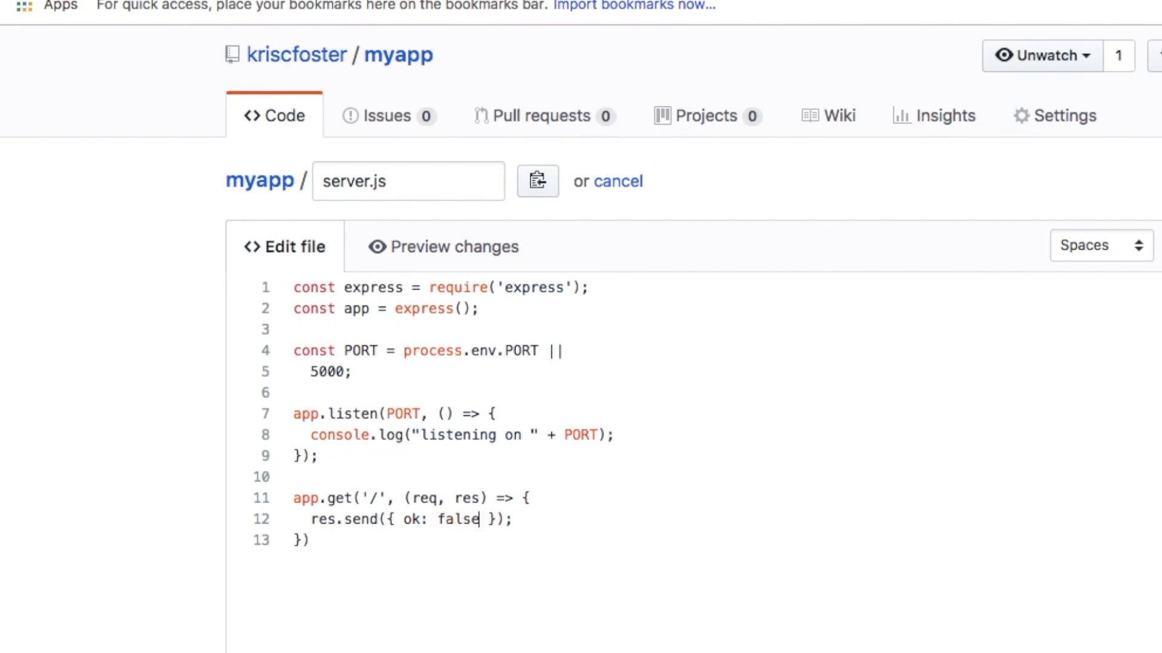
scroll("down", 3)
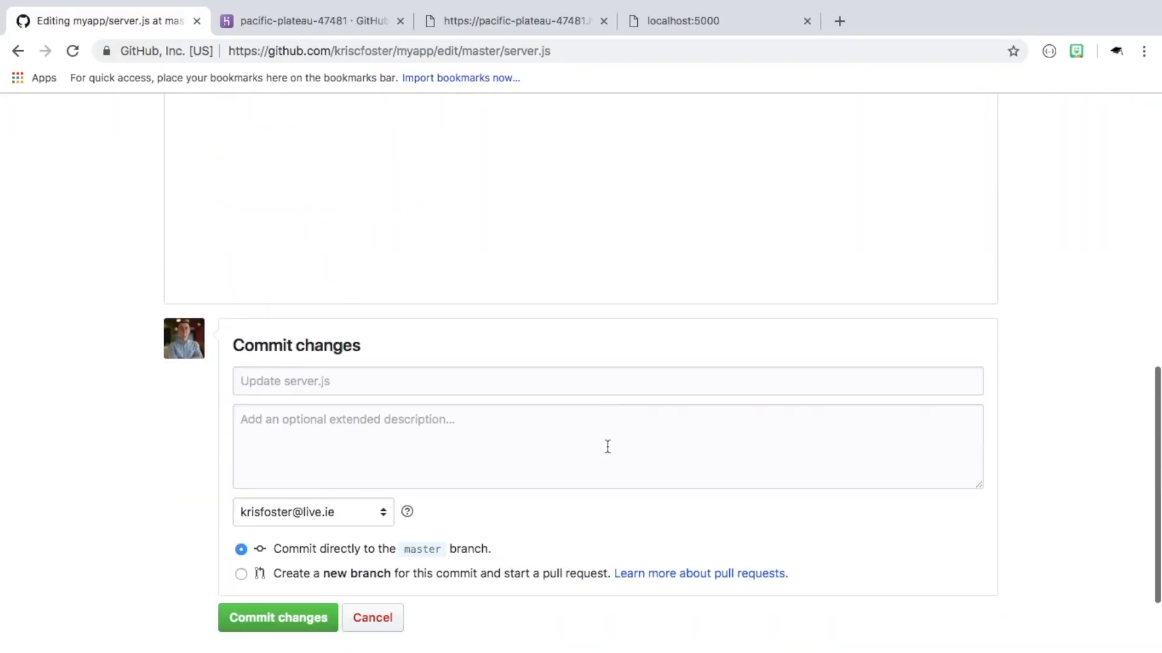
scroll("down", 3)
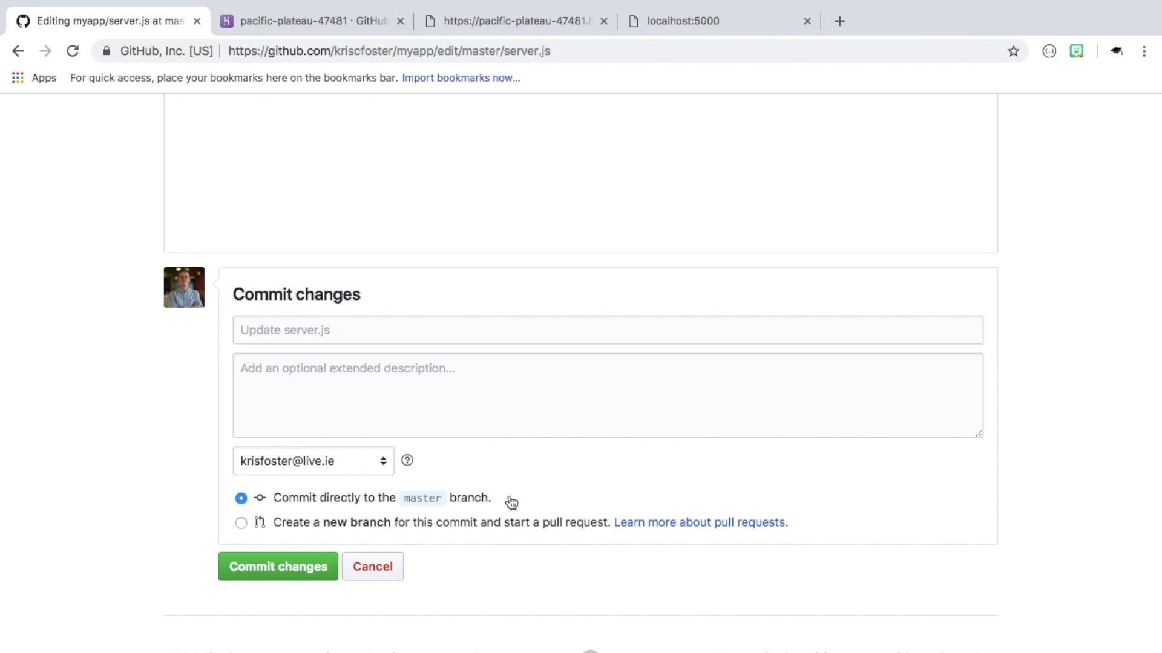
left_click(278, 567)
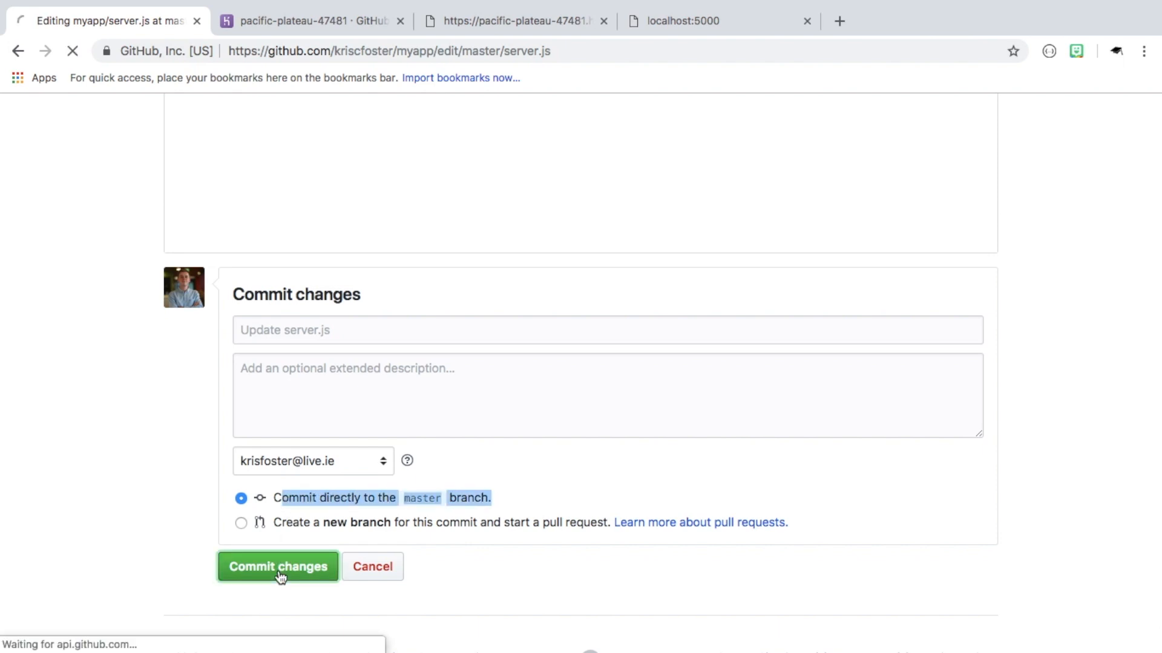
left_click(277, 566)
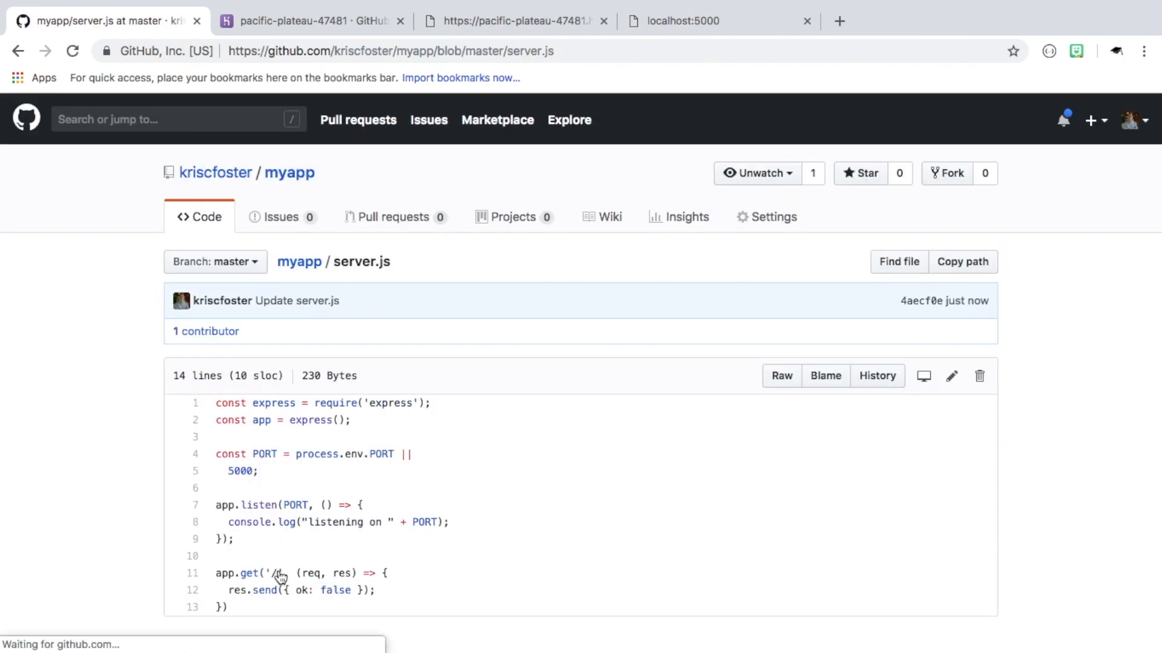
Watch commit 4aecf0e3 auto-deploy as v4 and confirm the live app returns { ok: false }
left_click(311, 20)
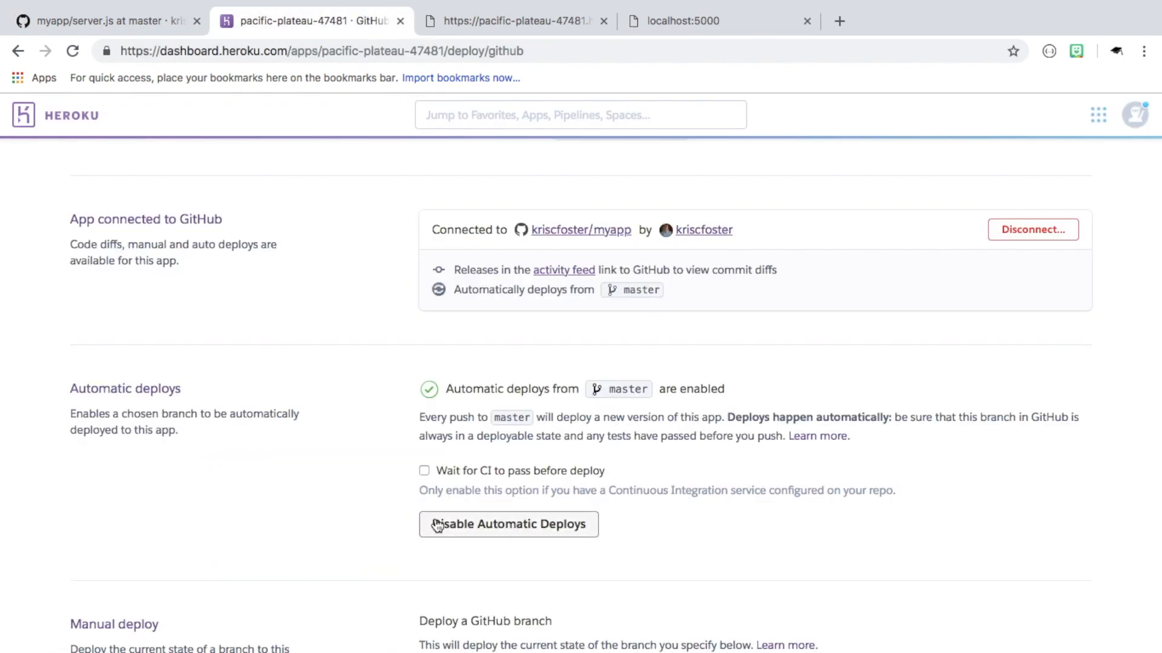
scroll("up", 3)
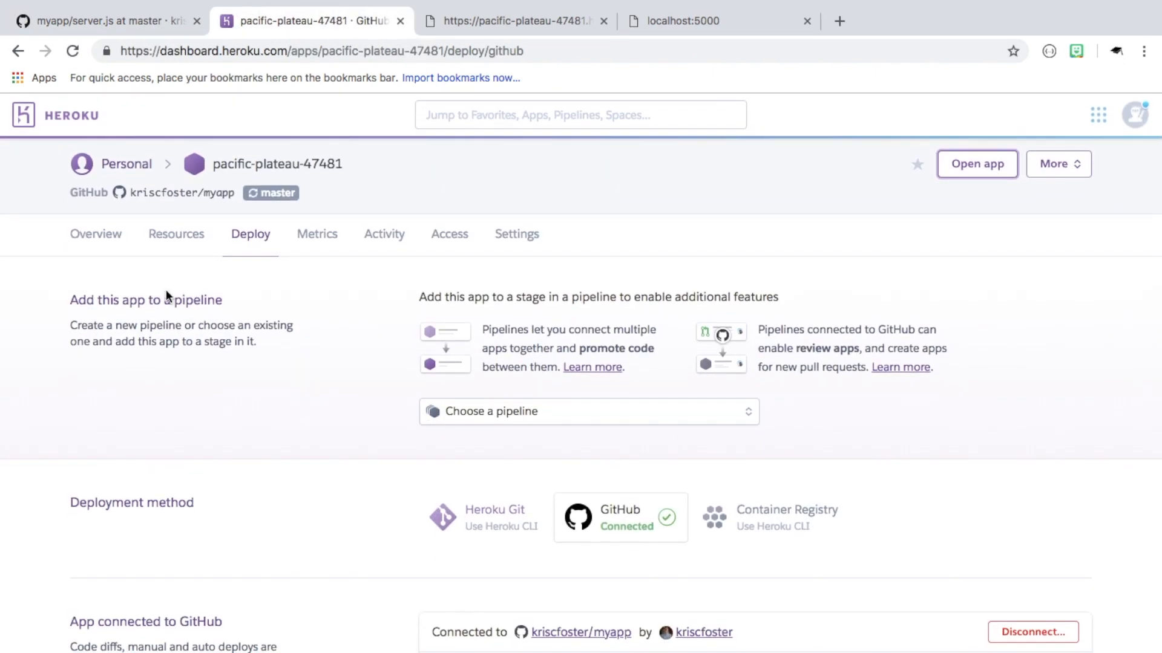
left_click(96, 234)
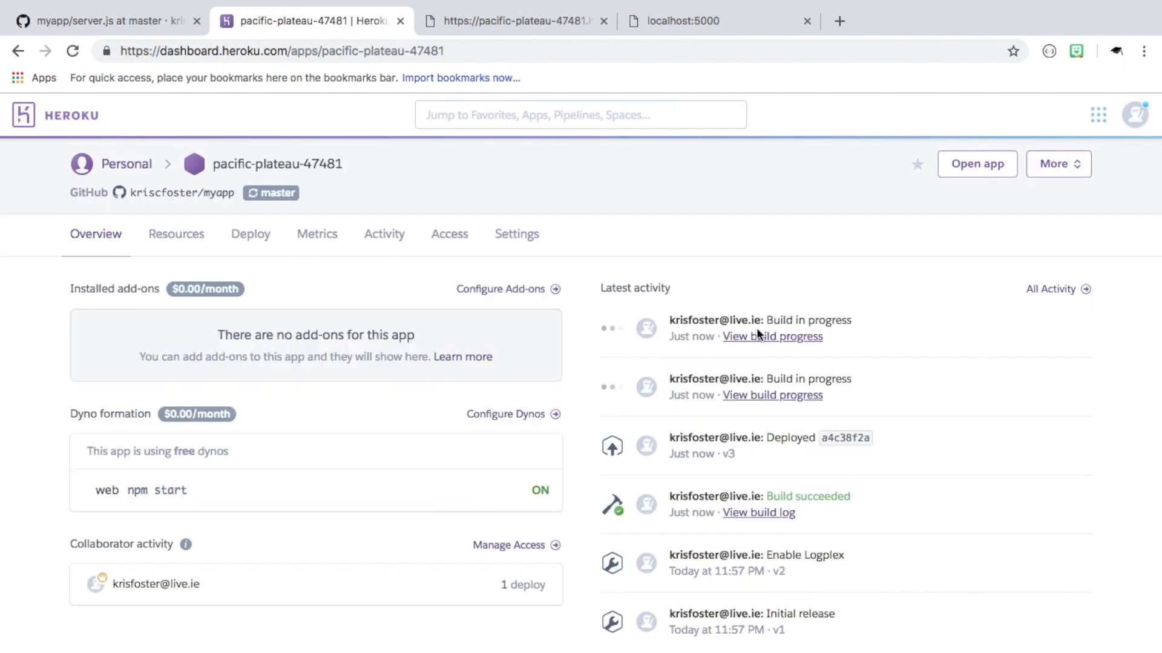
mouse_move(746, 317)
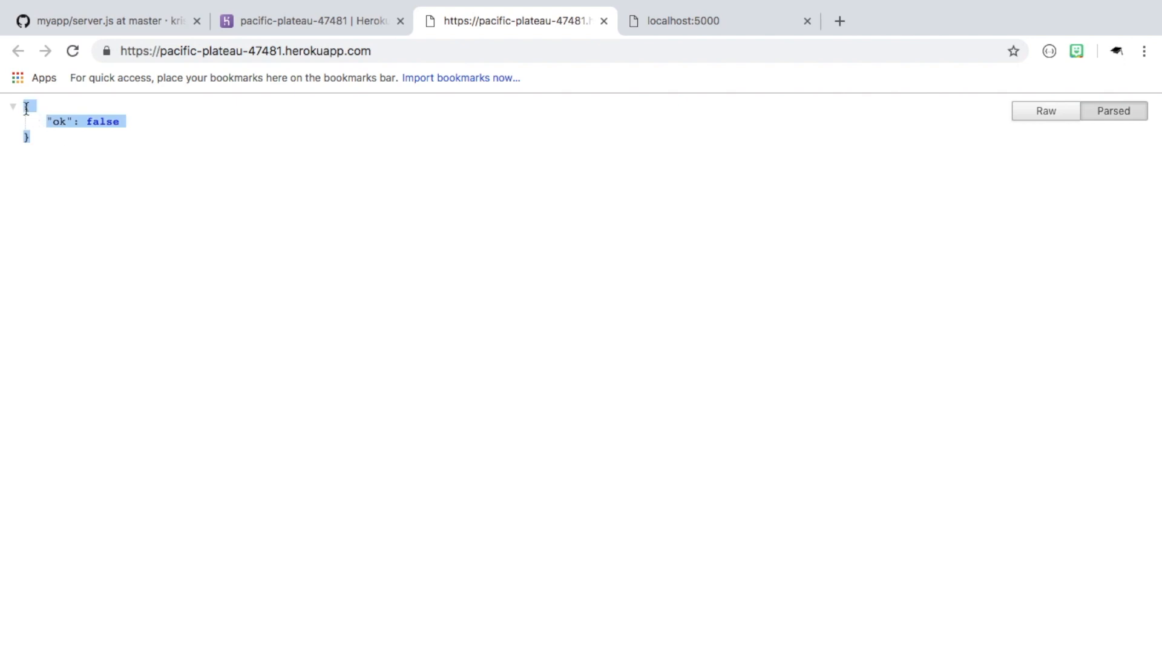
left_click(311, 20)
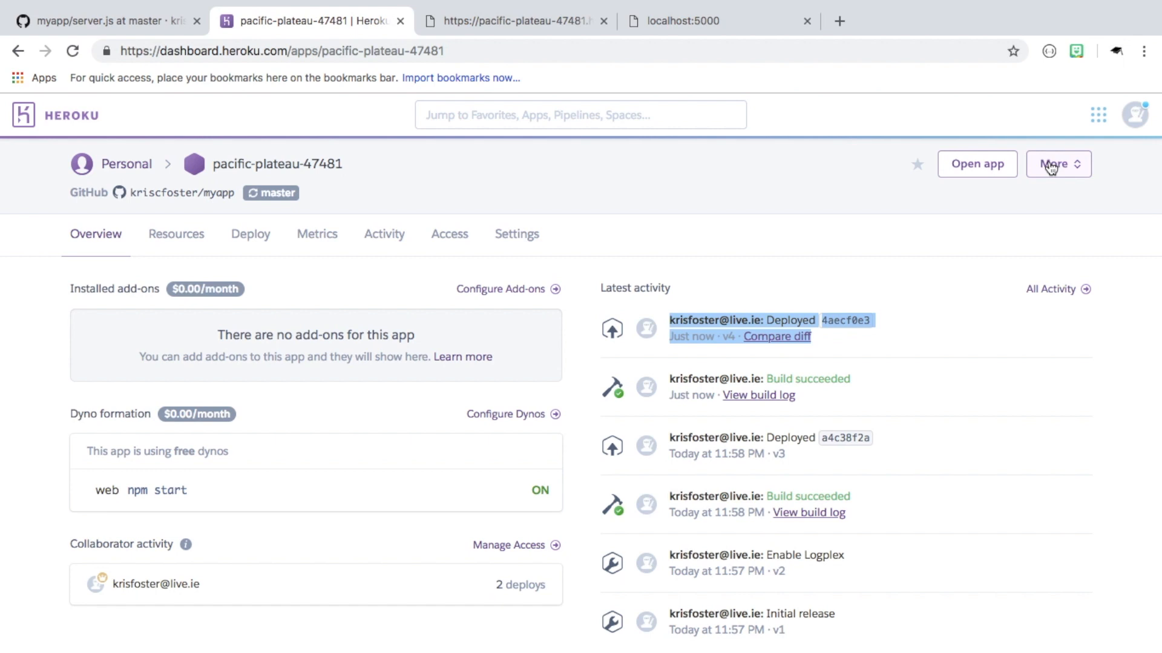
Add pacific-plateau-47481 to a new pipeline named myapp as its staging app
left_click(1055, 164)
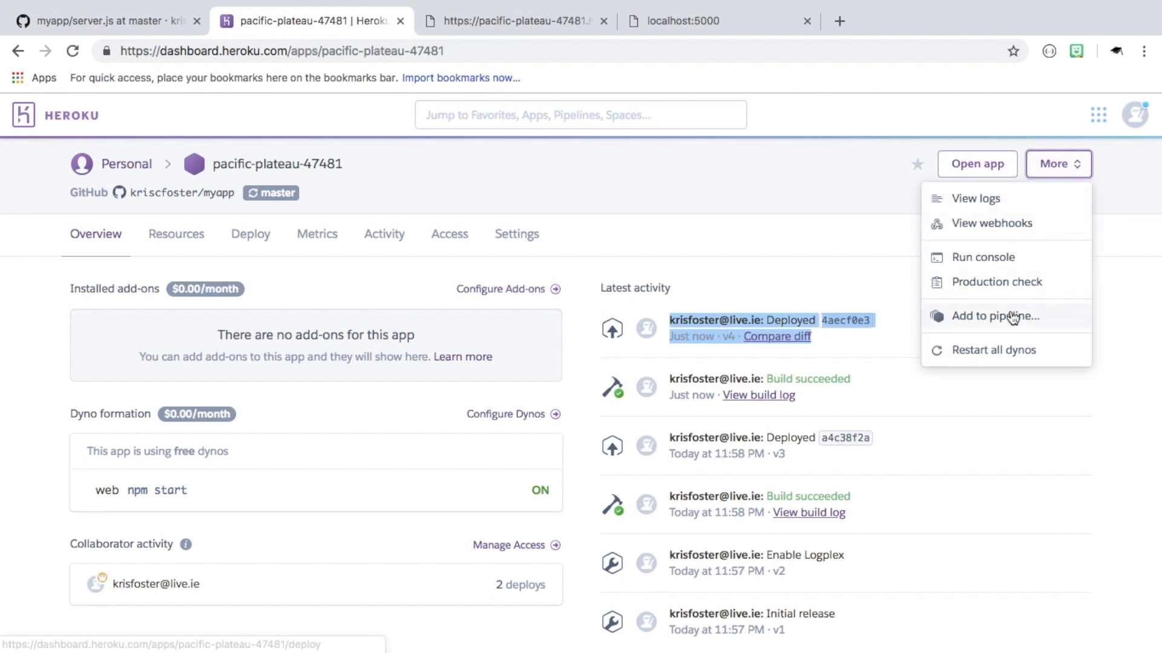
left_click(994, 317)
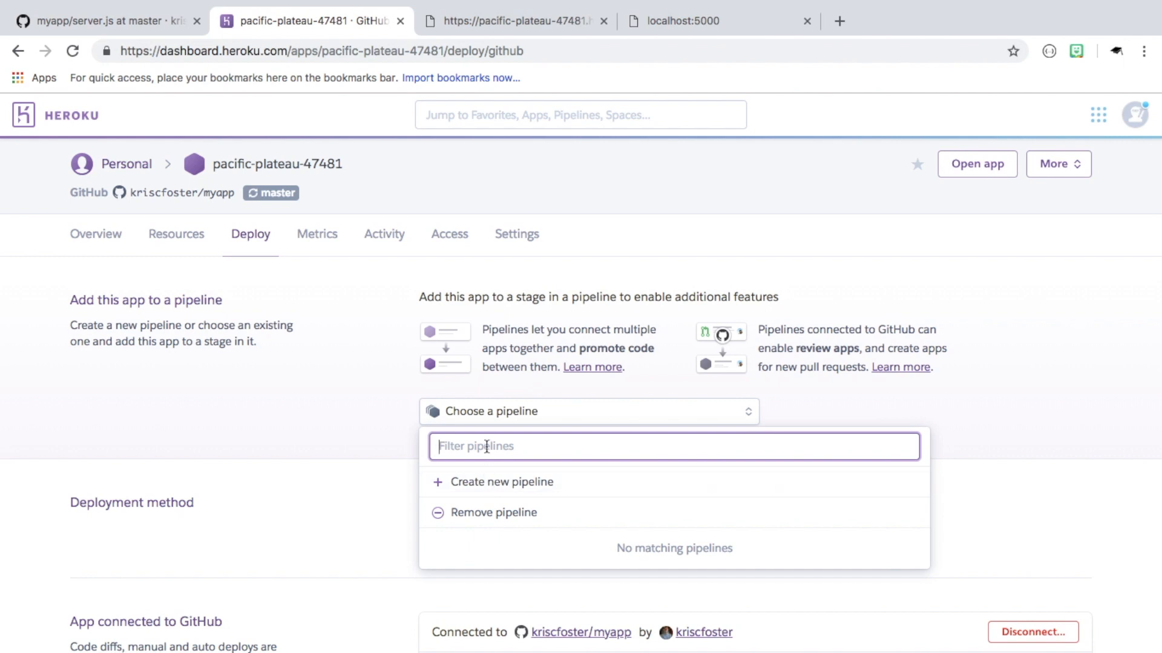
type("myapp")
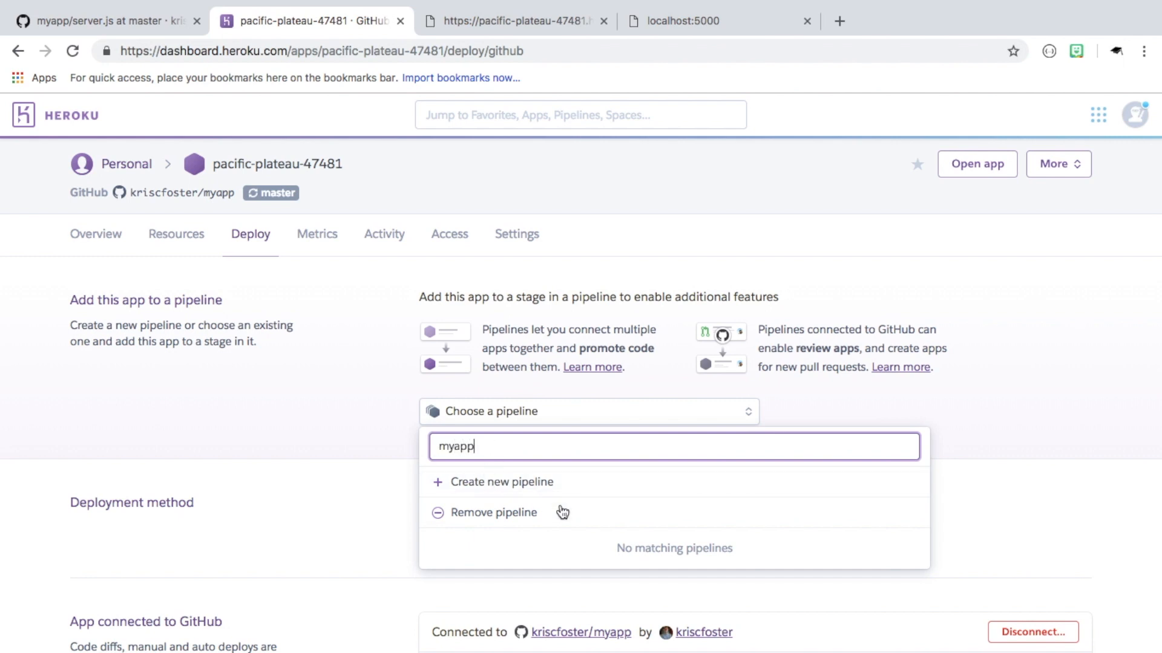
left_click(502, 481)
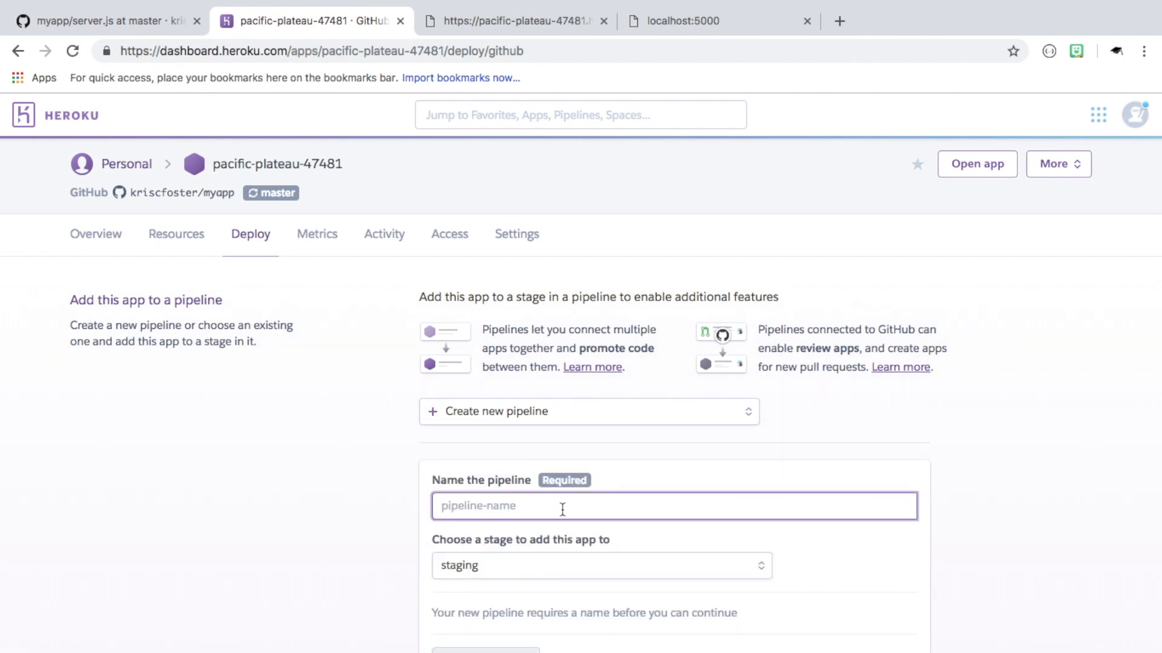
type("myapp")
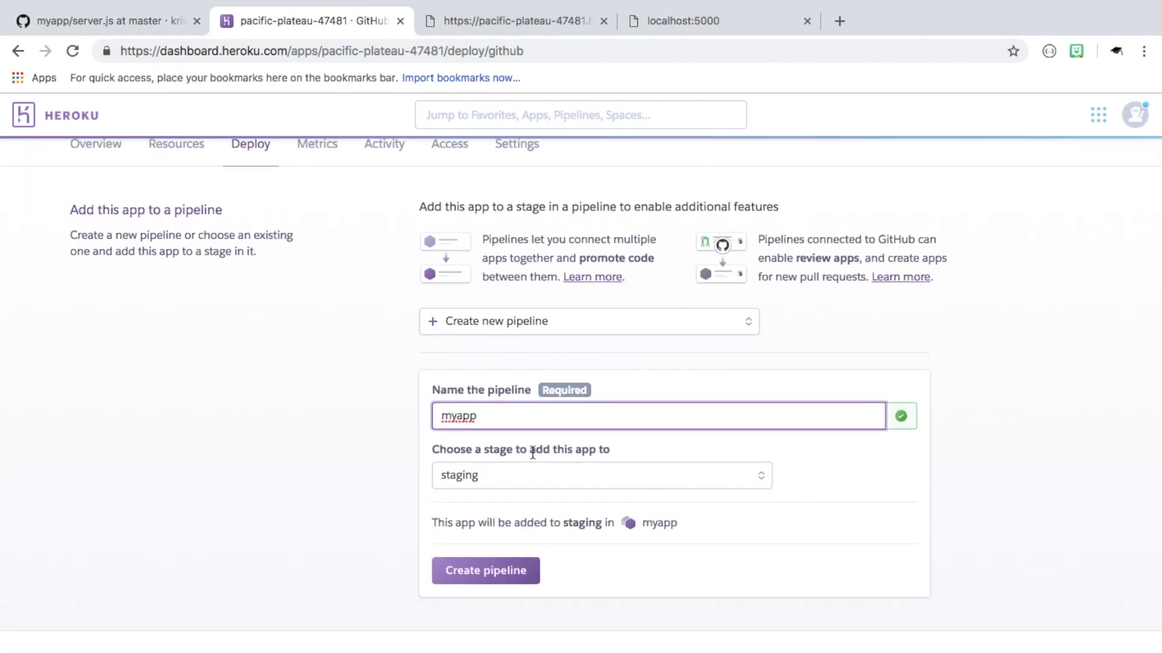
left_click(486, 571)
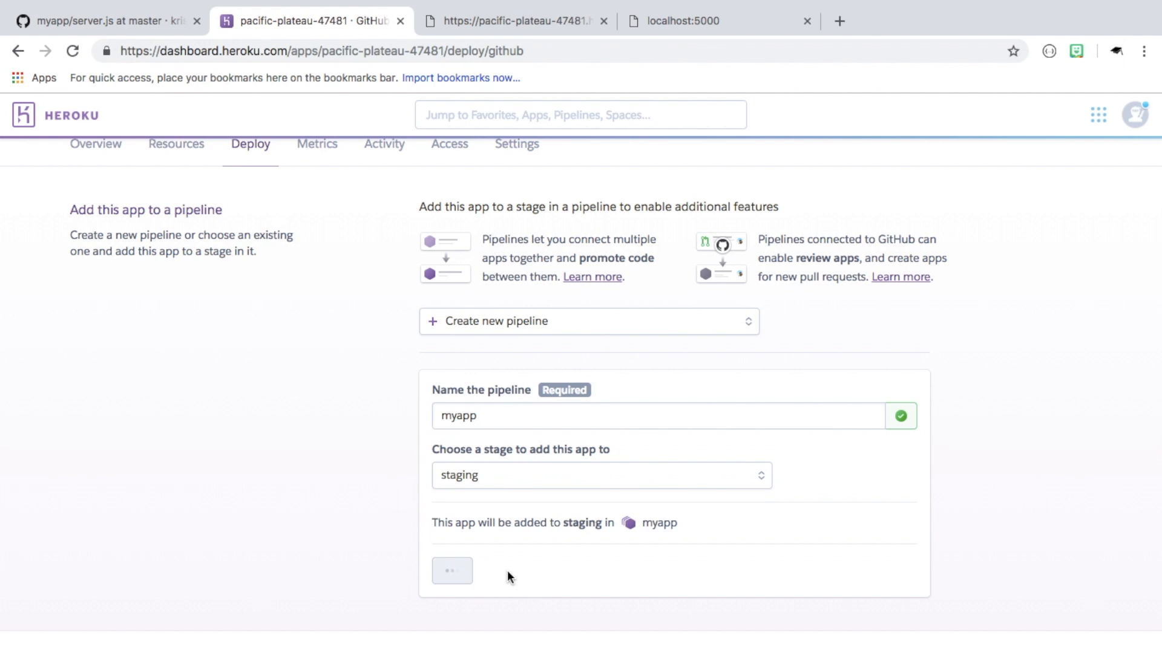
left_click(451, 570)
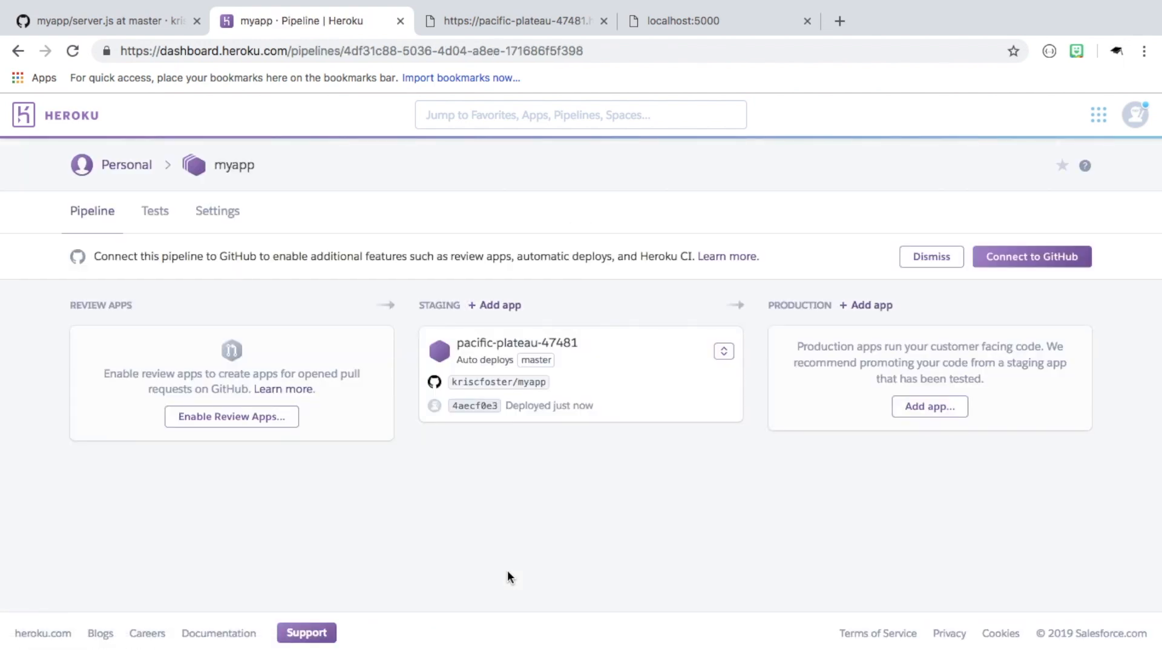
mouse_move(696, 412)
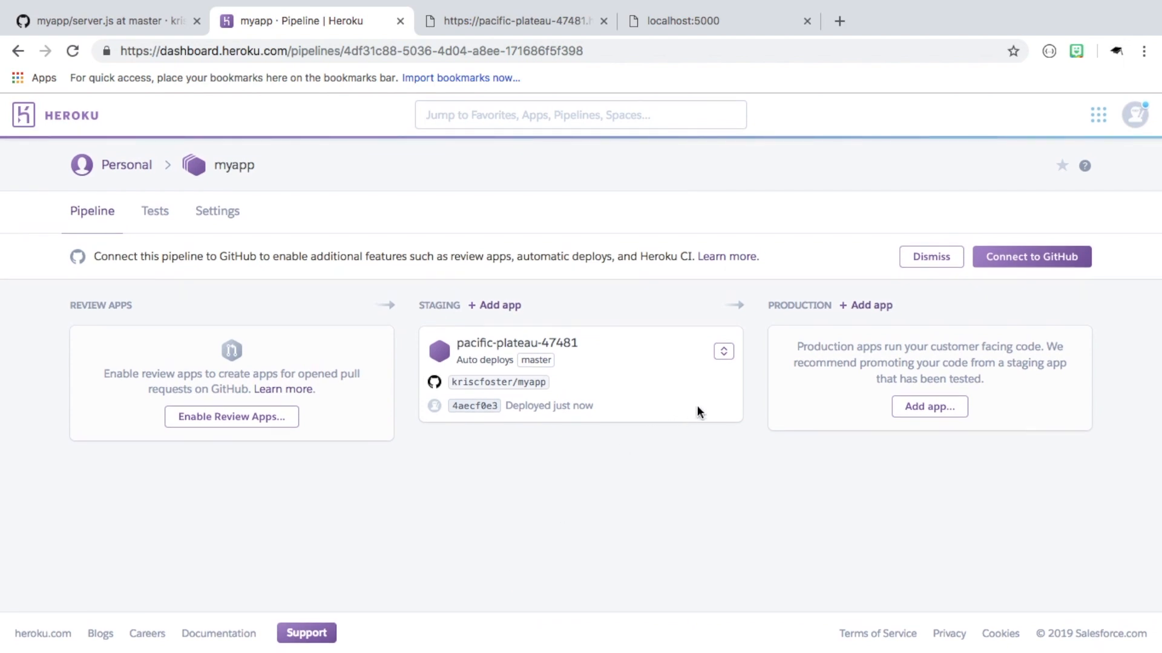
Create a new app, mighty-brook-36579, in the pipeline's production stage
left_click(871, 305)
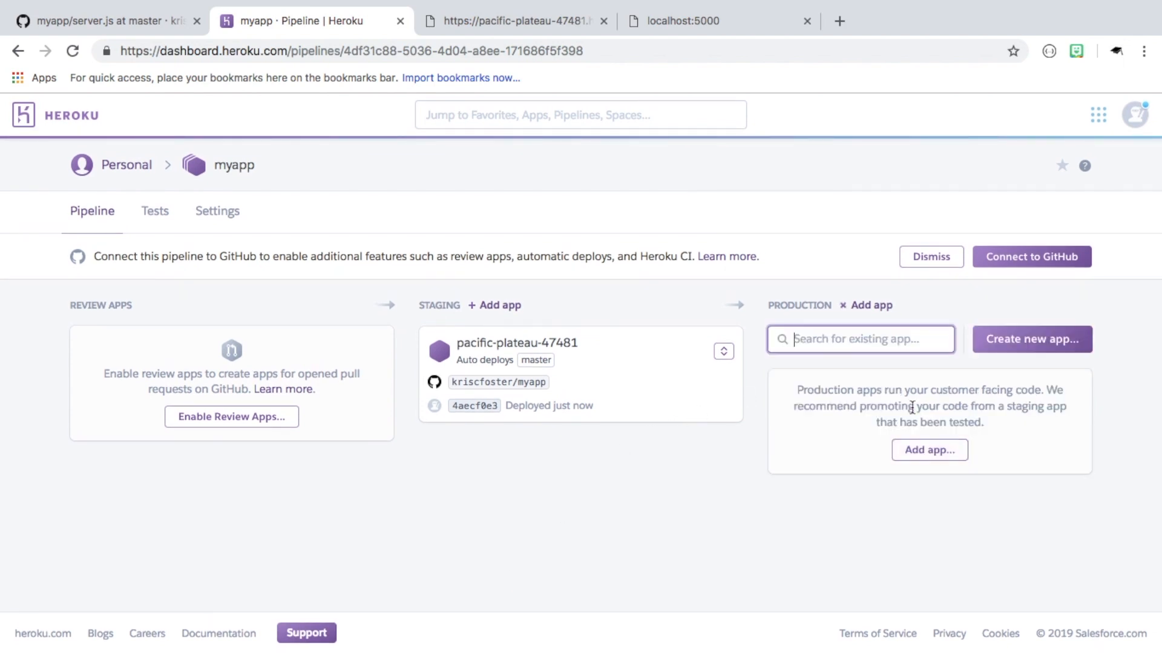
mouse_move(887, 379)
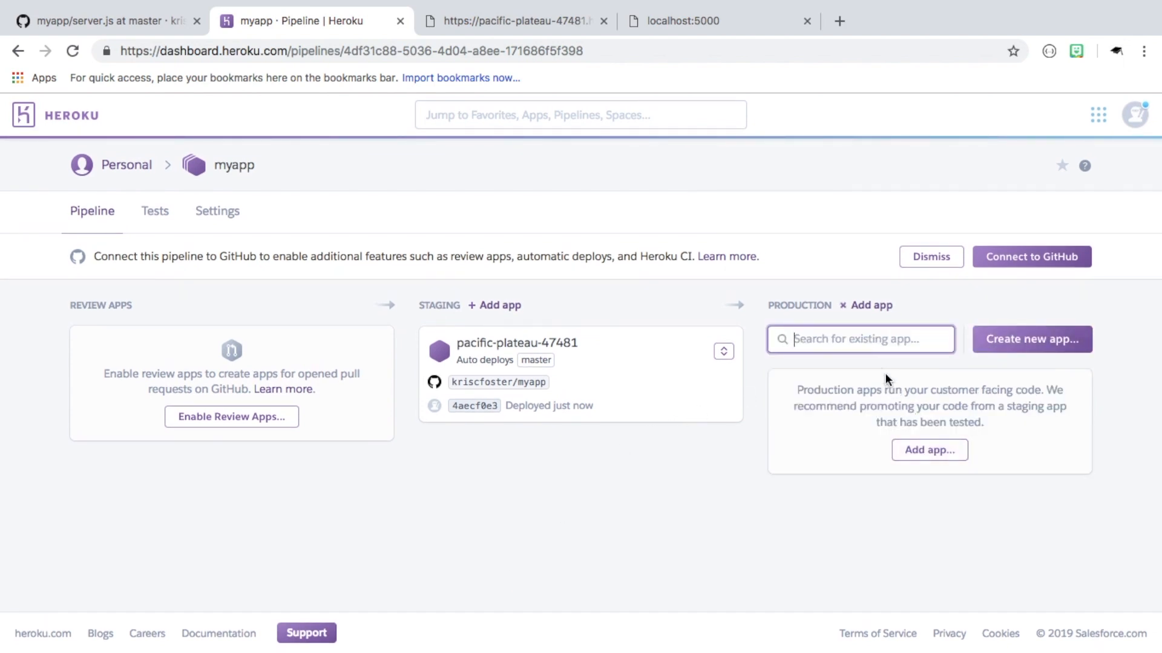
left_click(1030, 340)
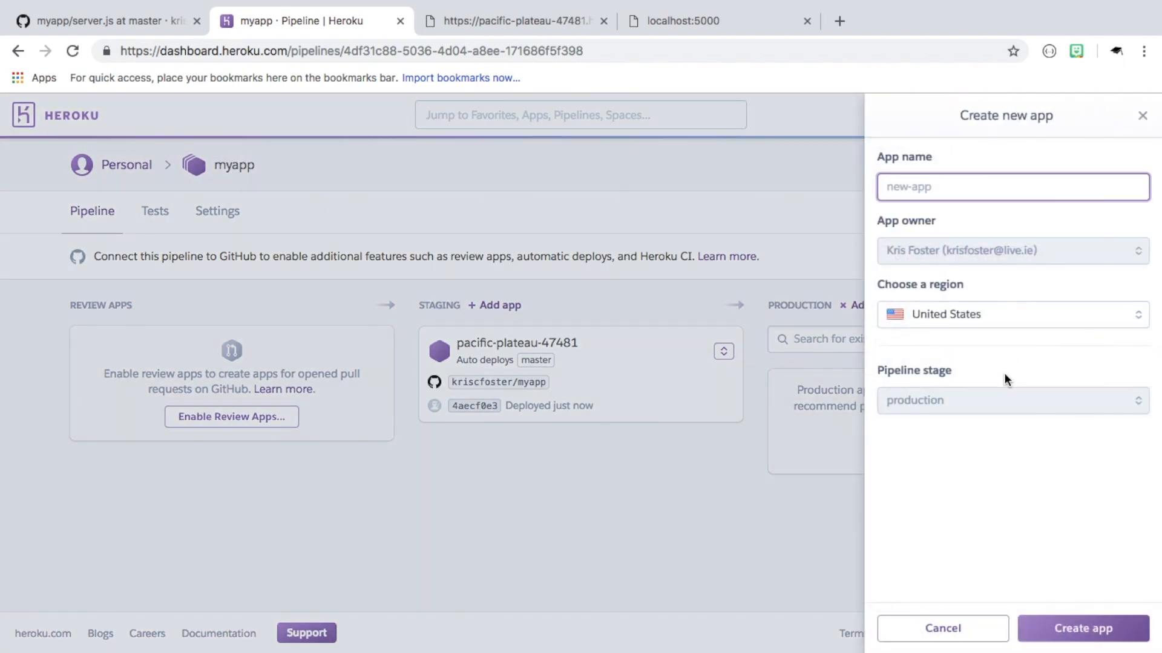
left_click(1082, 628)
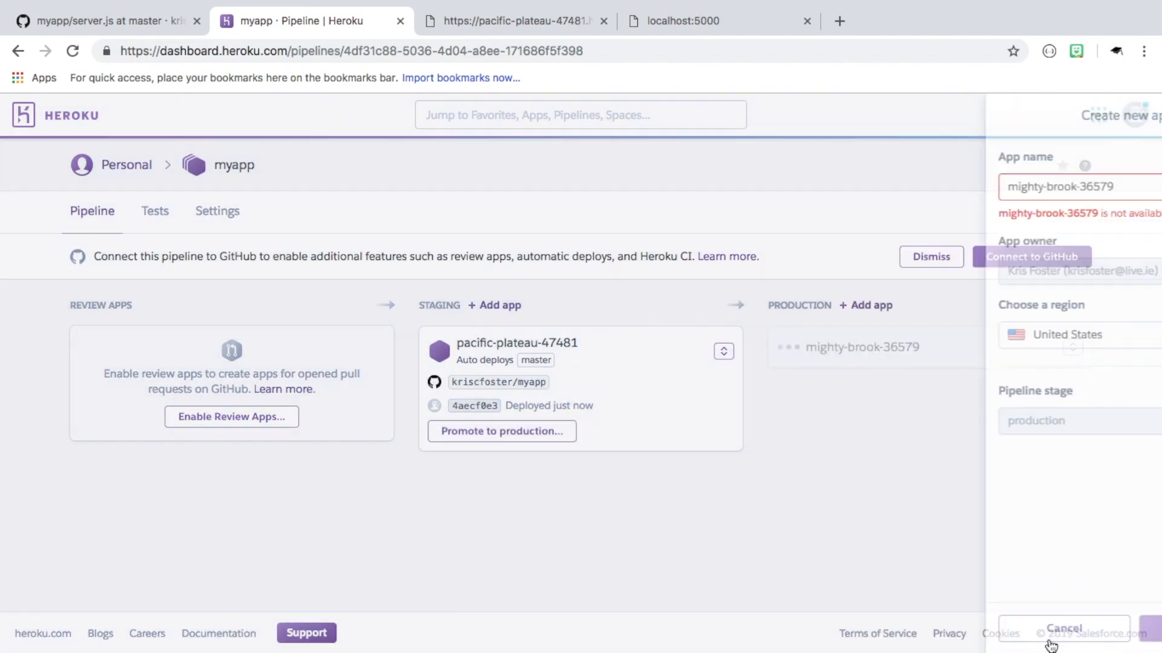
left_click(1063, 628)
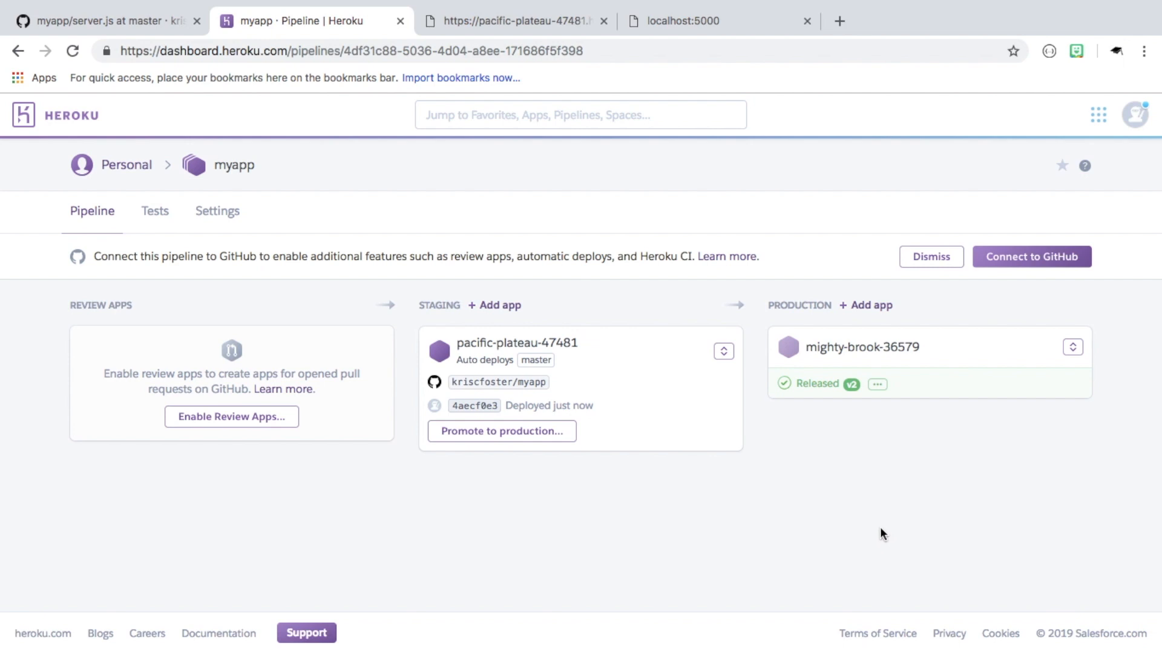
Open mighty-brook-36579 in the browser to see Heroku's default welcome page
left_click(1072, 347)
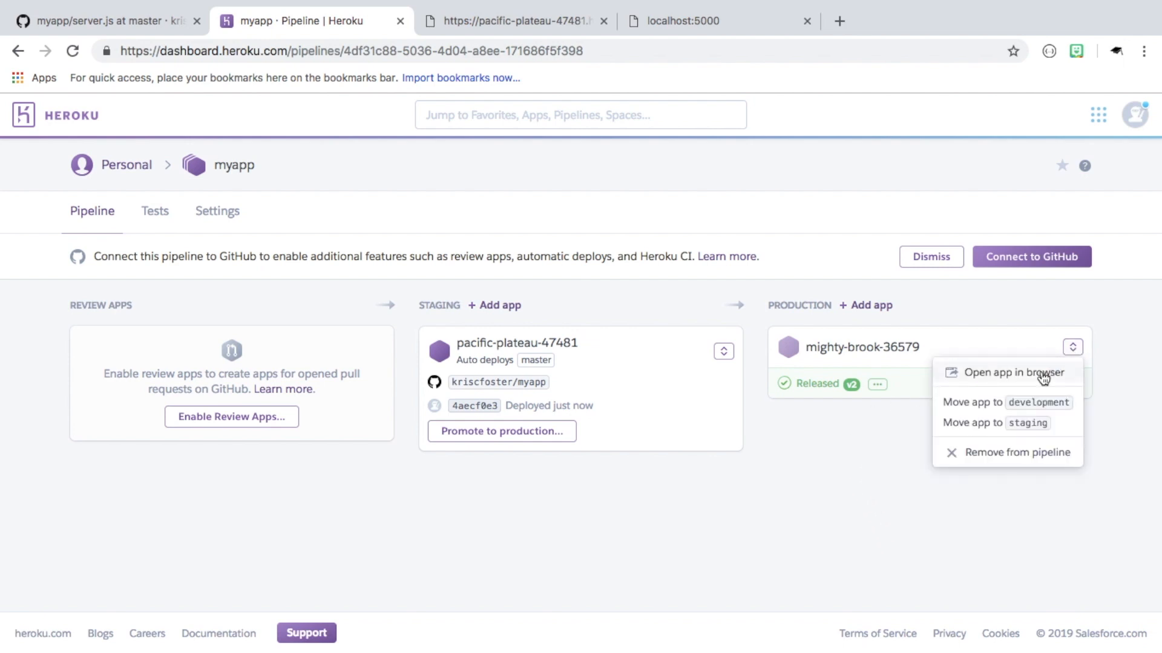
left_click(1013, 372)
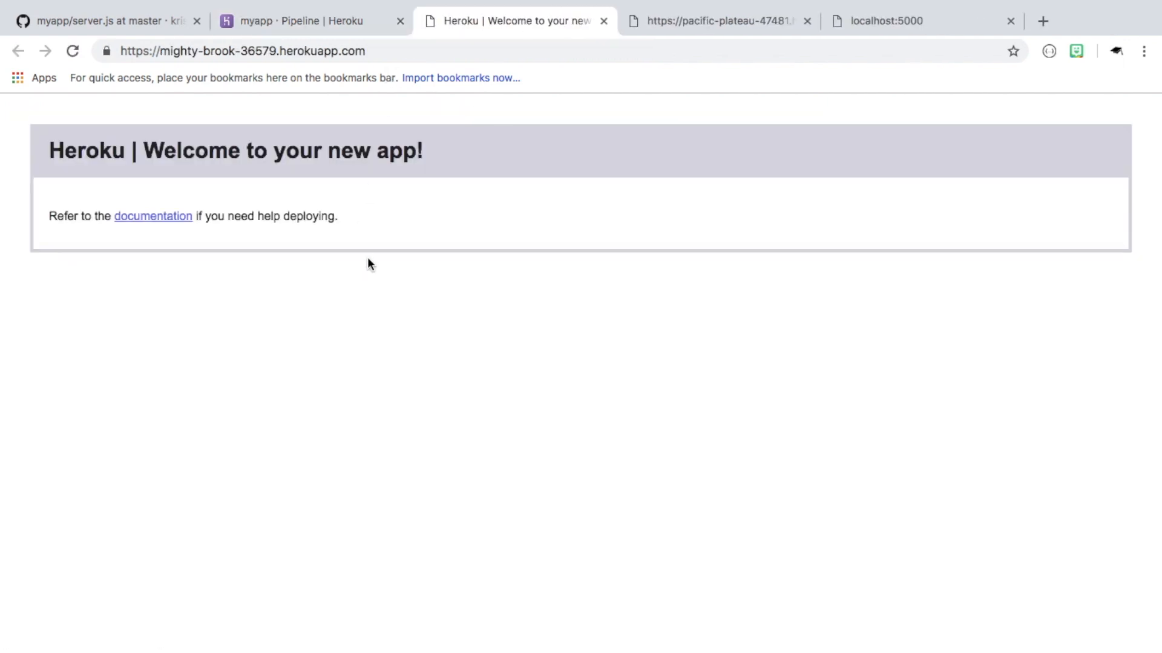
left_click(310, 21)
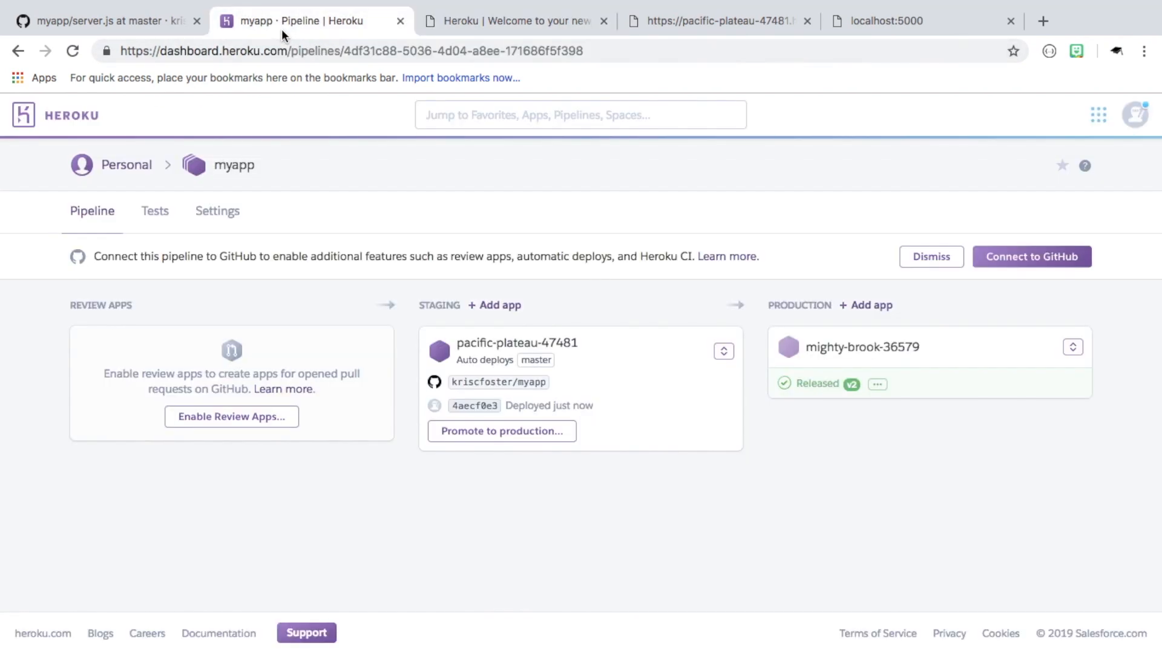
Promote staging build 4aecf0e3 to mighty-brook-36579 and verify it returns { ok: false }
left_click(501, 432)
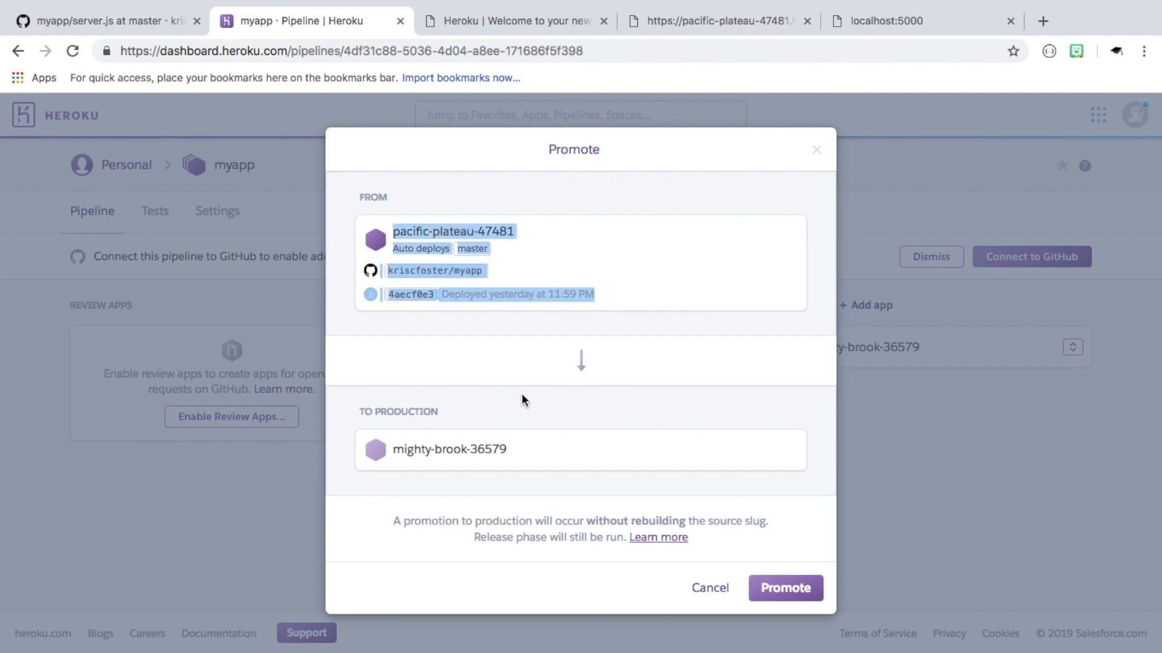
left_click(785, 588)
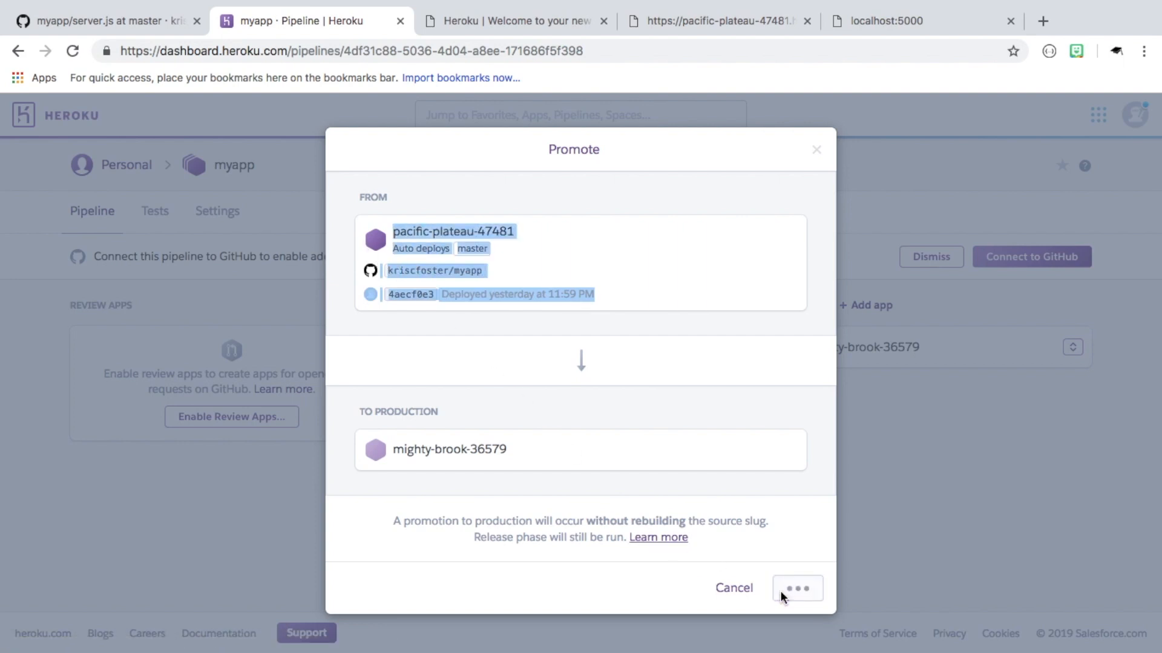
left_click(798, 588)
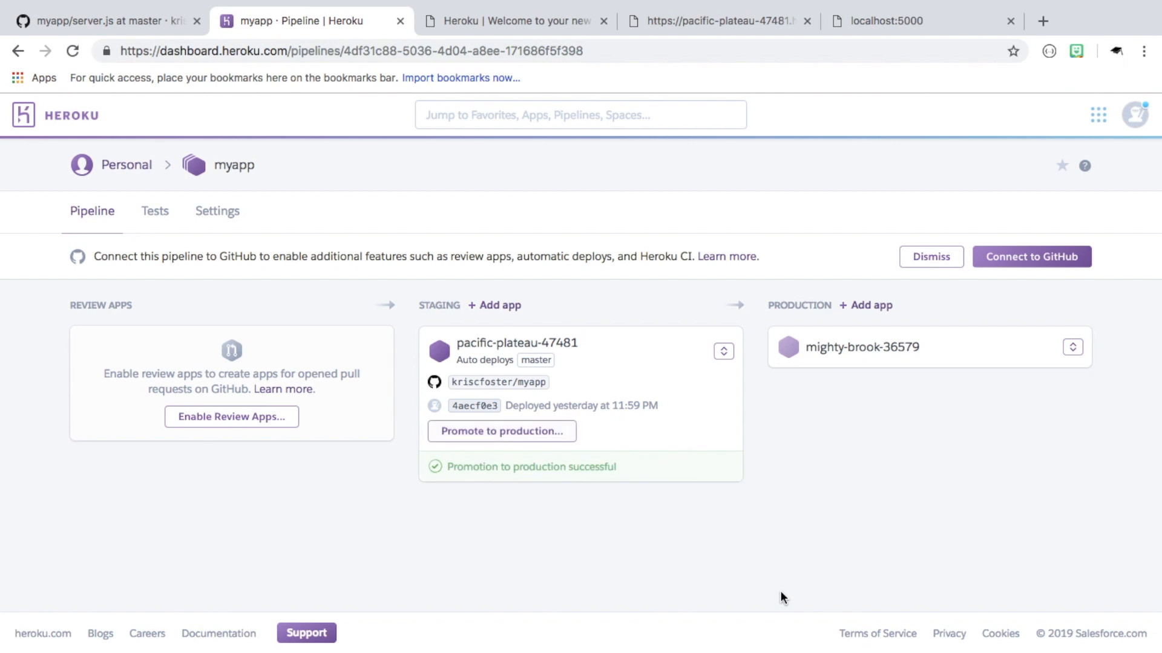
left_click(500, 431)
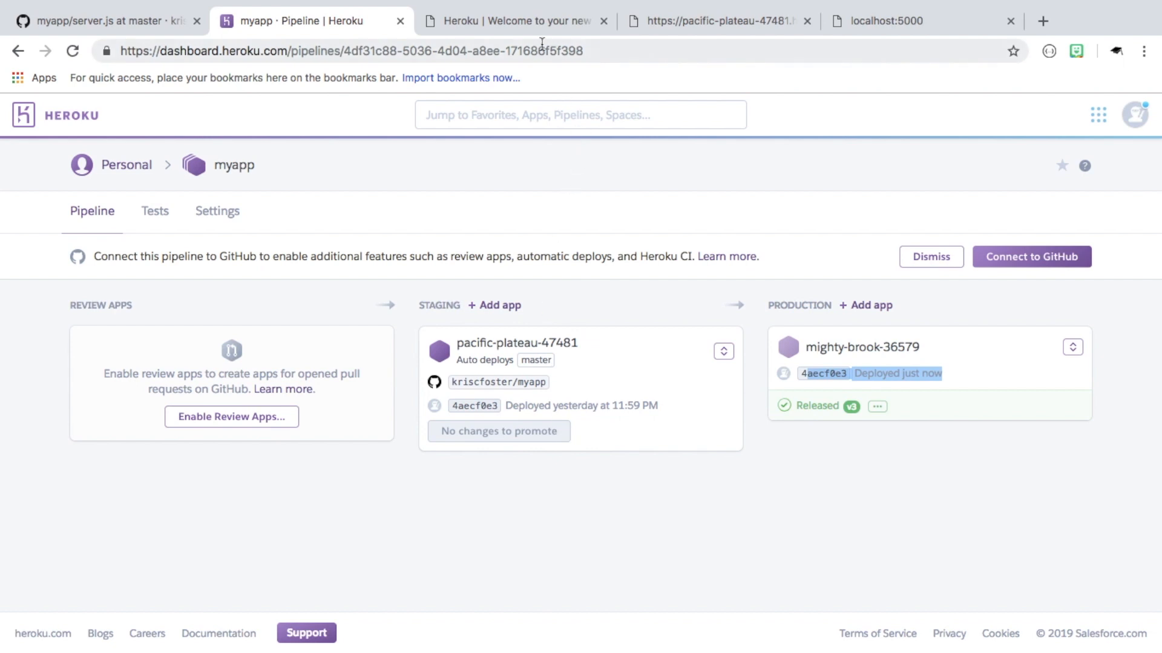
left_click(511, 21)
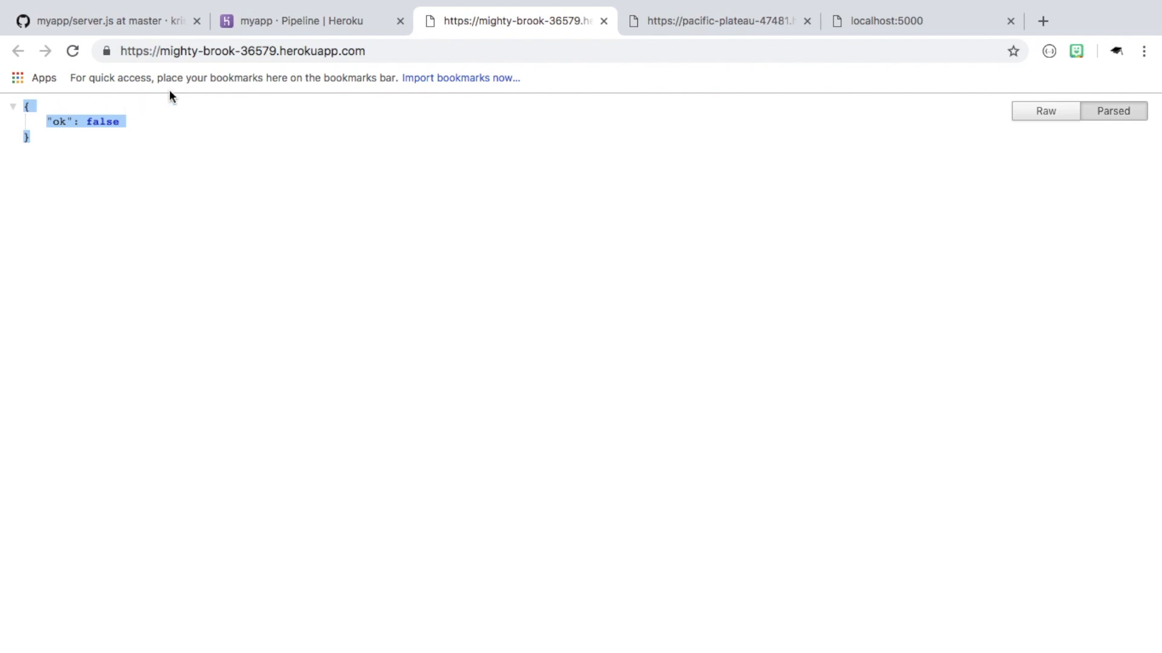
left_click(304, 21)
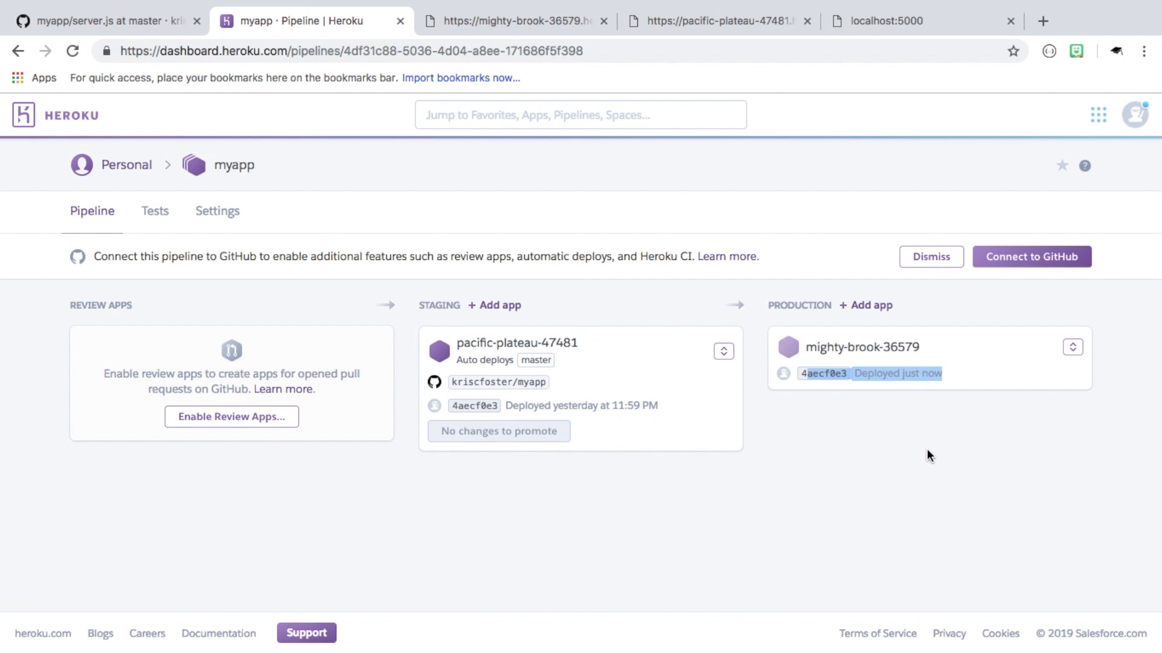
mouse_move(695, 485)
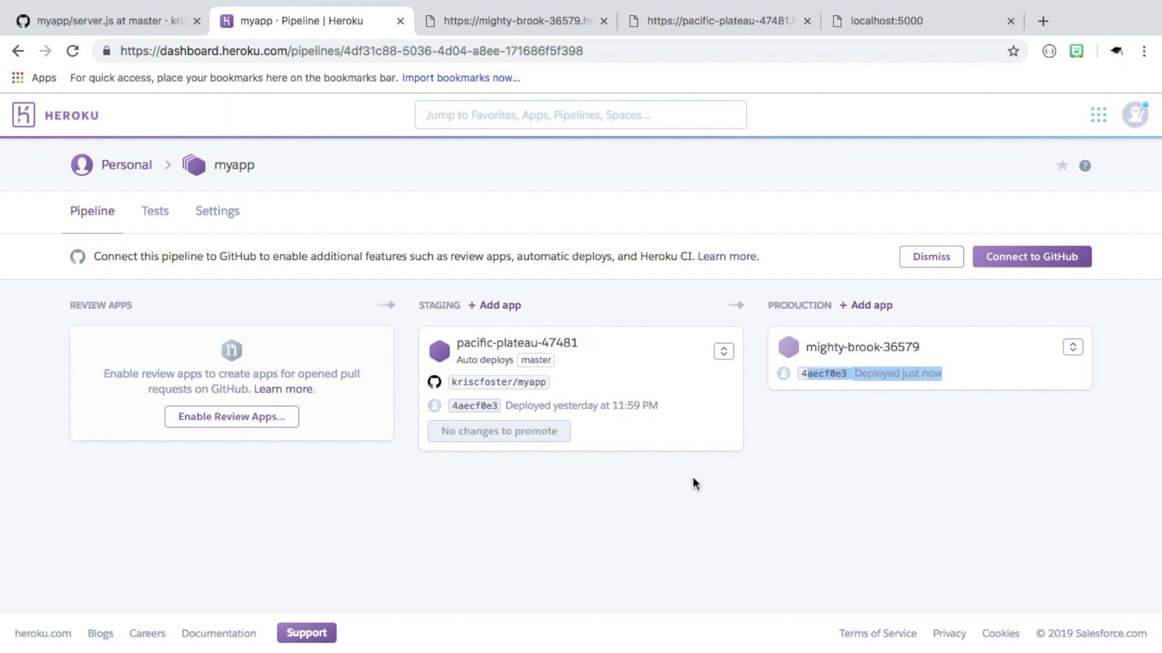
mouse_move(372, 464)
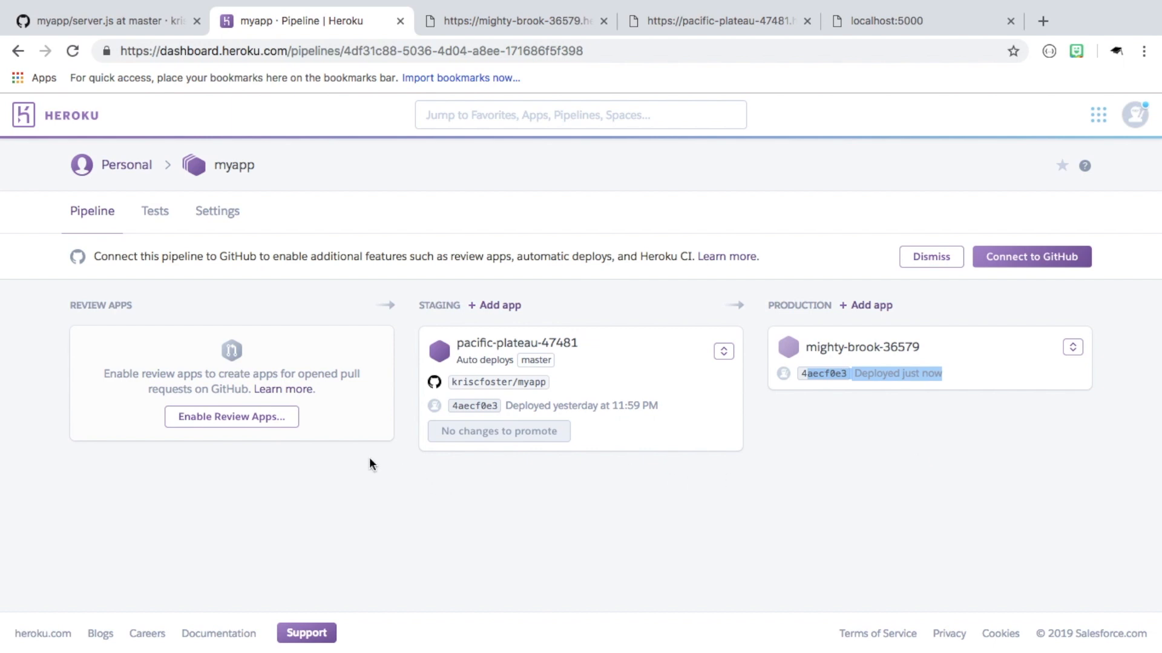
mouse_move(231, 416)
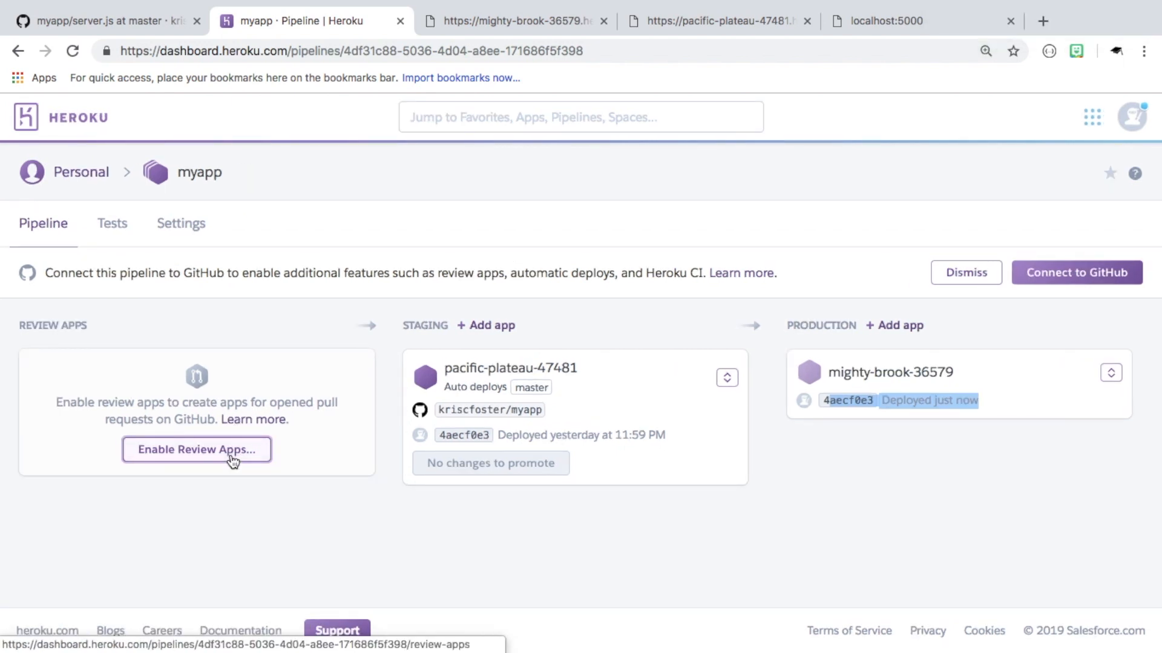
Enable review apps by generating app.json from the parent app and committing it
left_click(196, 450)
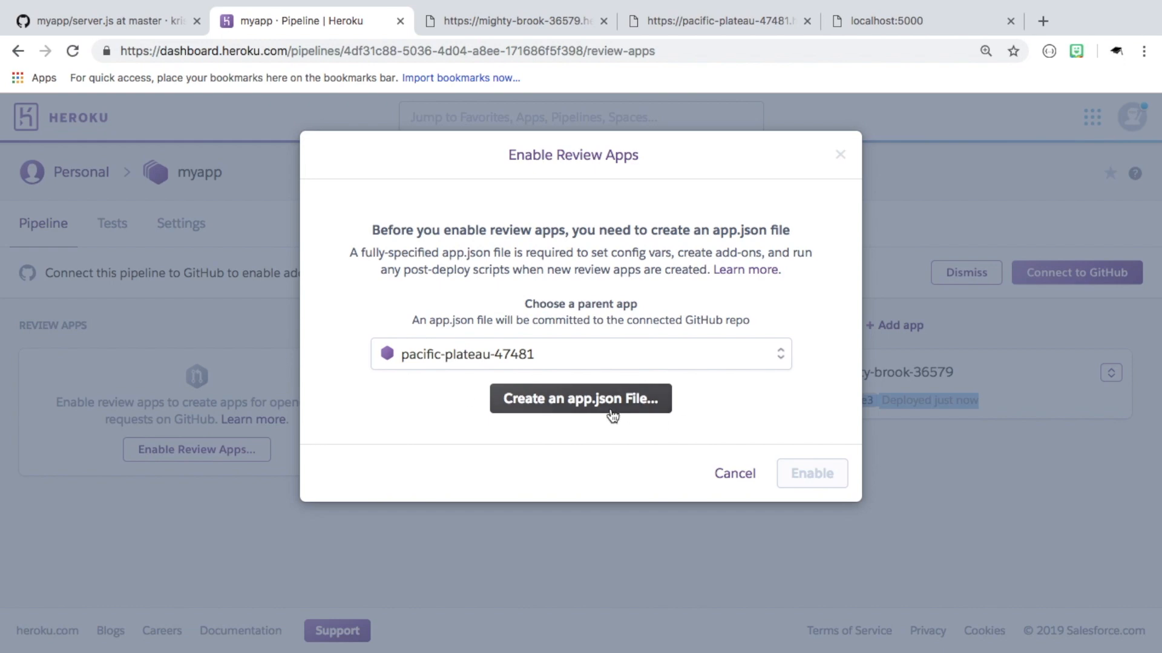
left_click(580, 399)
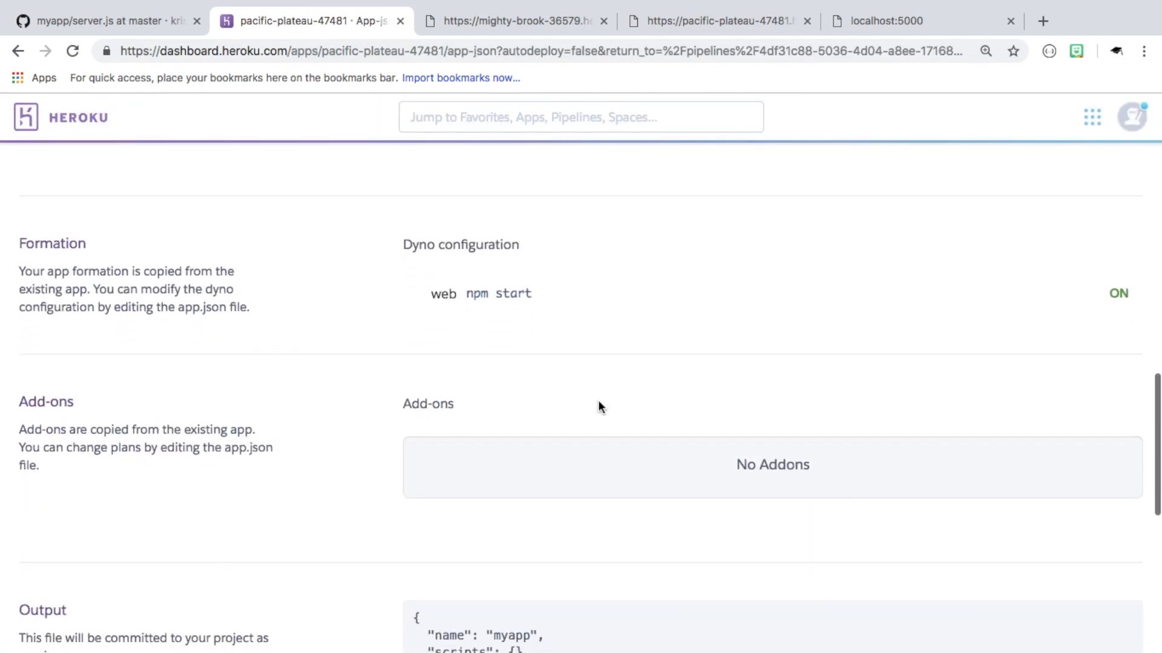
scroll("down", 3)
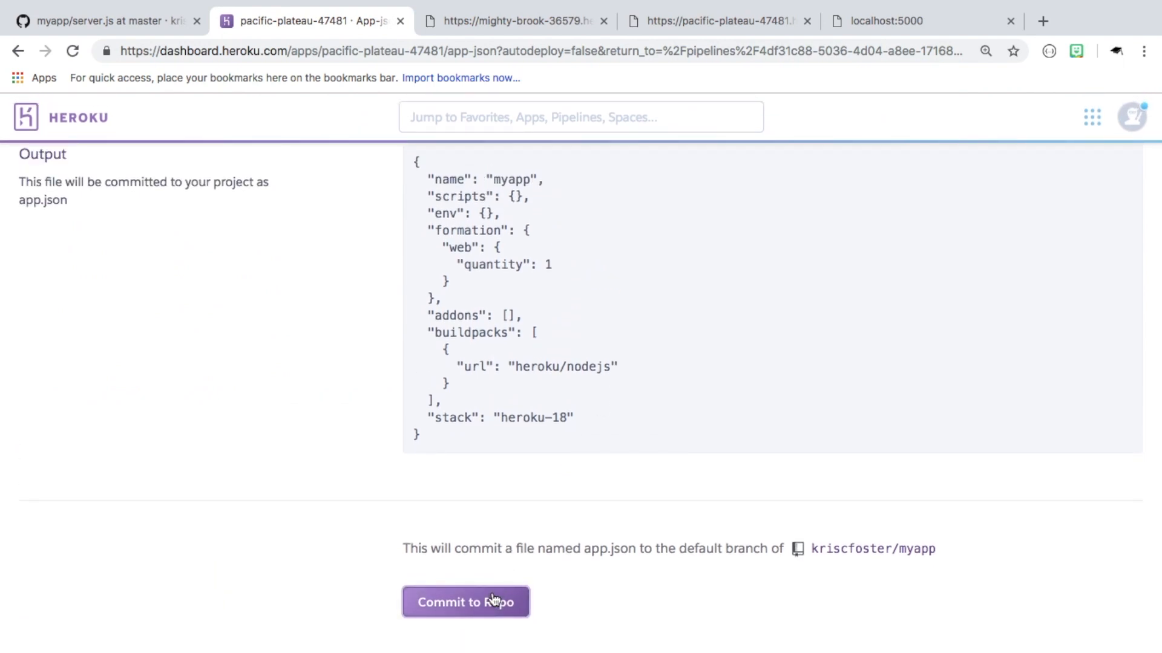
left_click(465, 602)
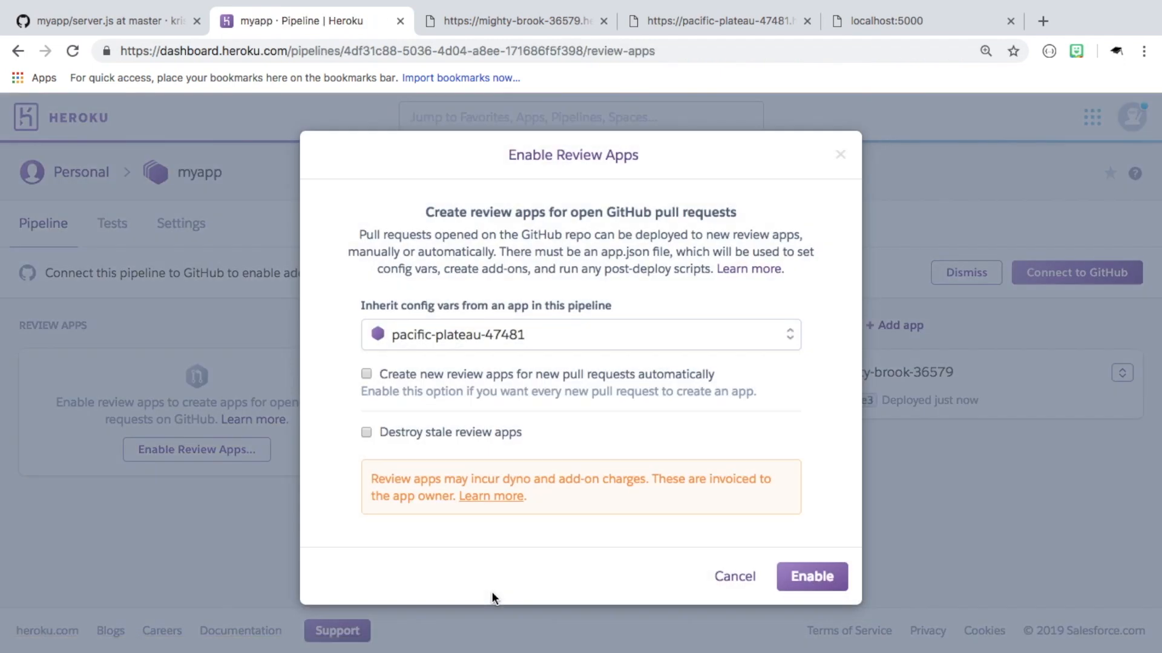
Auto-create review apps for new pull requests and destroy stale ones after 5 days
left_click(366, 374)
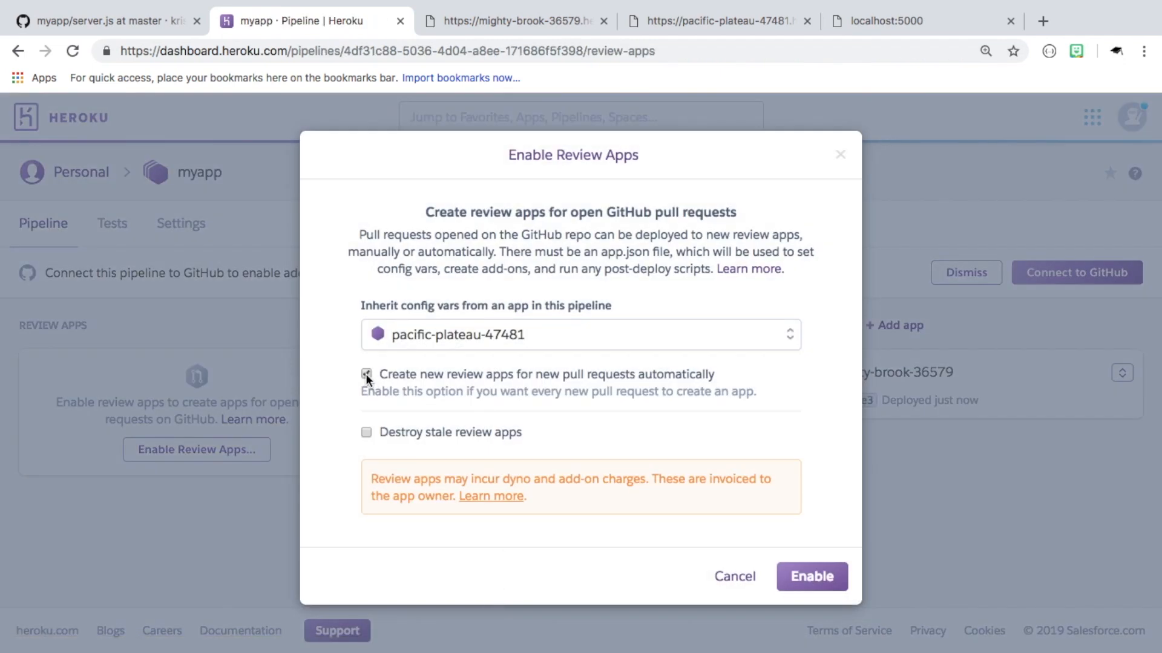
left_click(366, 374)
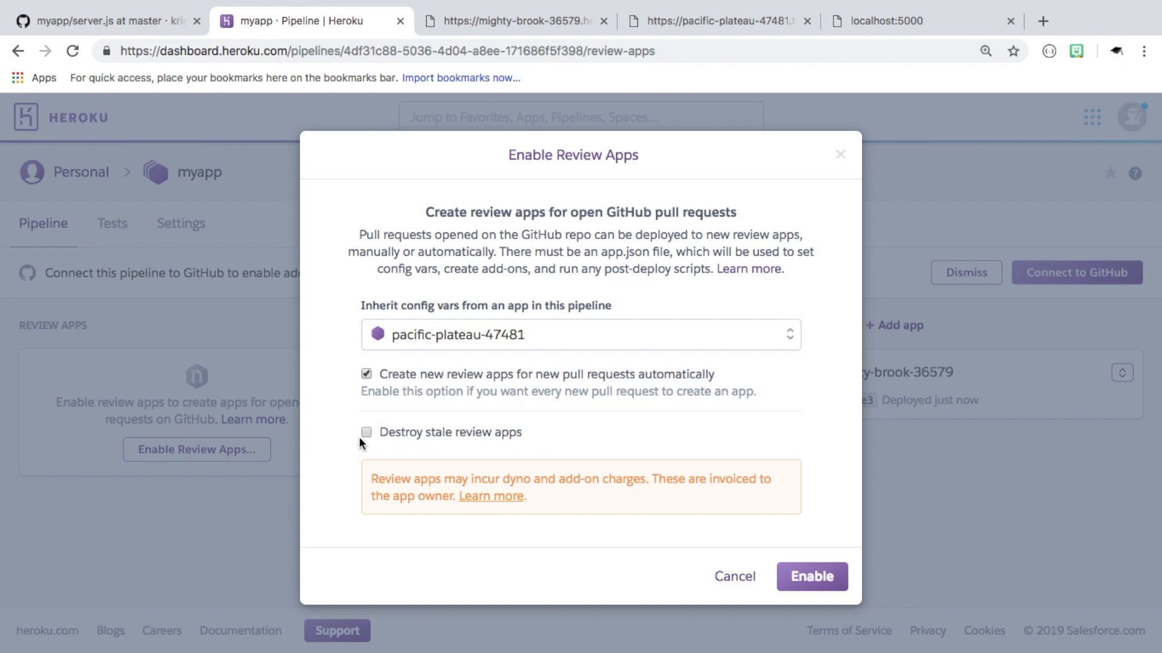
left_click(366, 432)
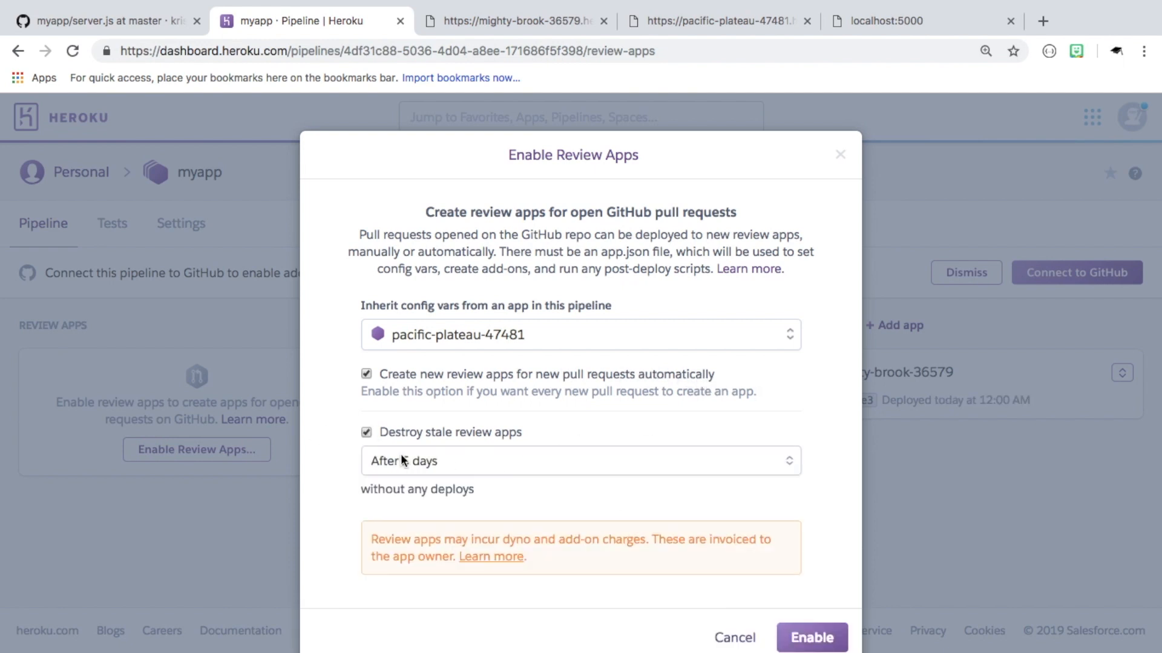
left_click(580, 460)
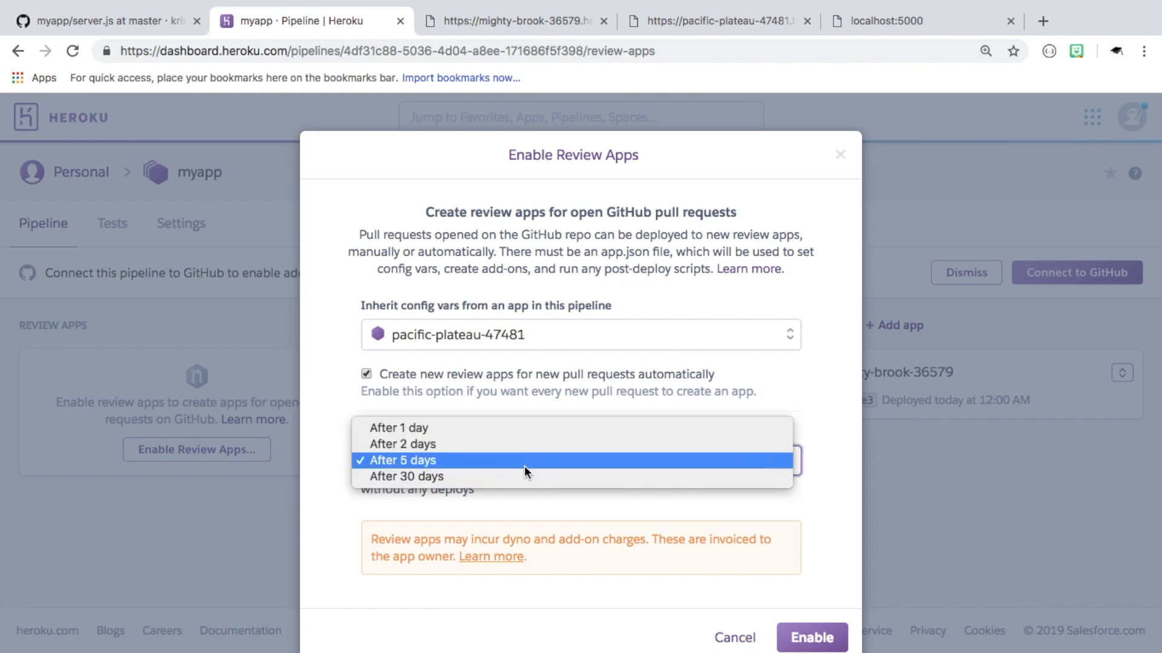
left_click(406, 460)
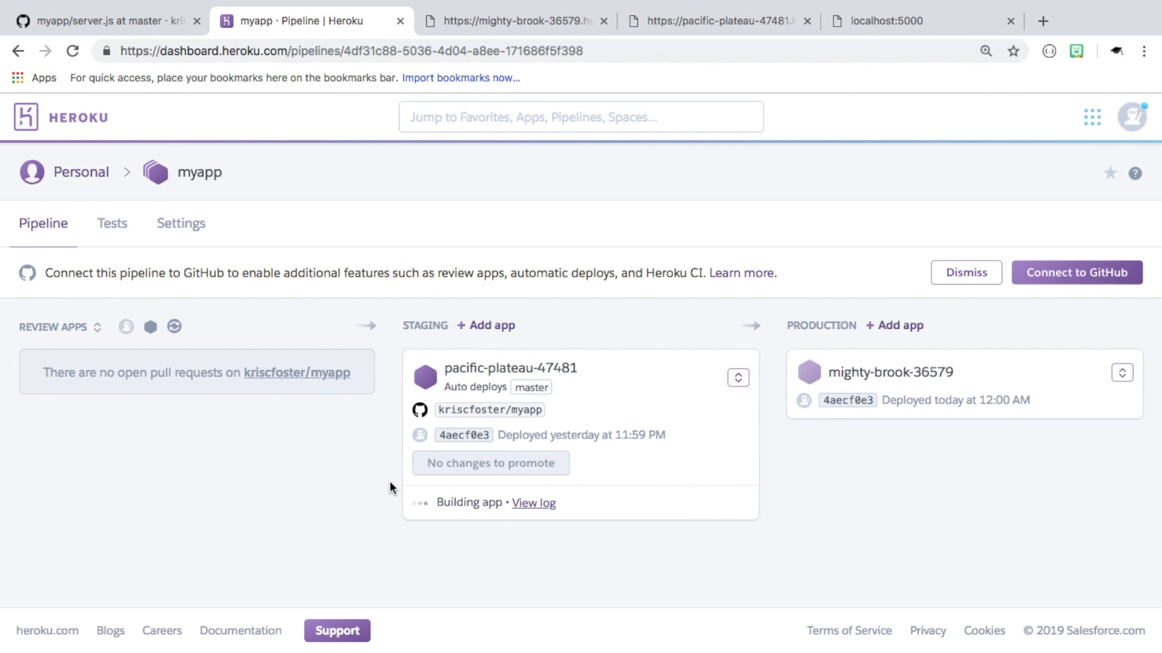
mouse_move(58, 331)
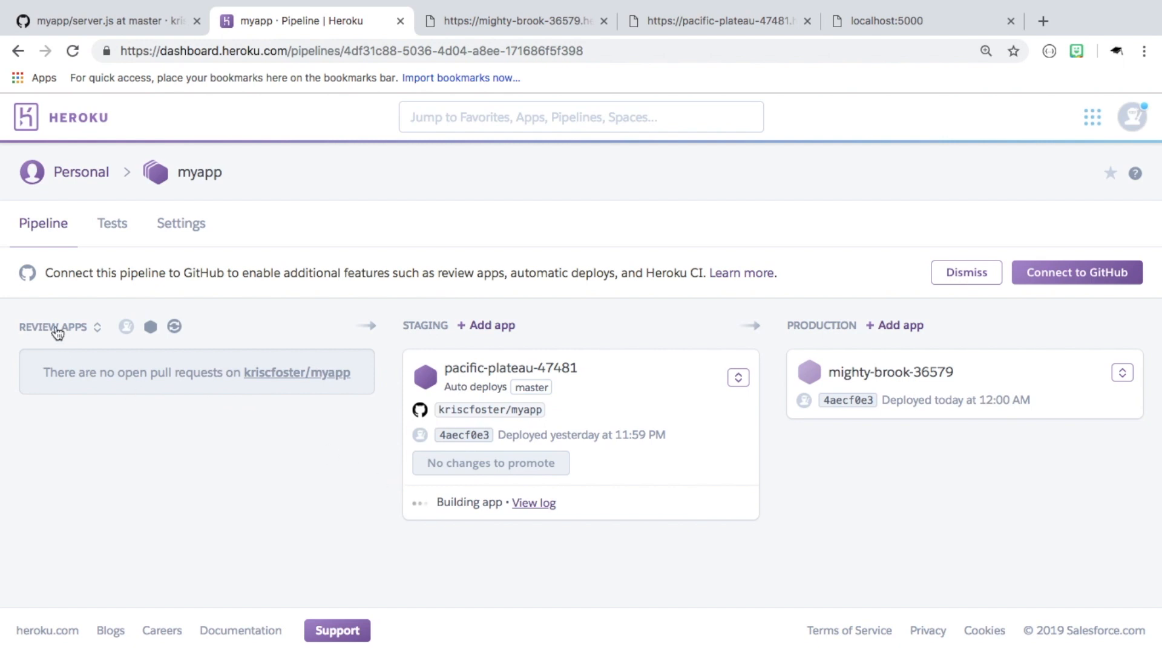
mouse_move(40, 376)
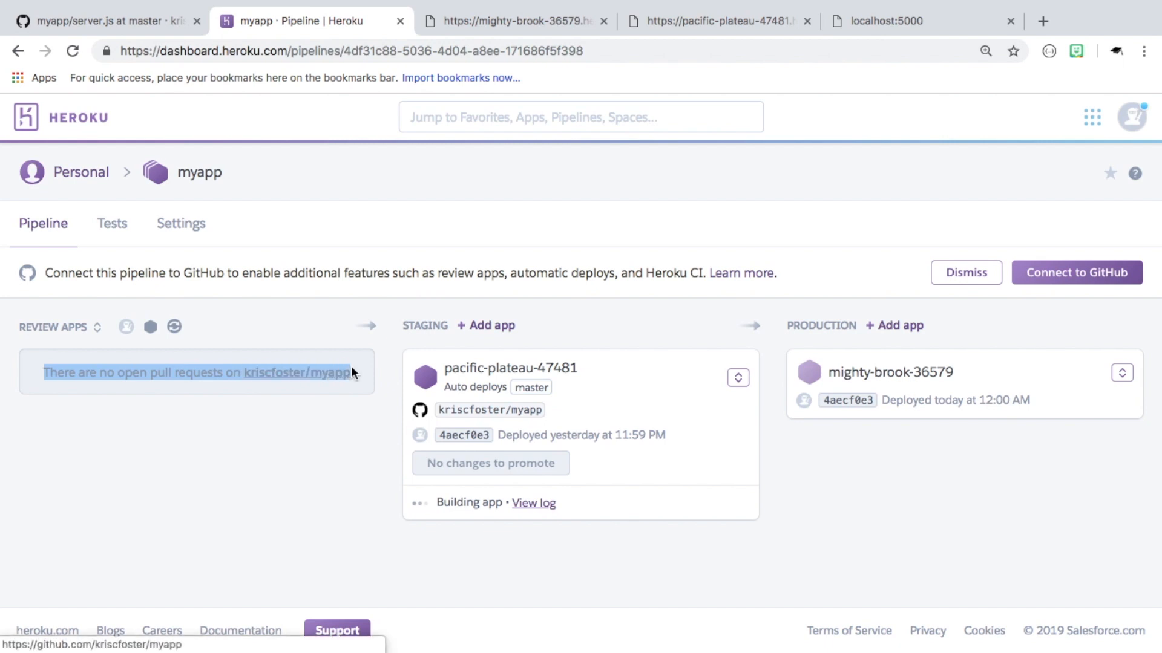
Confirm no open pull requests, then return to the myapp server.js file on GitHub
left_click(104, 21)
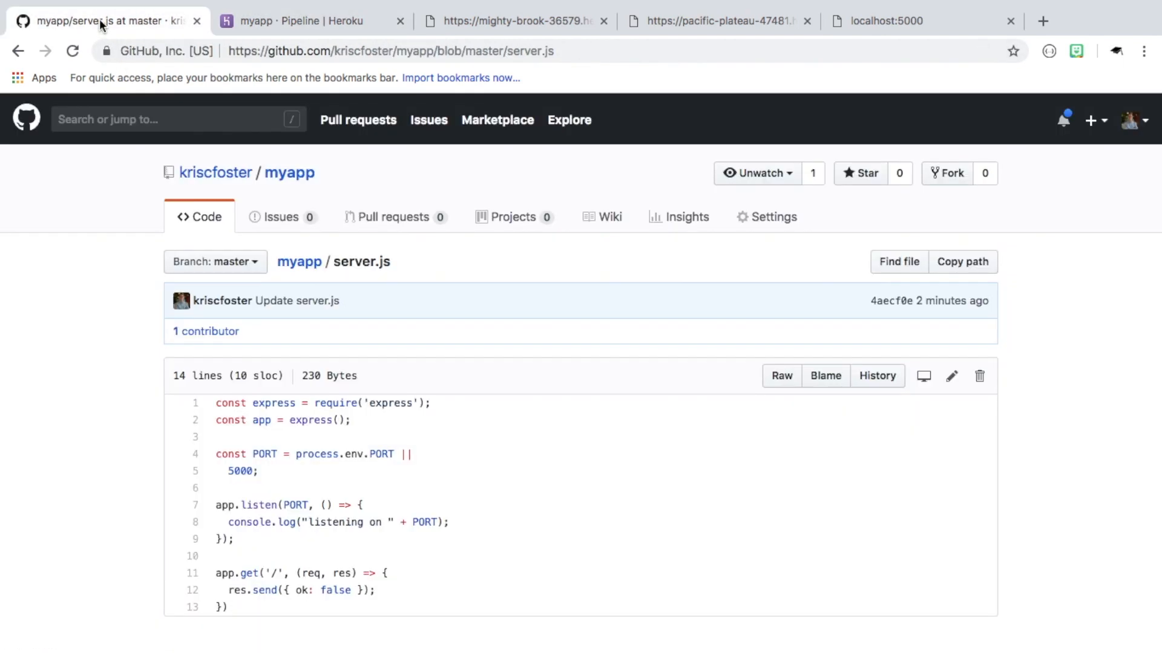
Add text: 'hello world' to server.js's response and propose it on new branch kriscfoster-patch-1
scroll("down", 3)
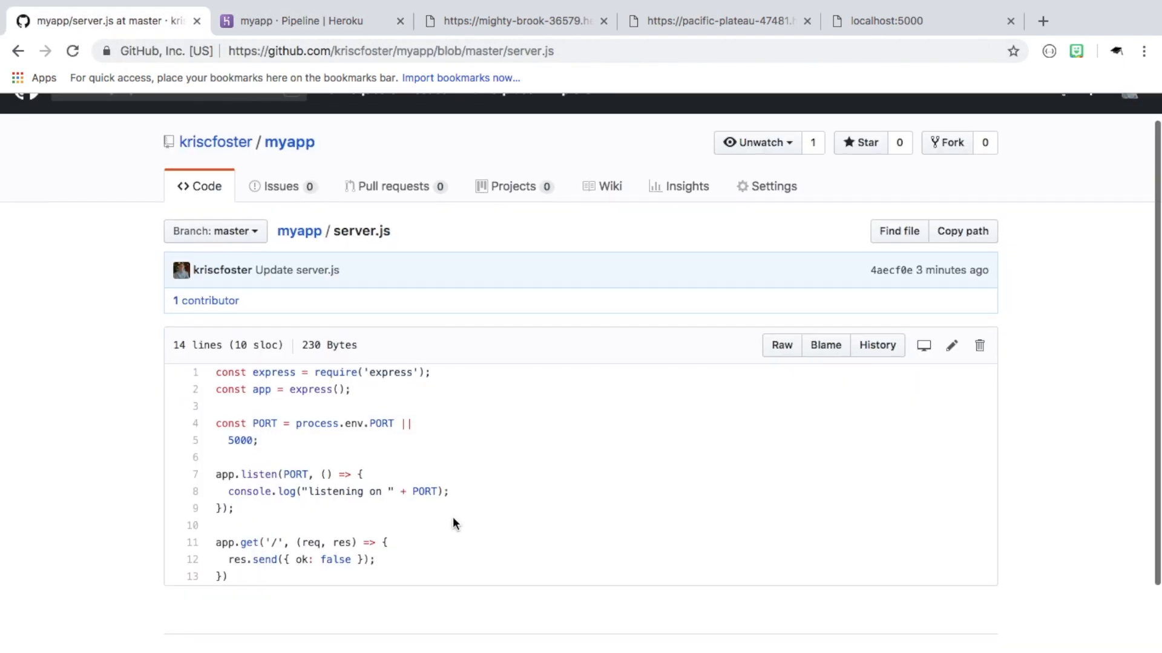
mouse_move(972, 334)
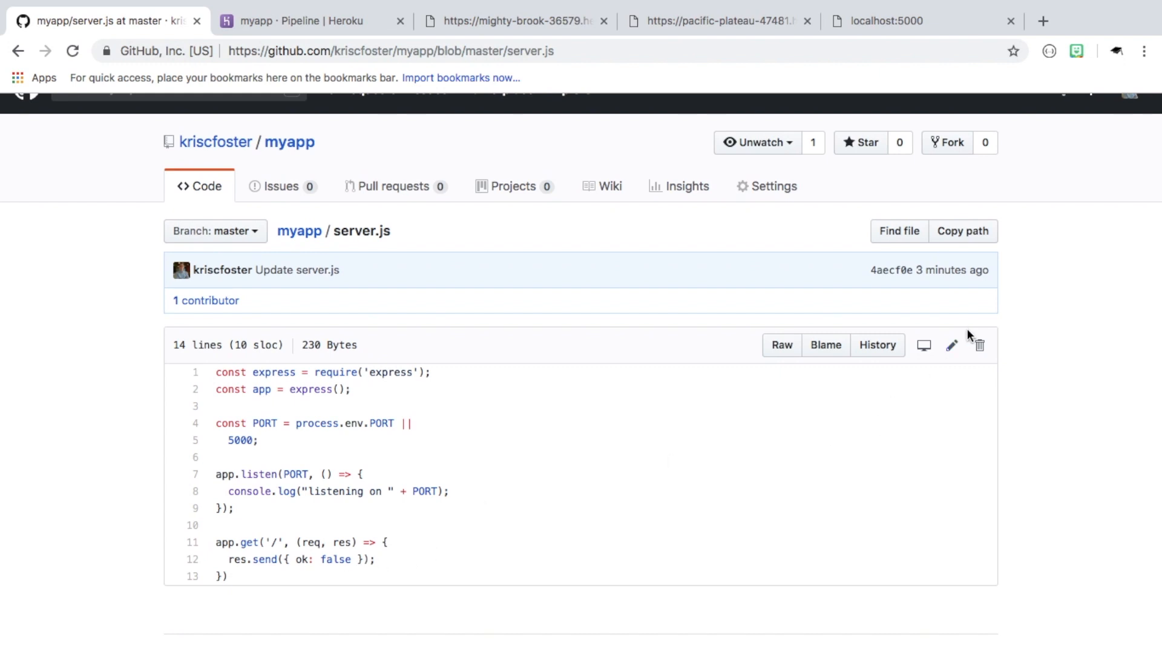
left_click(951, 345)
type(", ")
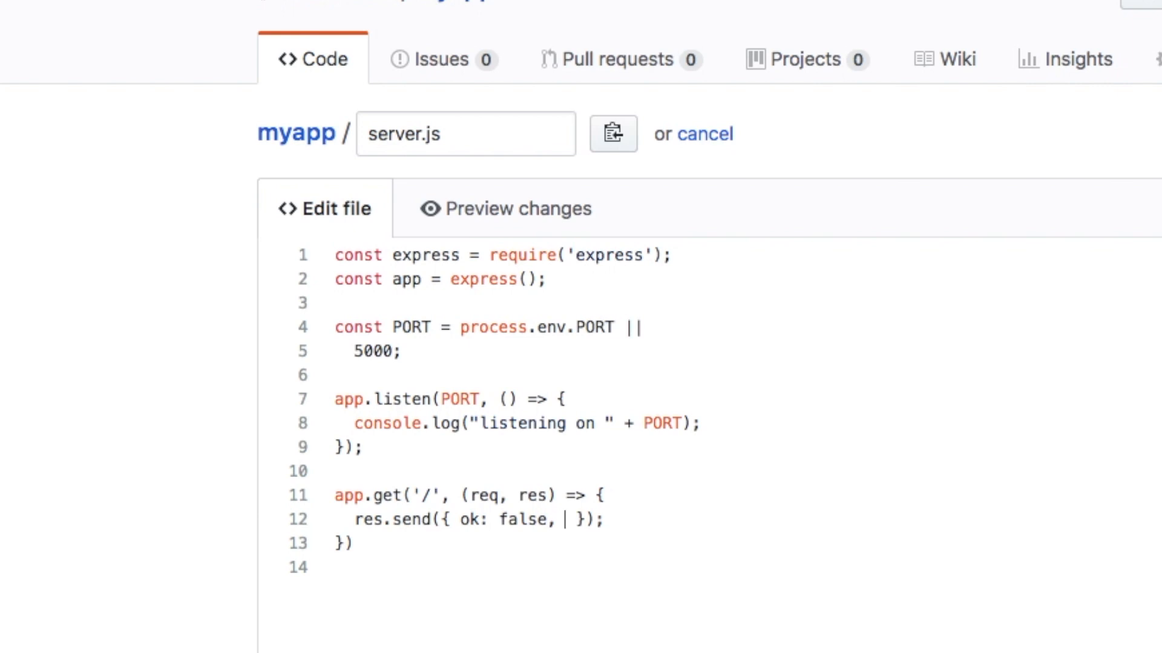
type("text: ''")
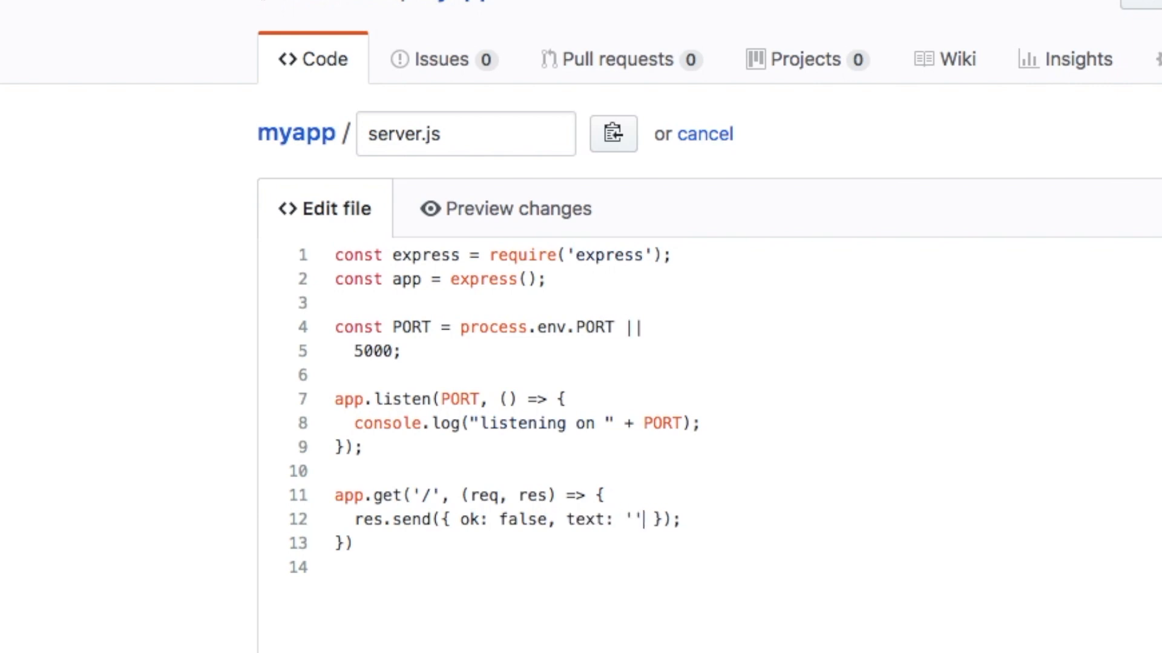
type("hello worl")
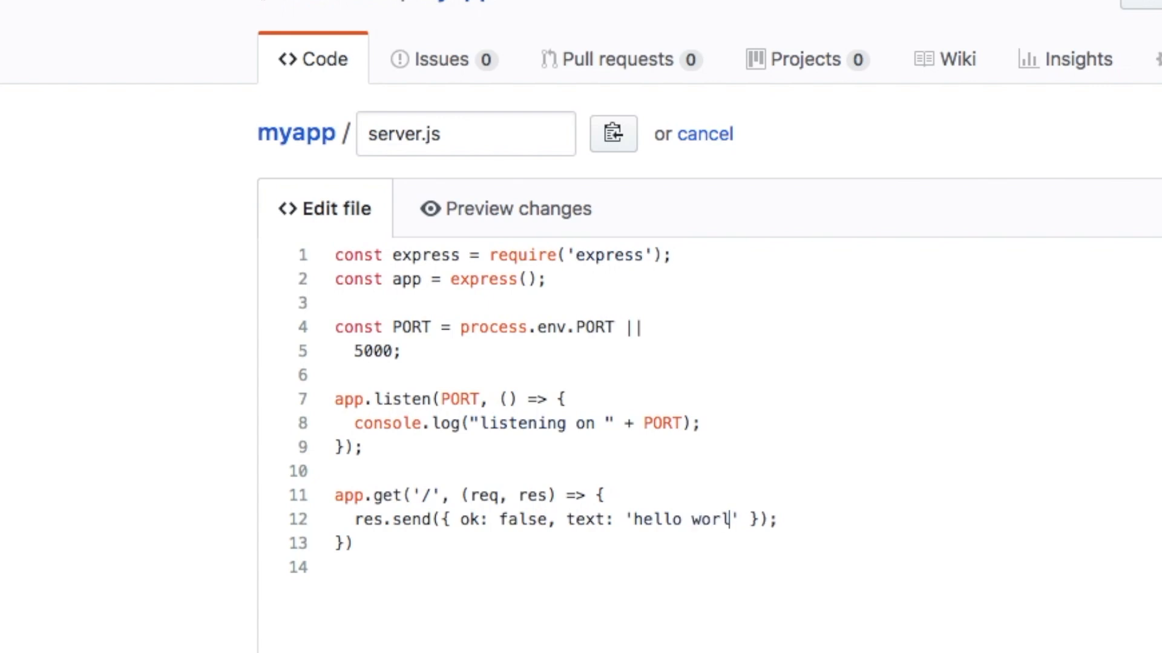
scroll("down", 3)
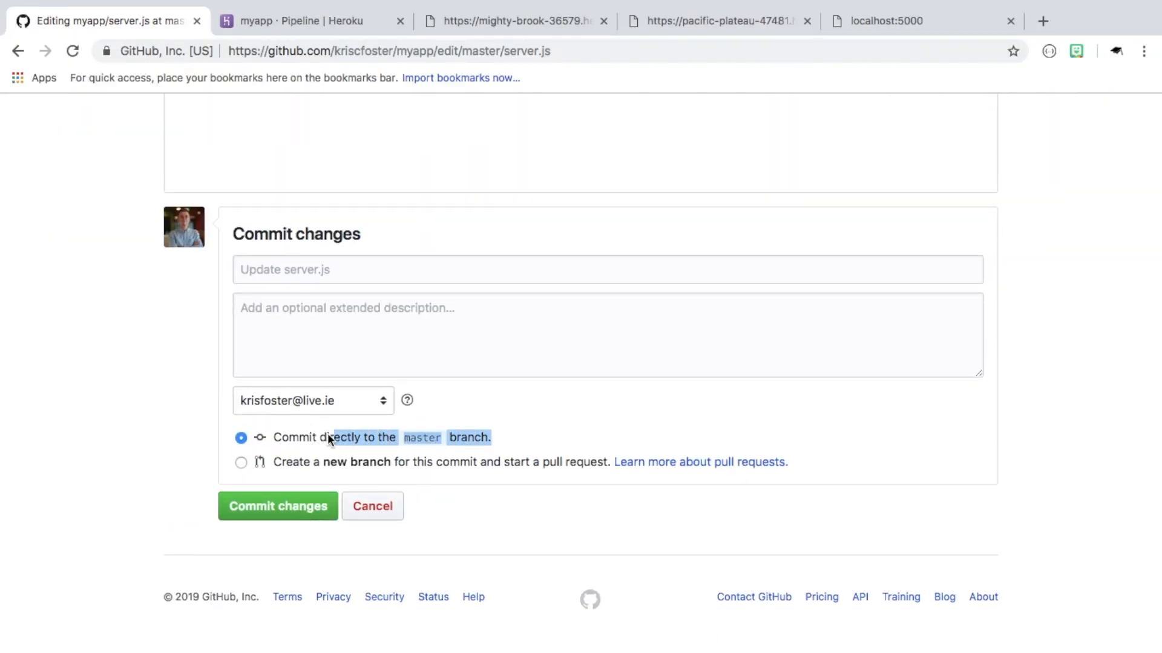
left_click(241, 462)
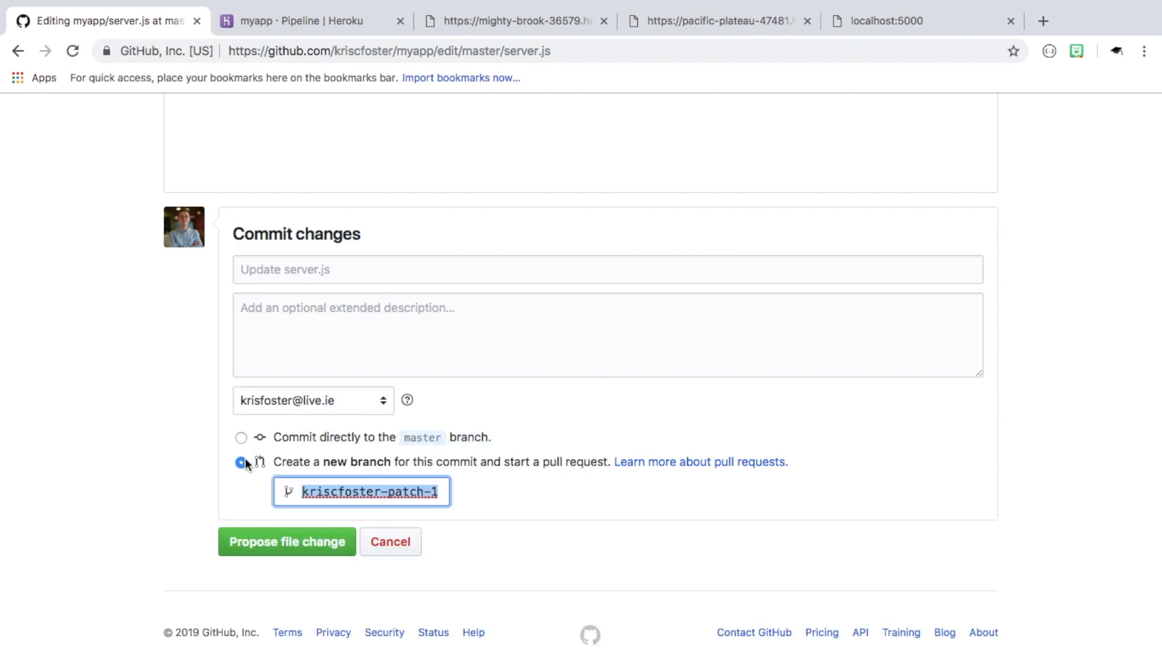
left_click(287, 542)
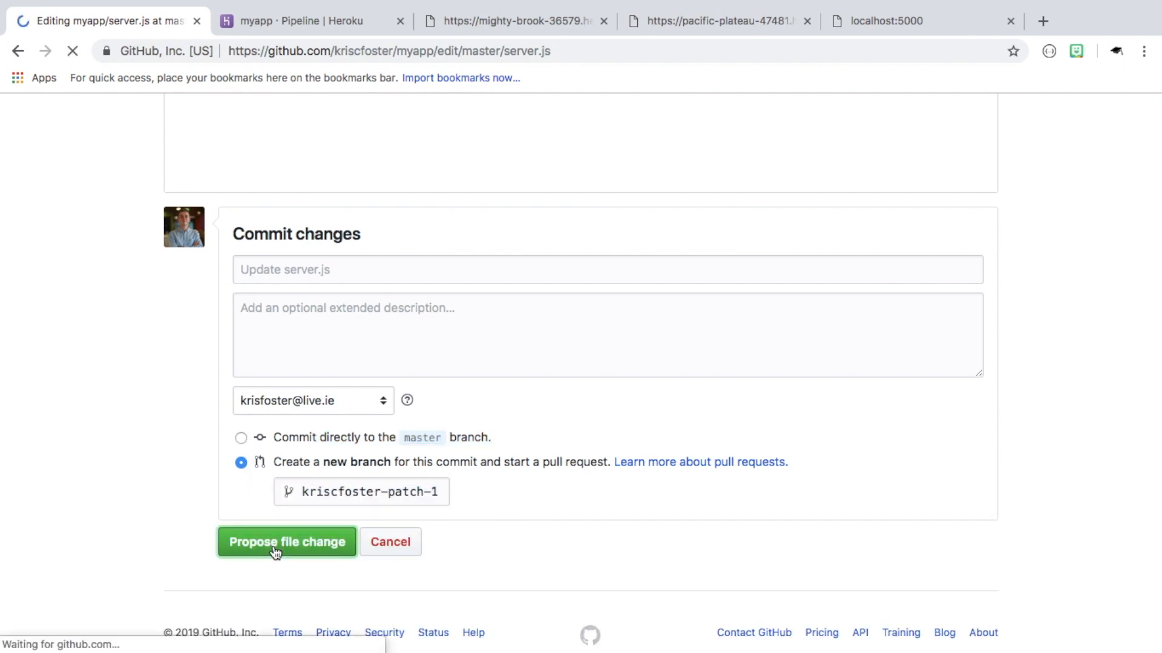
left_click(287, 541)
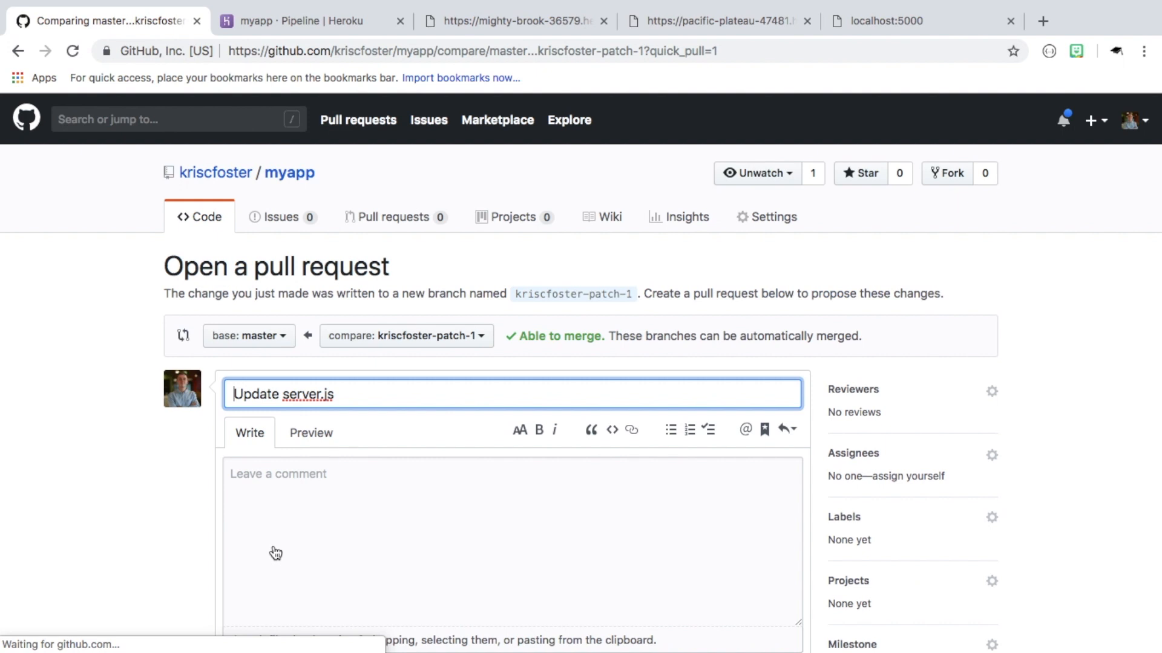
Open pull request #1 'Update server.js' and check review app pacific-plateau-47481-pr-1 being created
scroll("down", 3)
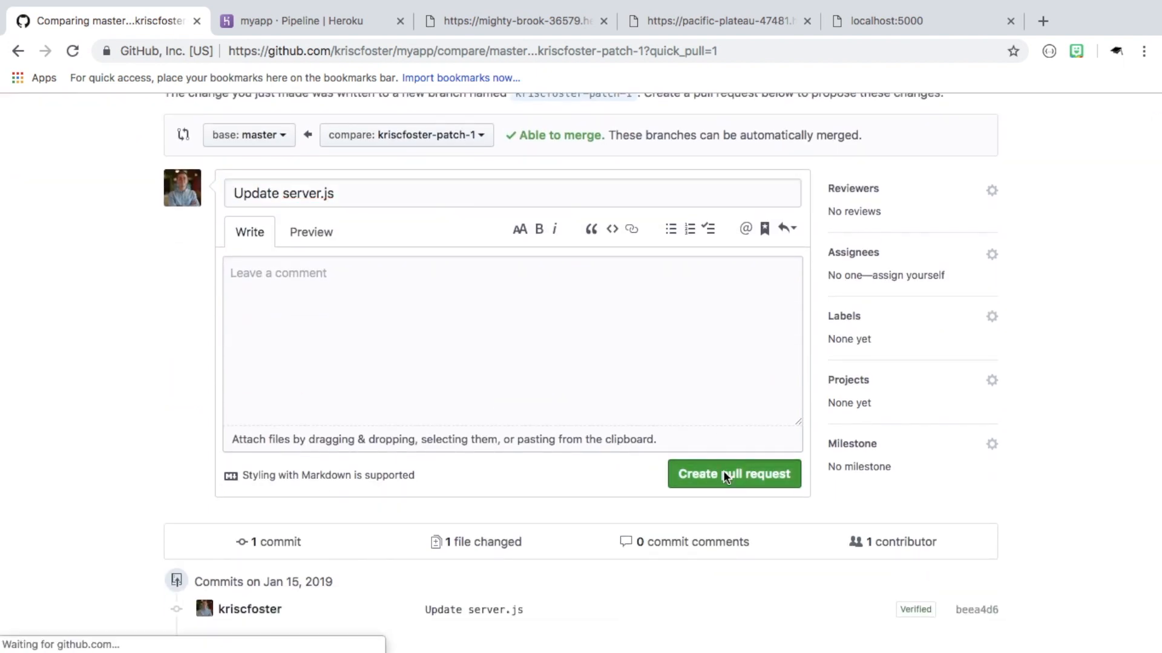
left_click(734, 475)
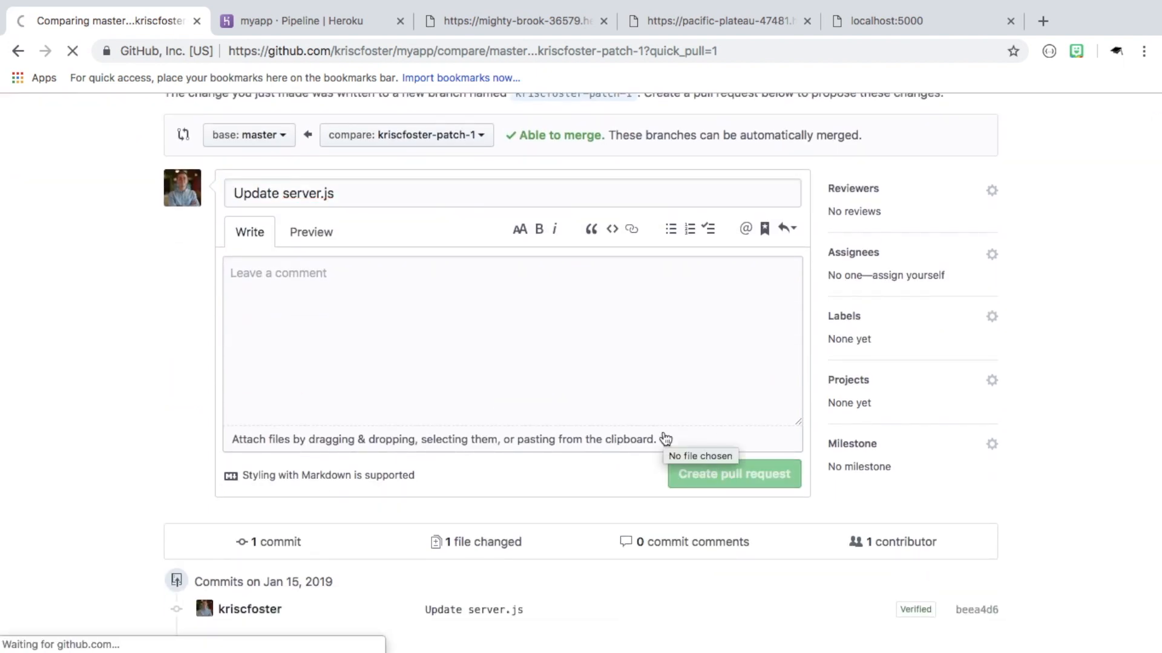
left_click(732, 474)
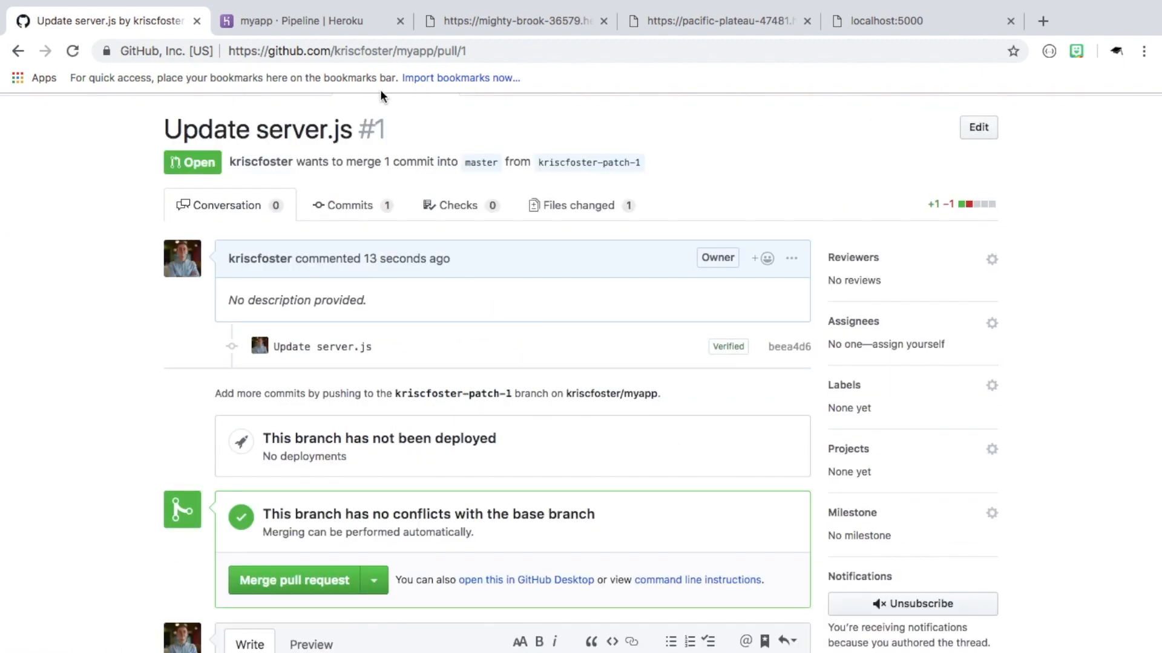
left_click(303, 20)
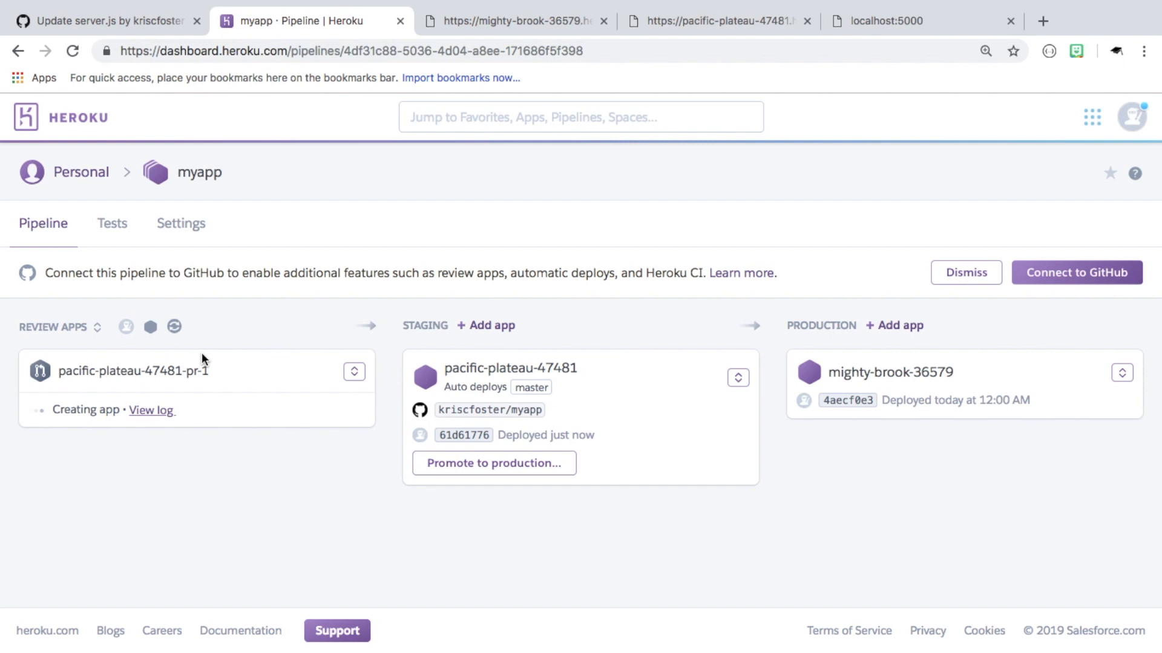
Check the pull request, then open review app pacific-plateau-47481-pr-1 in the browser from the pipeline
left_click(103, 21)
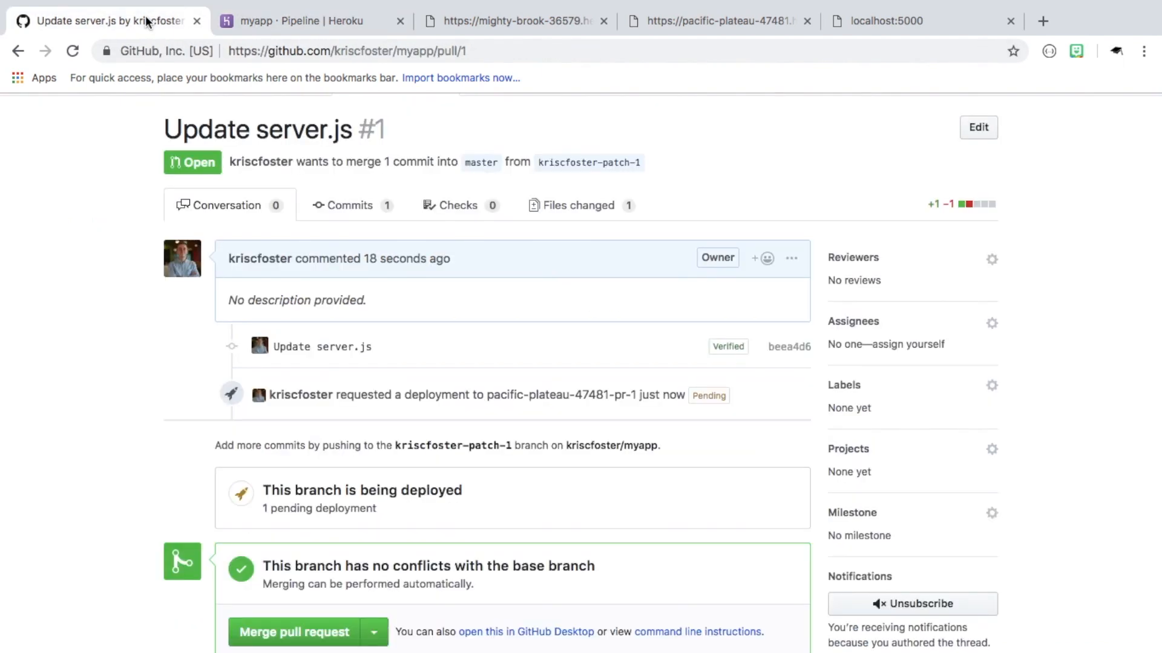
mouse_move(320, 507)
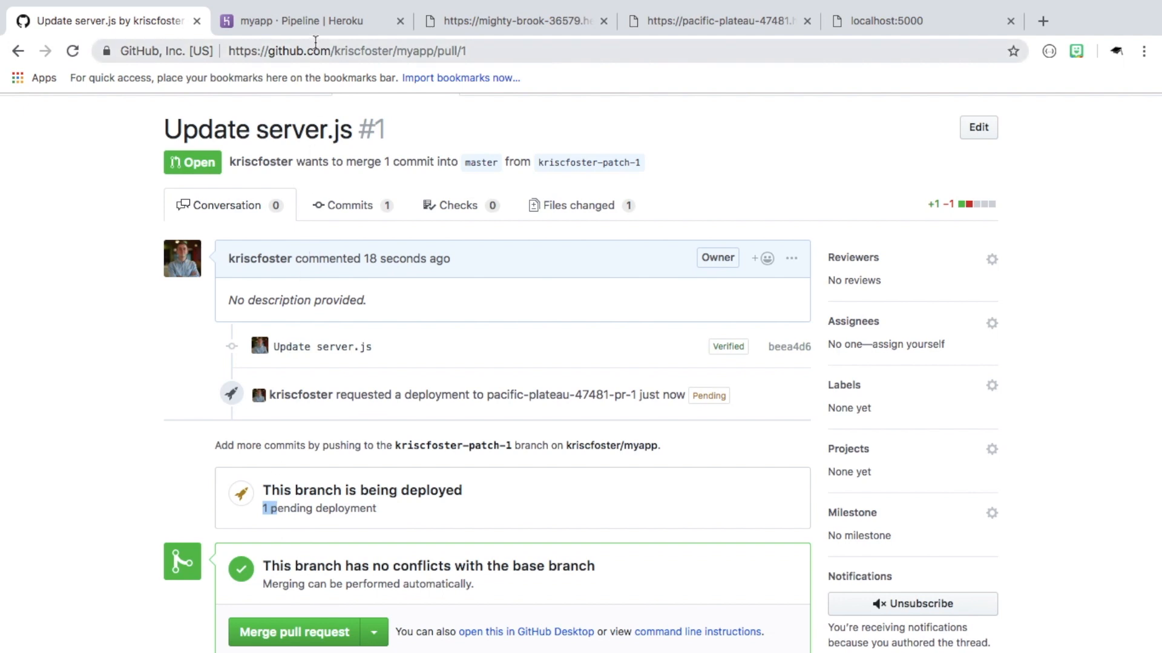
left_click(310, 20)
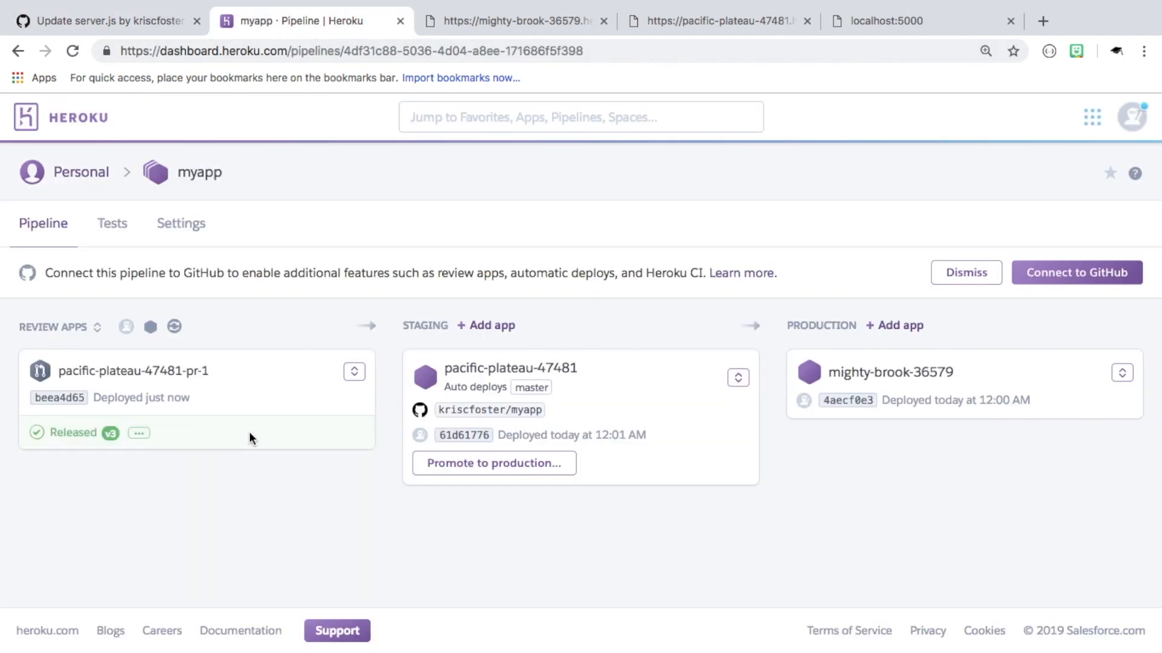
left_click(354, 371)
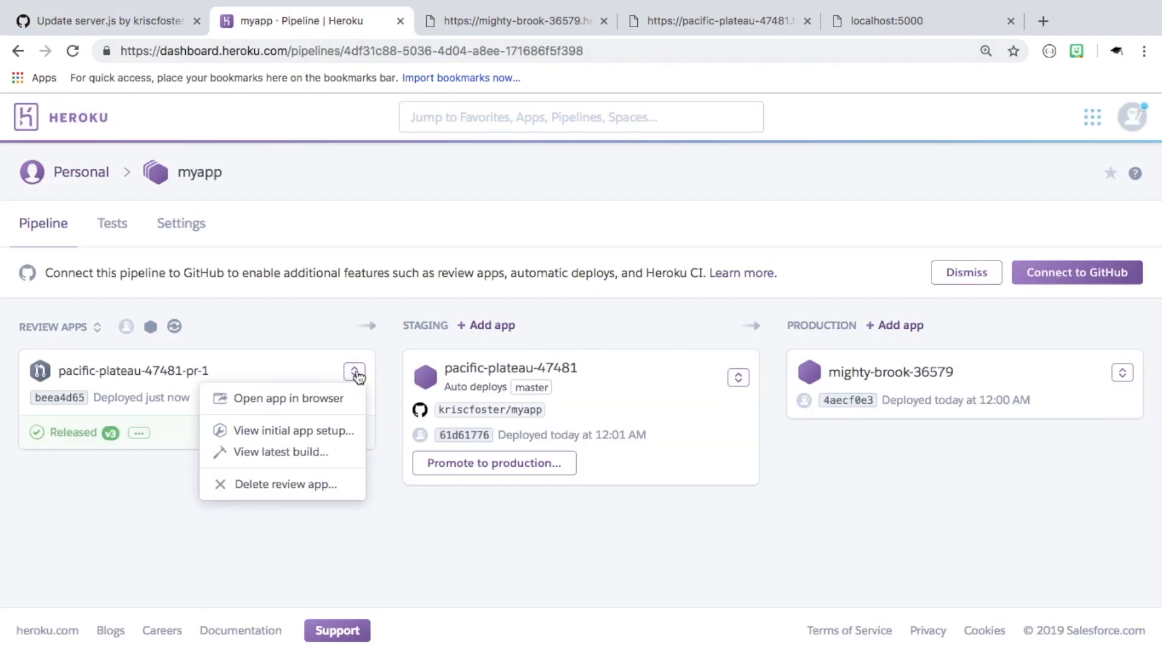
left_click(288, 399)
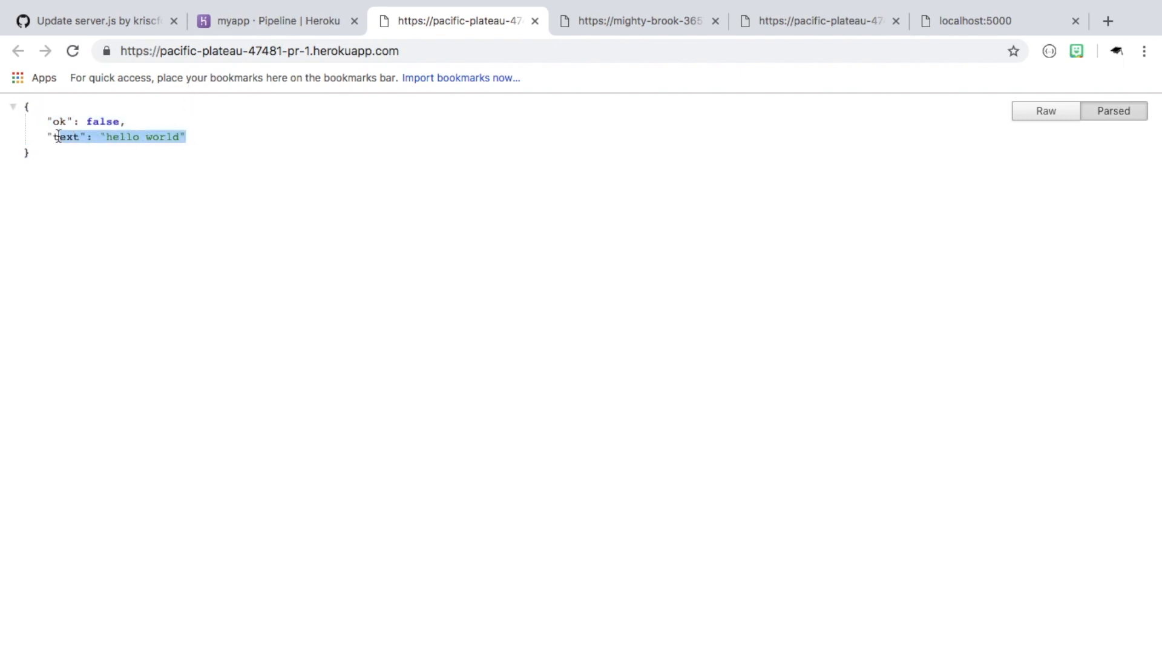
Return to pull request #1 to see the successful deployment to pacific-plateau-47481-pr-1
left_click(89, 20)
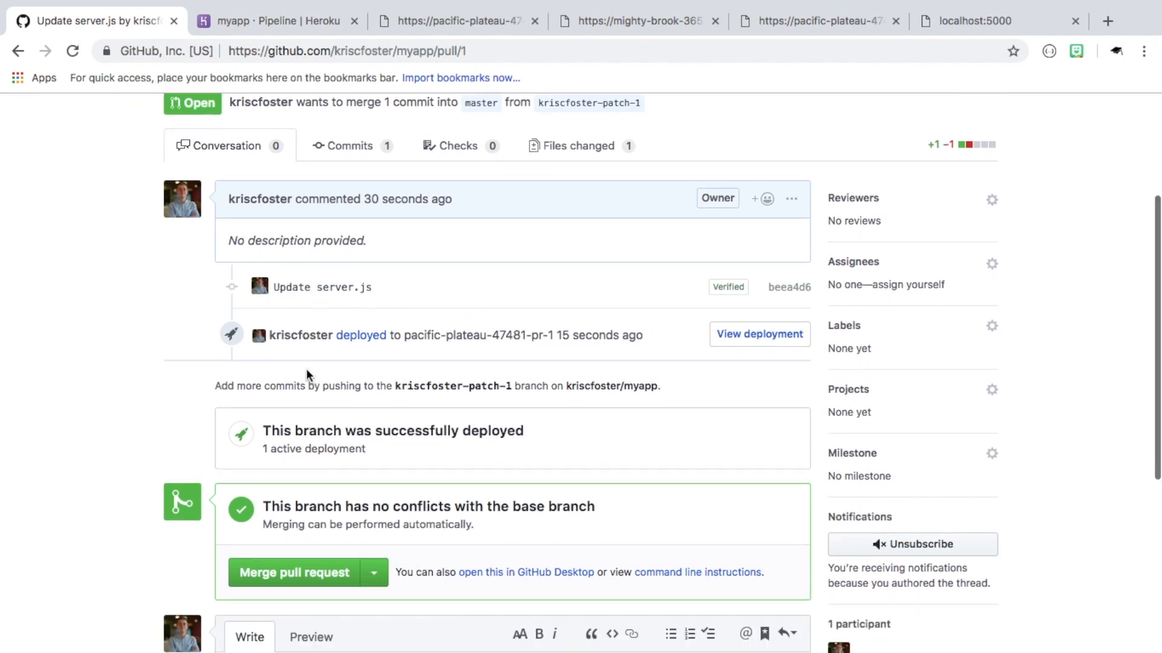
Merge pull request #1 into master and check the Heroku pipeline for open pull requests
left_click(293, 572)
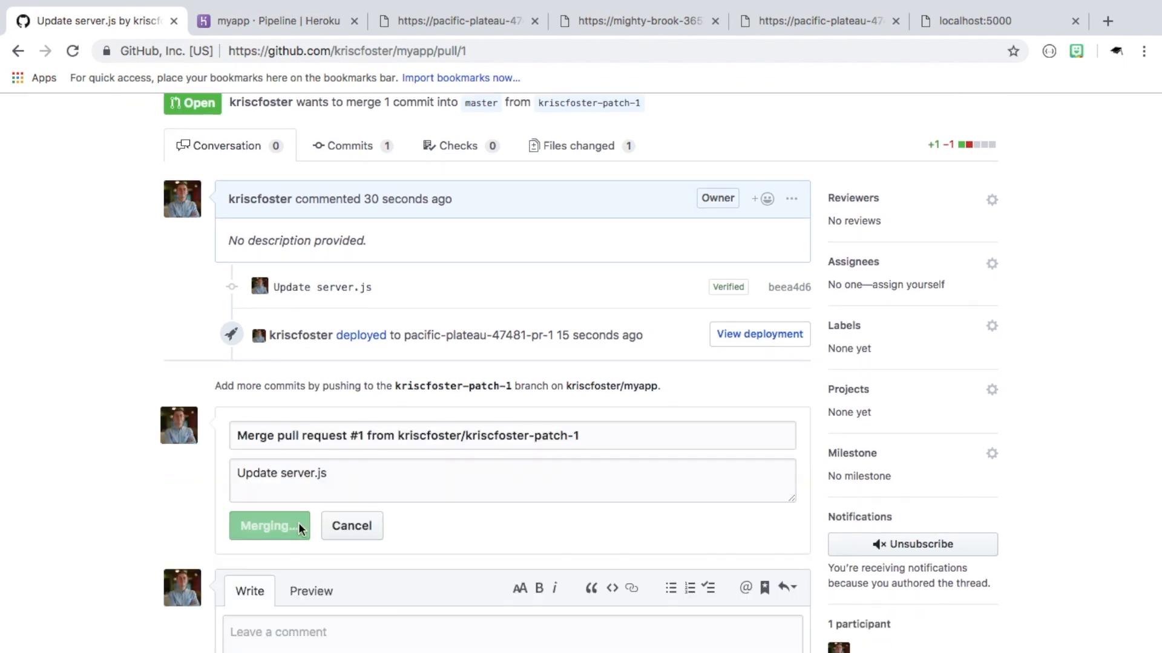
left_click(269, 525)
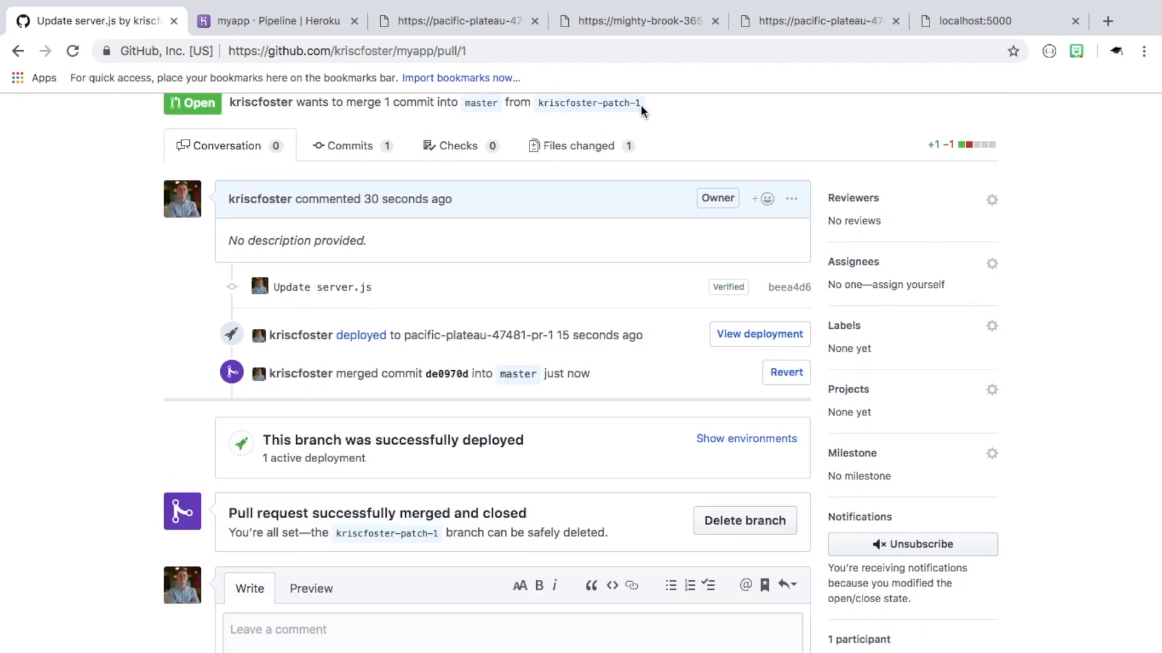
left_click(276, 21)
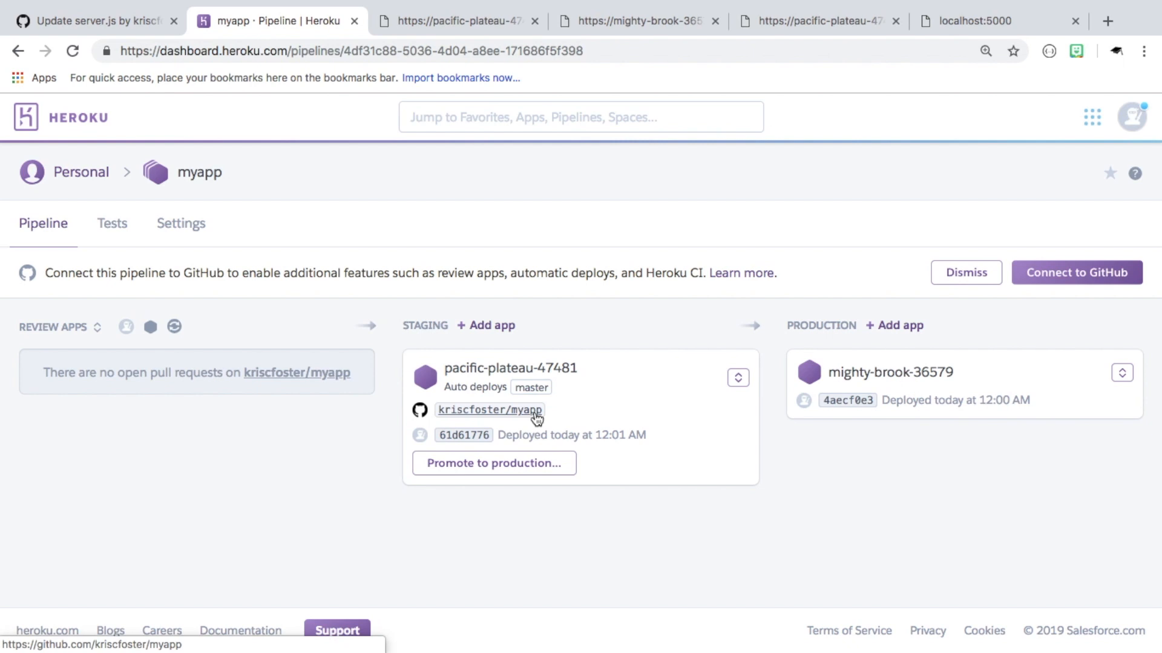
mouse_move(554, 430)
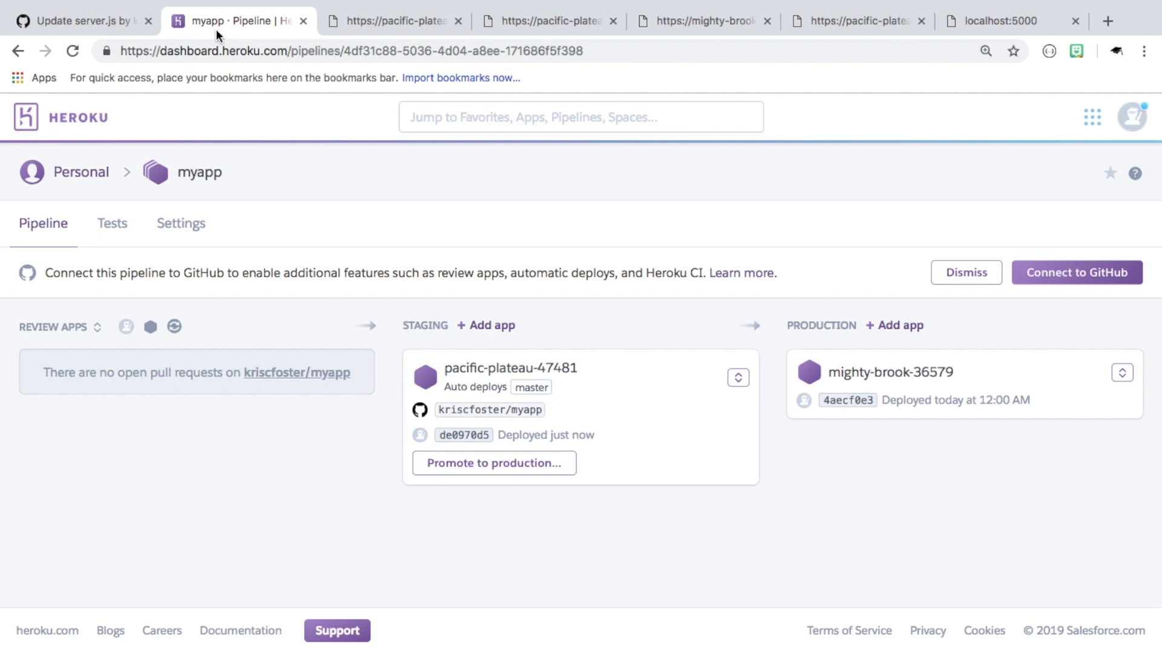
mouse_move(515, 472)
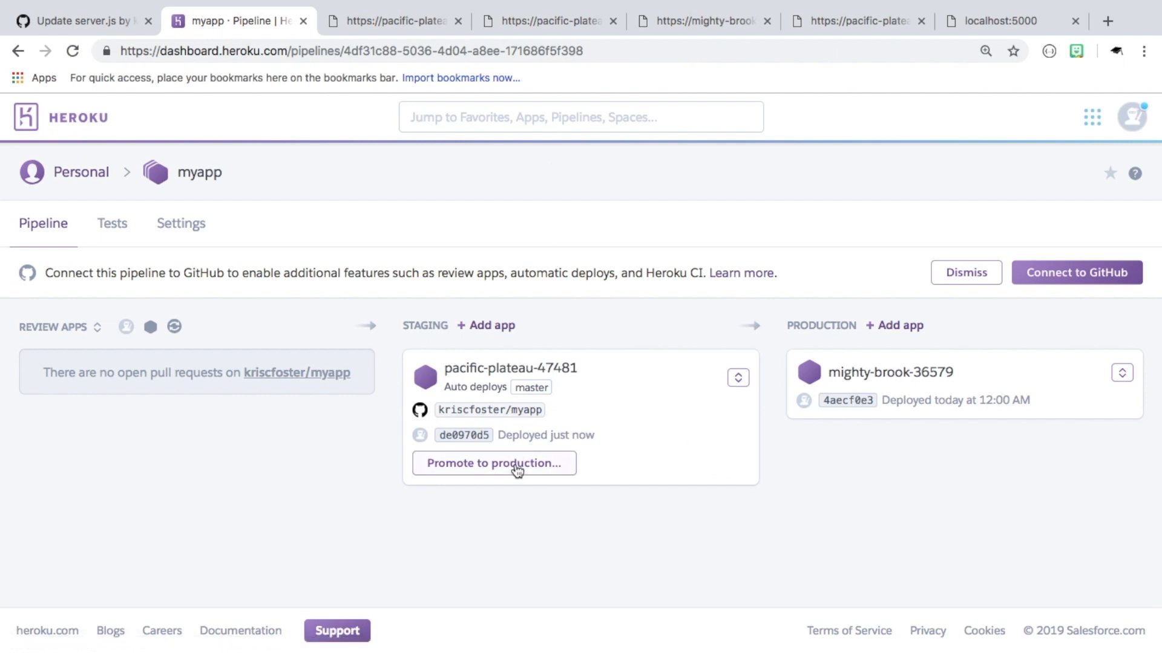
Promote staging build de0970d5 to production app mighty-brook-36579
left_click(494, 463)
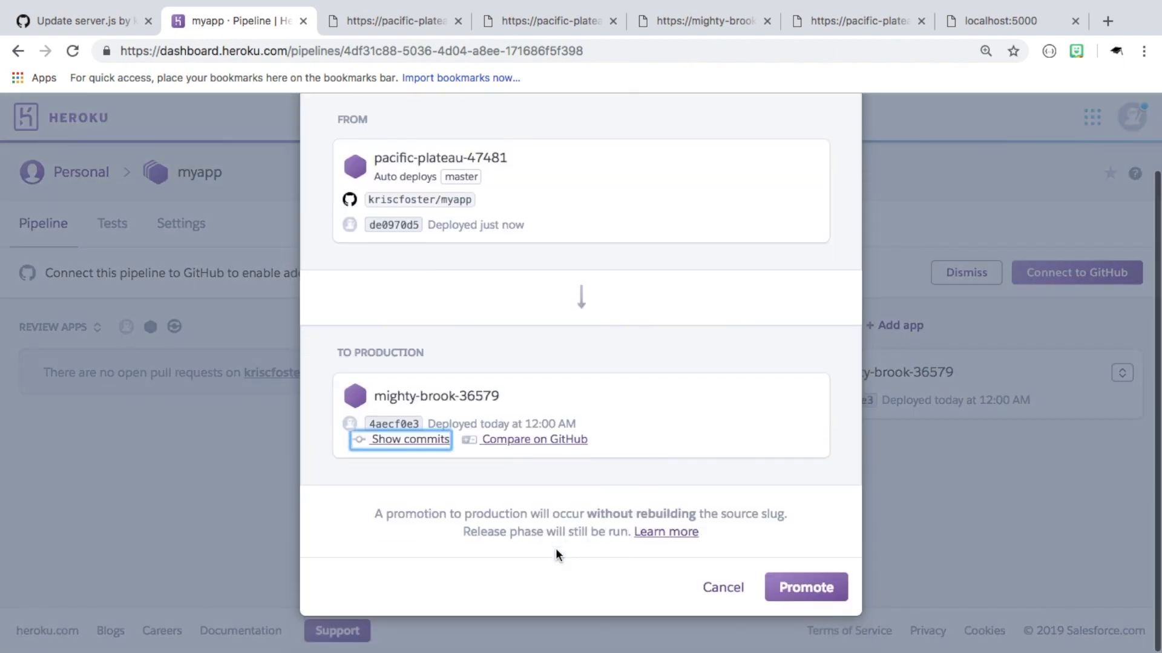
left_click(806, 587)
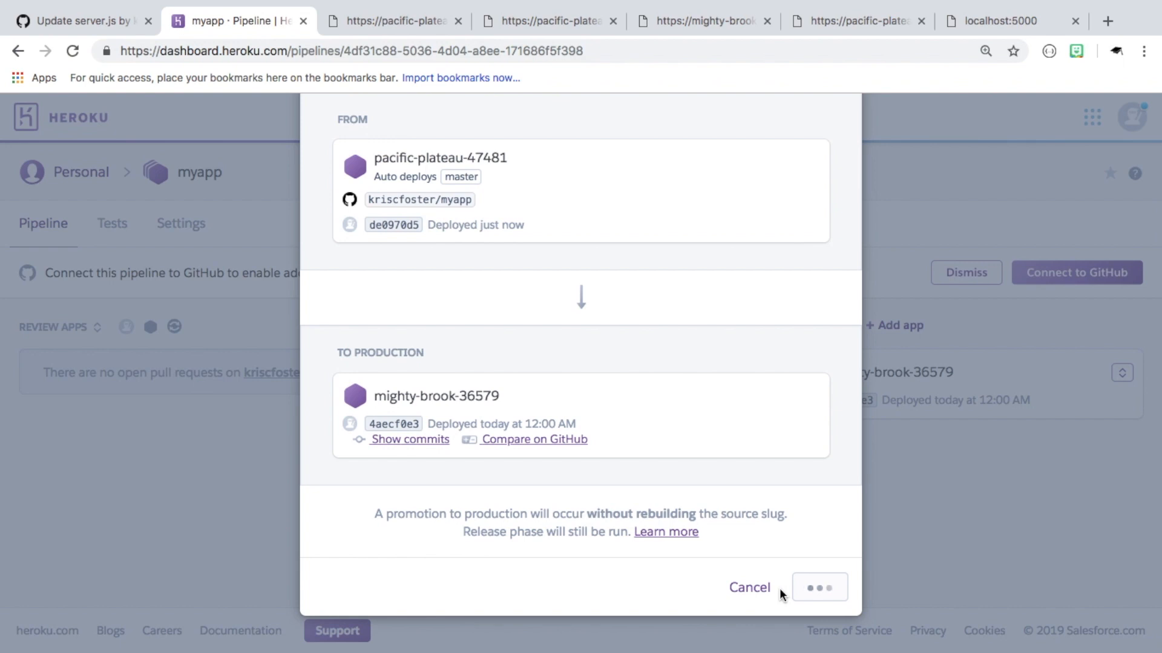
left_click(818, 587)
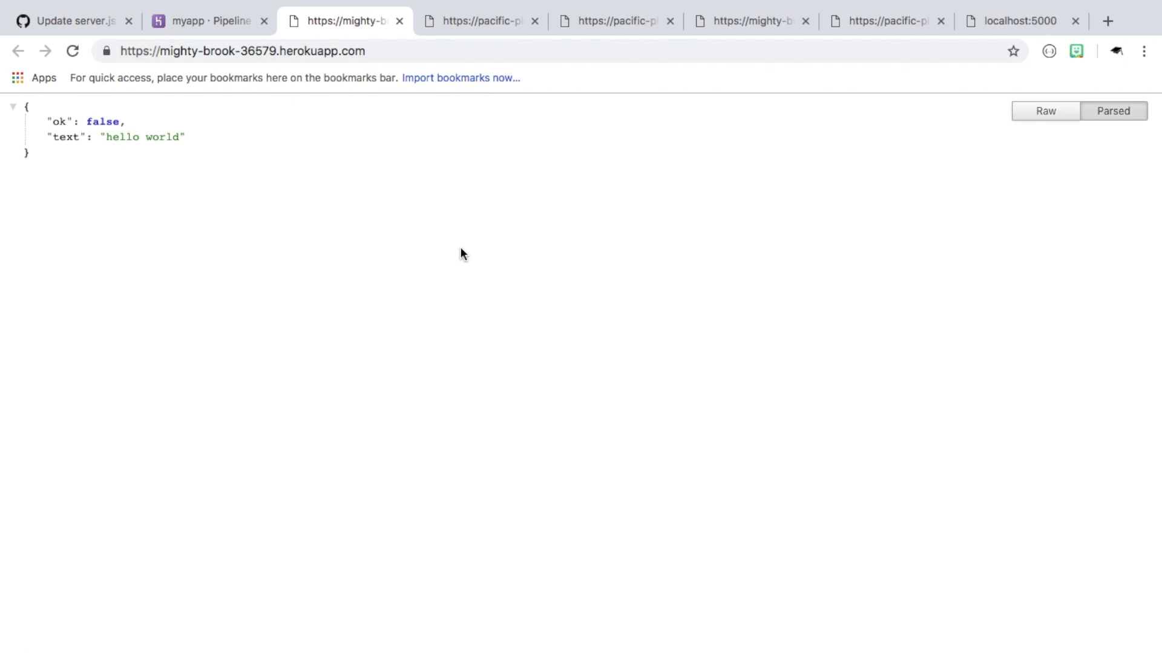
Verify in the pipeline that production mighty-brook-36579 is at de0970d5, matching staging
left_click(207, 21)
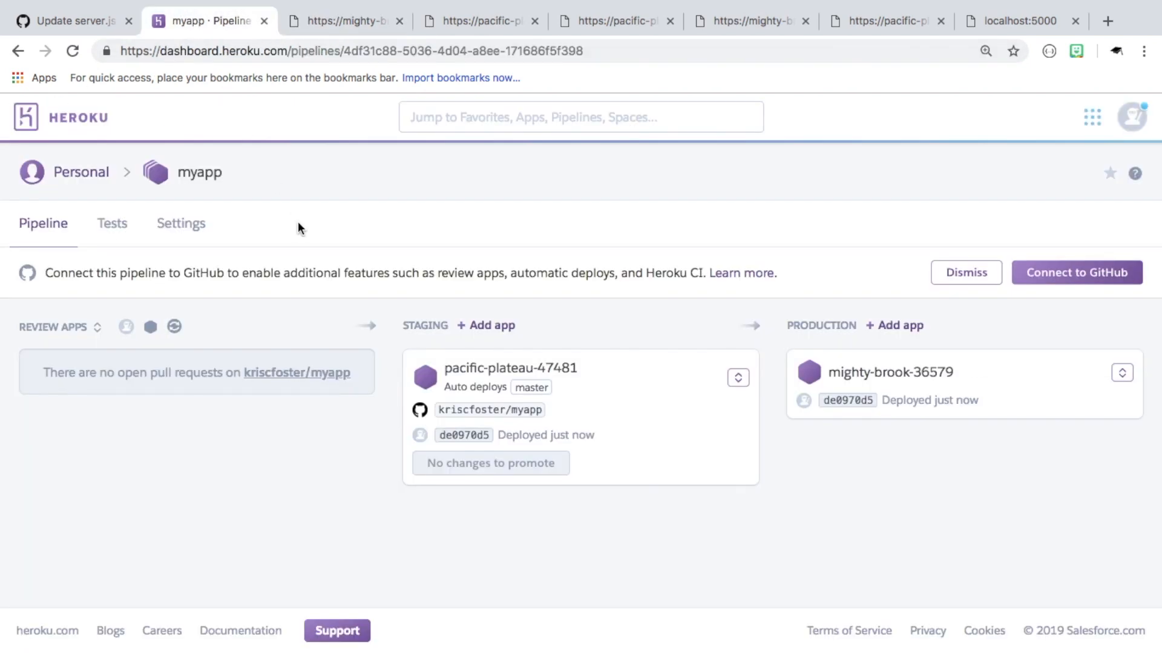